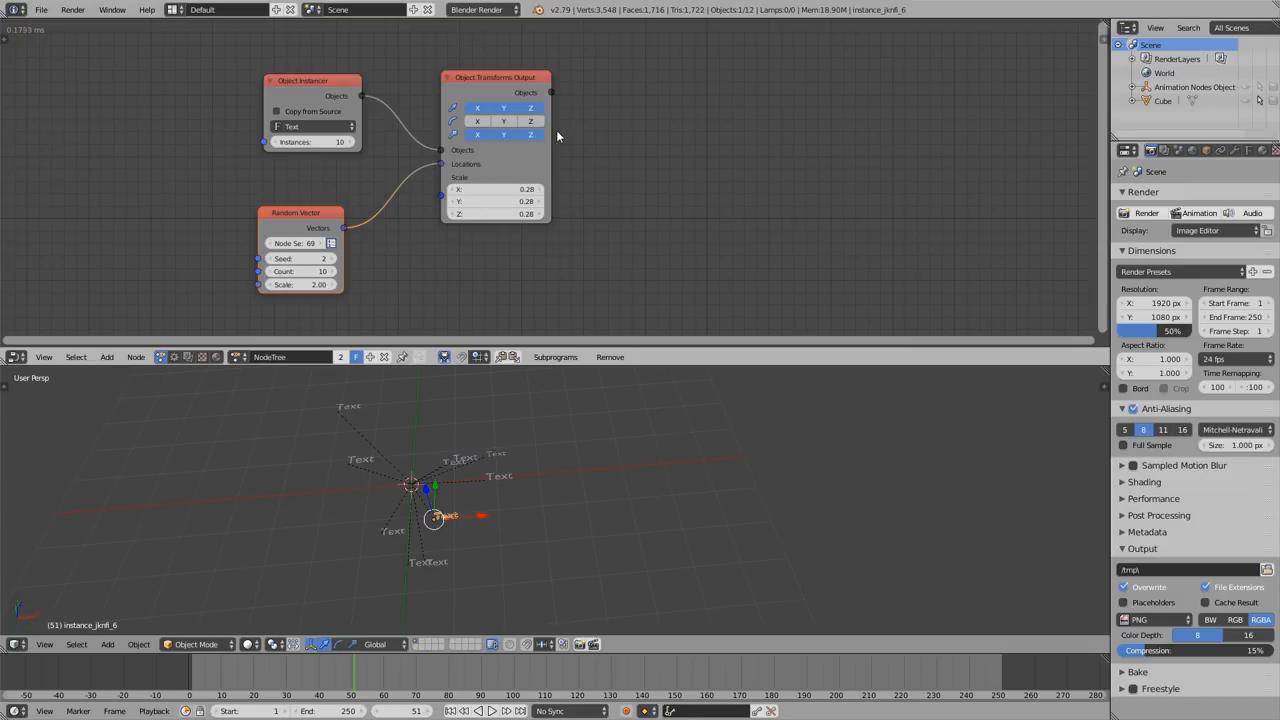
pyautogui.moveTo(373, 162)
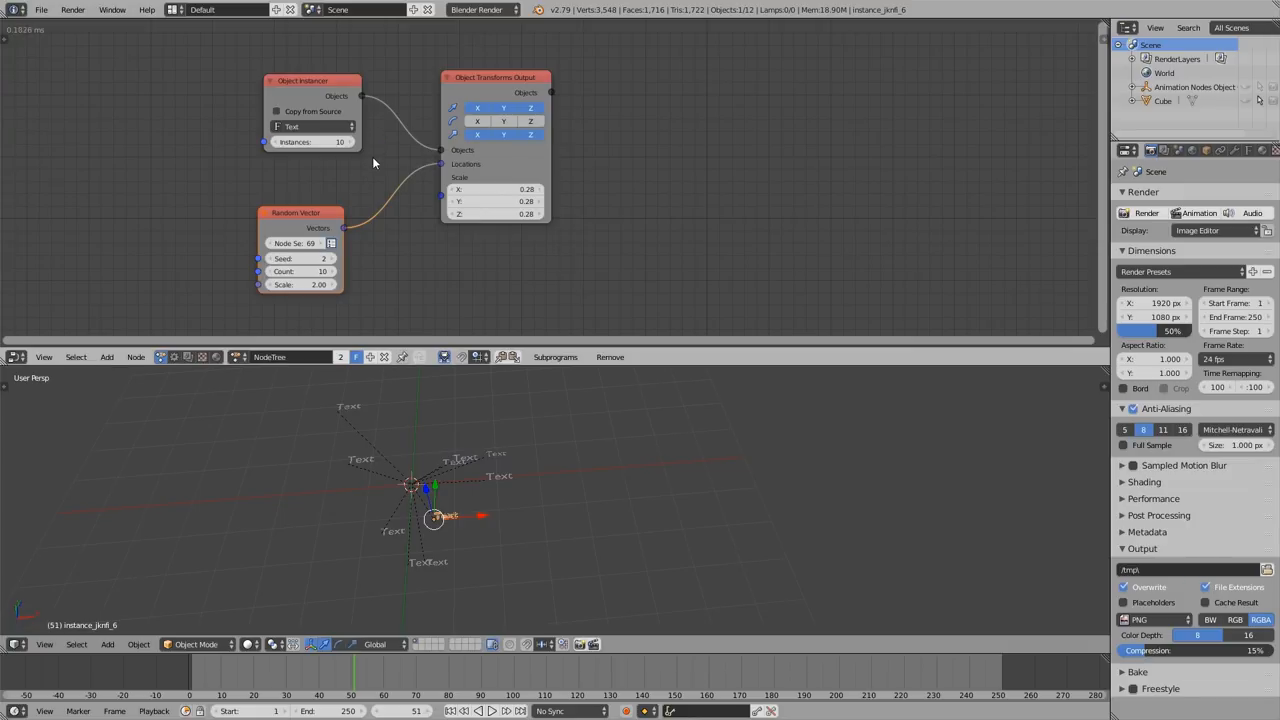
pyautogui.moveTo(418, 187)
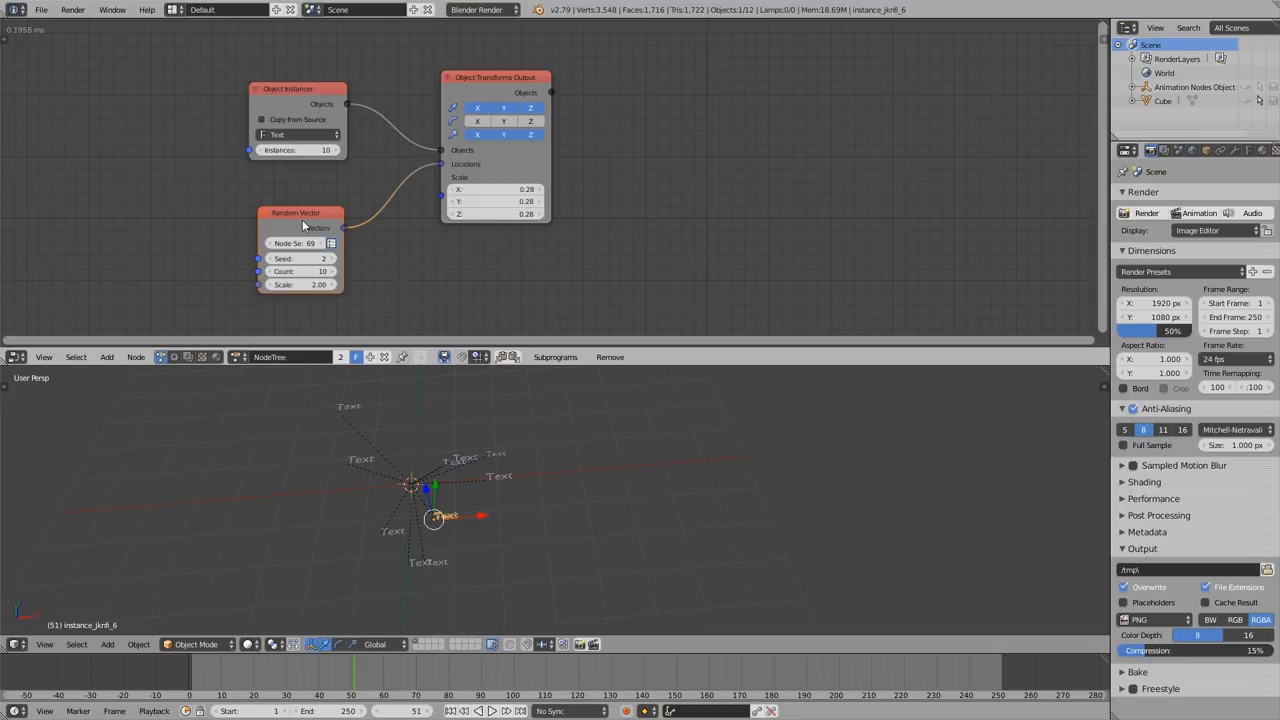
pyautogui.moveTo(304, 238)
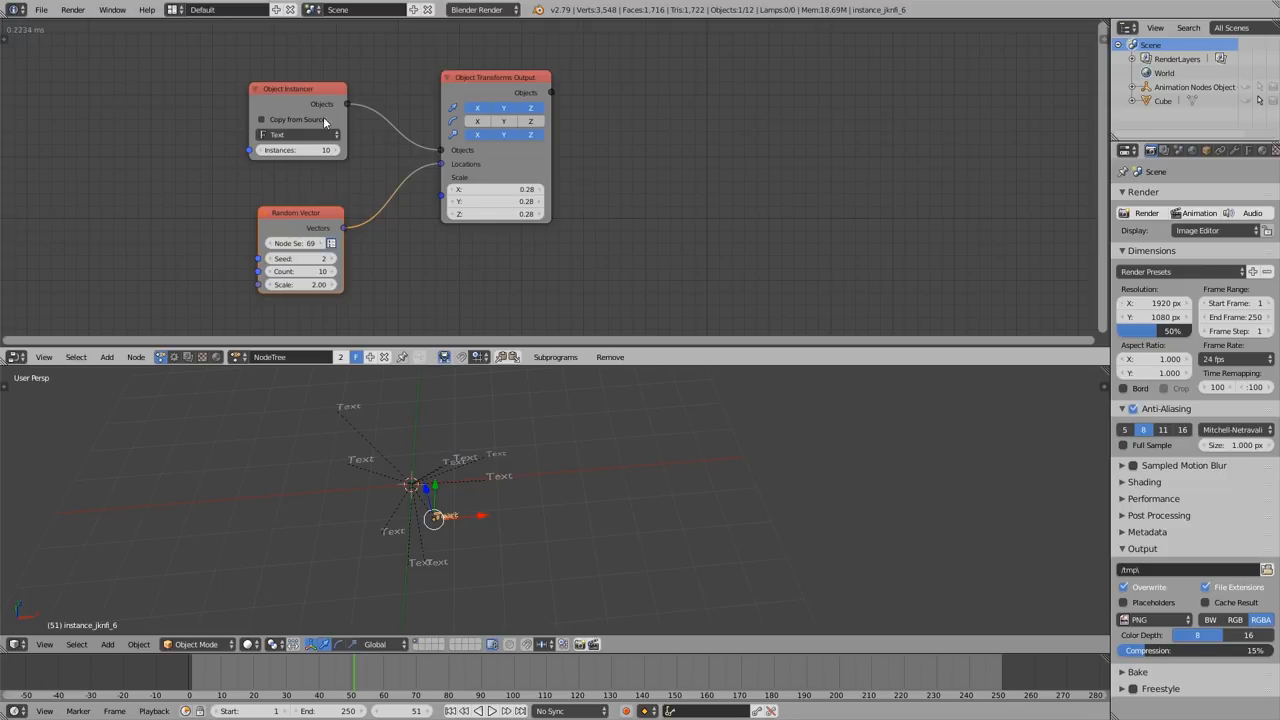
pyautogui.moveTo(298, 105)
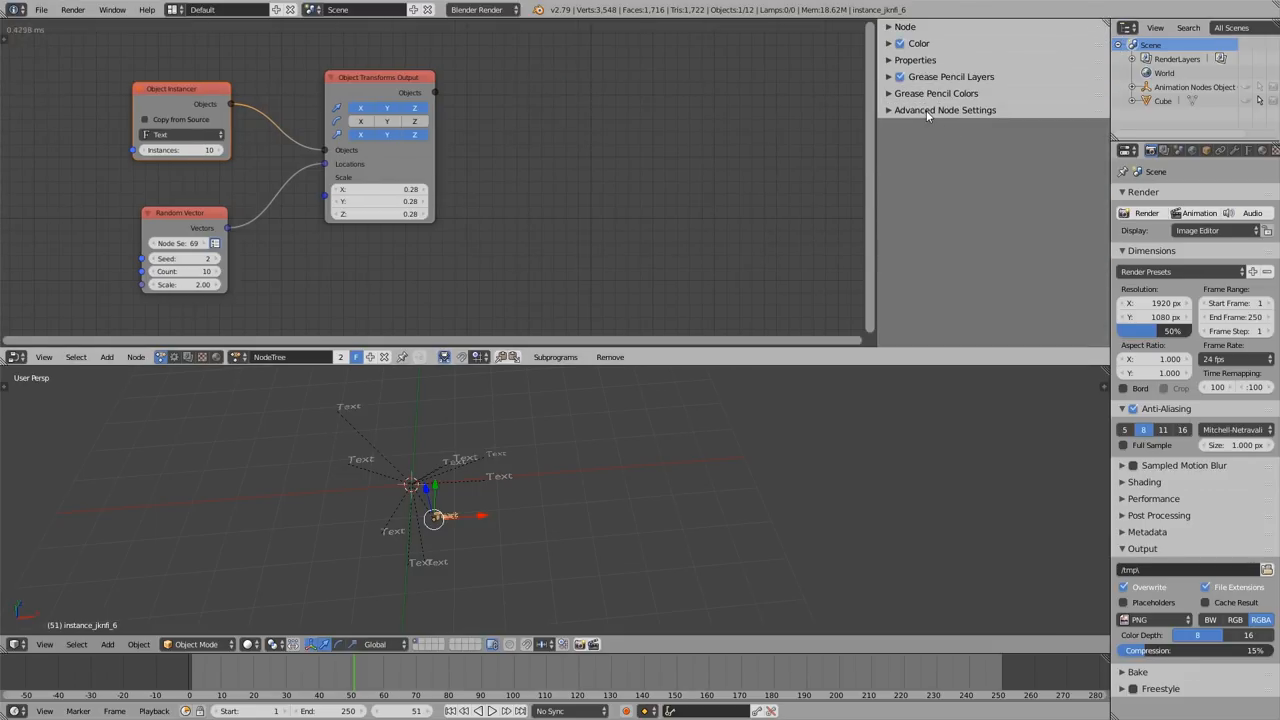
# Enable Hide Relationship Lines in the Object Instancer settings, then dismiss the Random Vector settings.
pyautogui.click(944, 110)
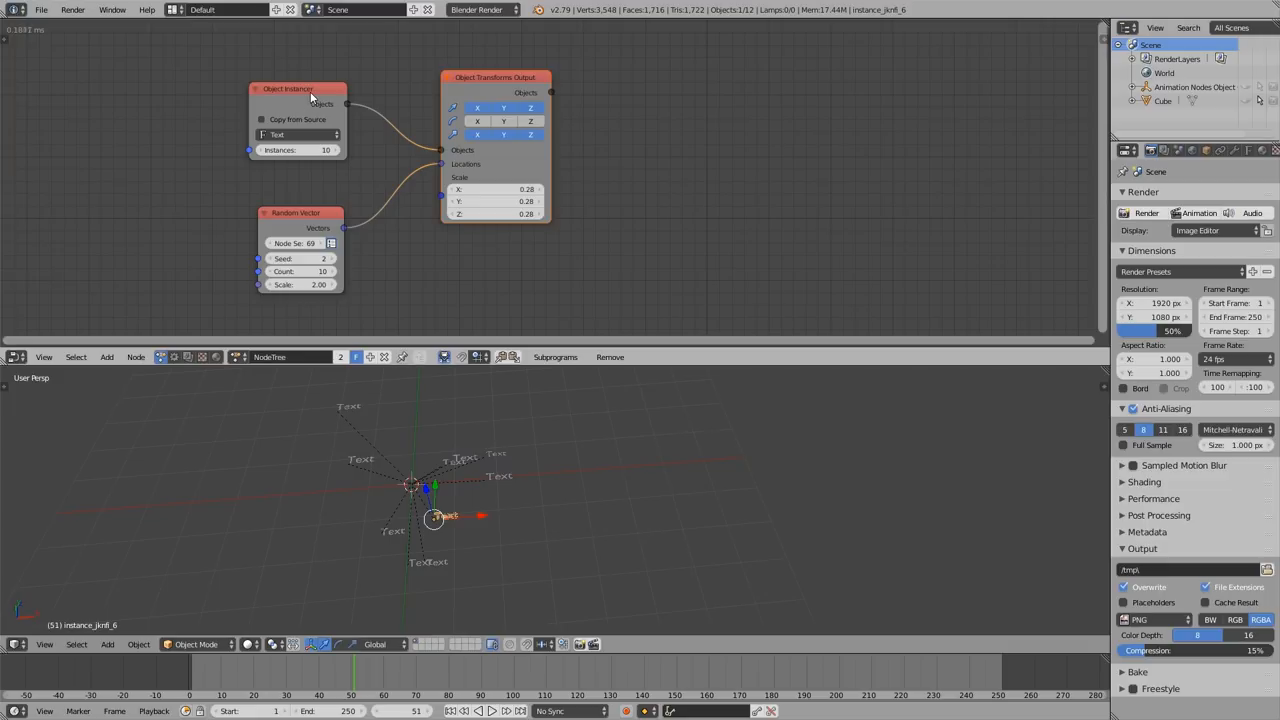
pyautogui.click(295, 89)
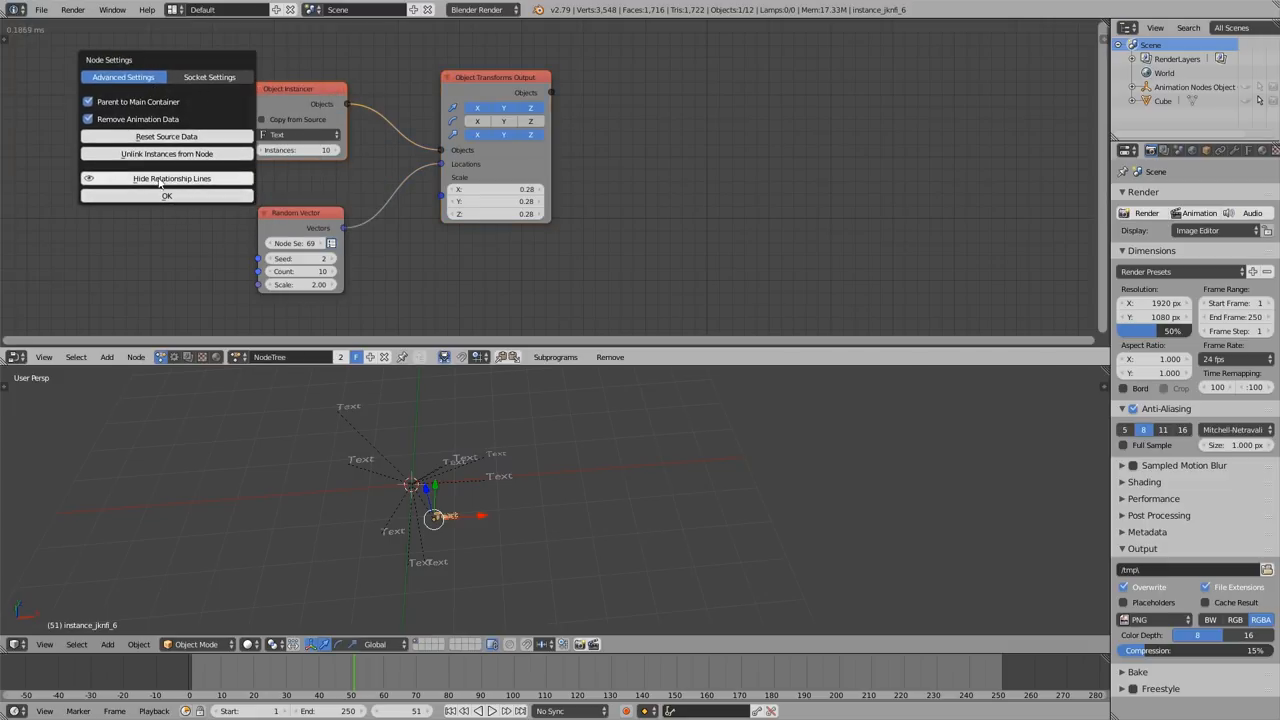
pyautogui.moveTo(171, 178)
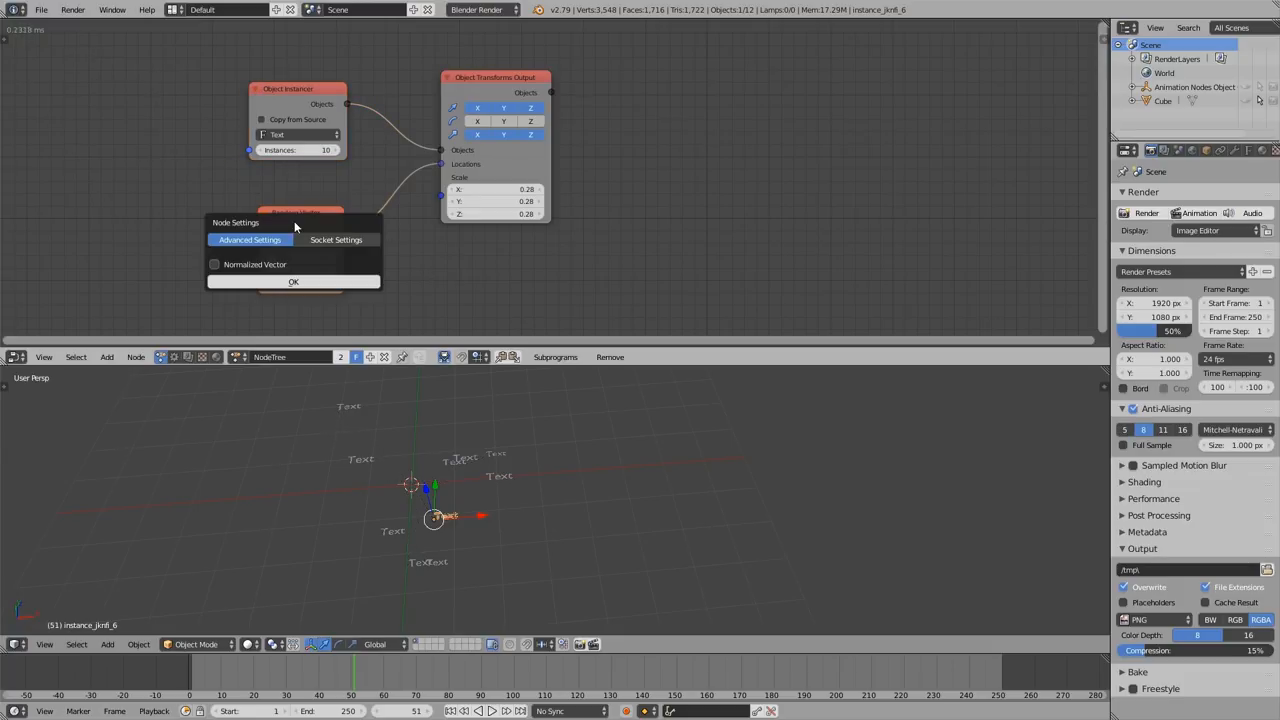
pyautogui.click(293, 281)
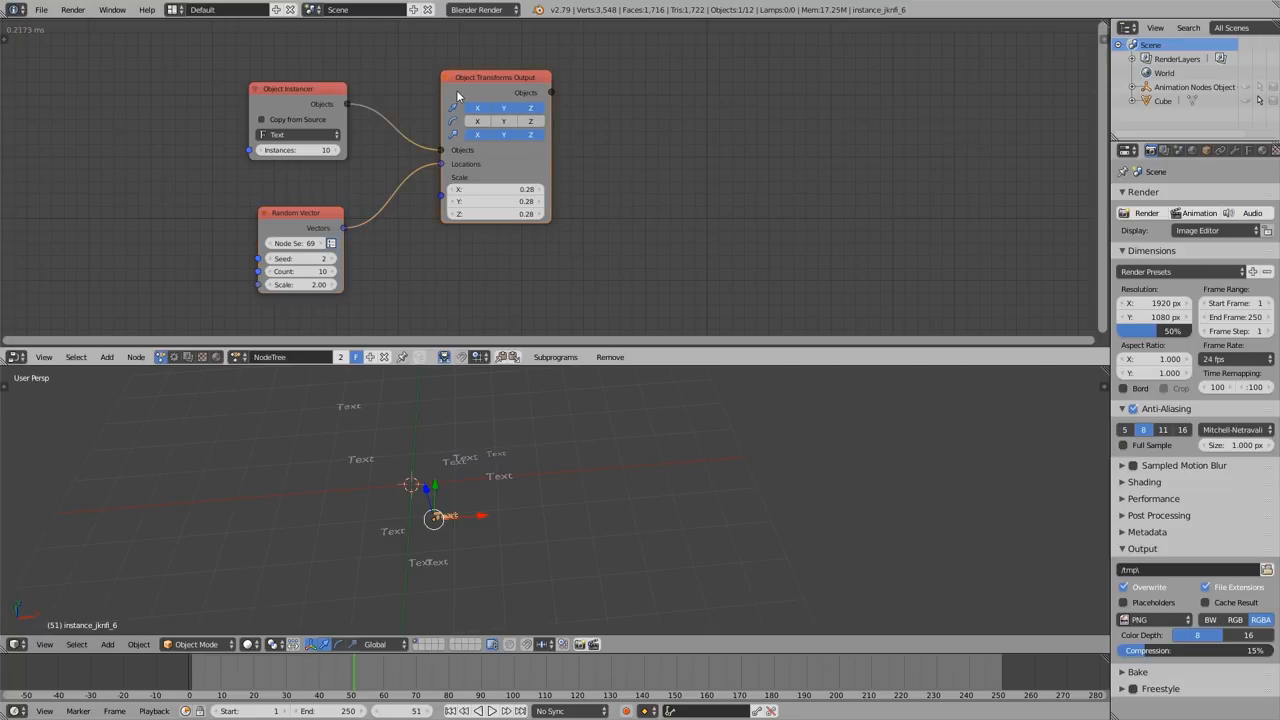
pyautogui.moveTo(428, 124)
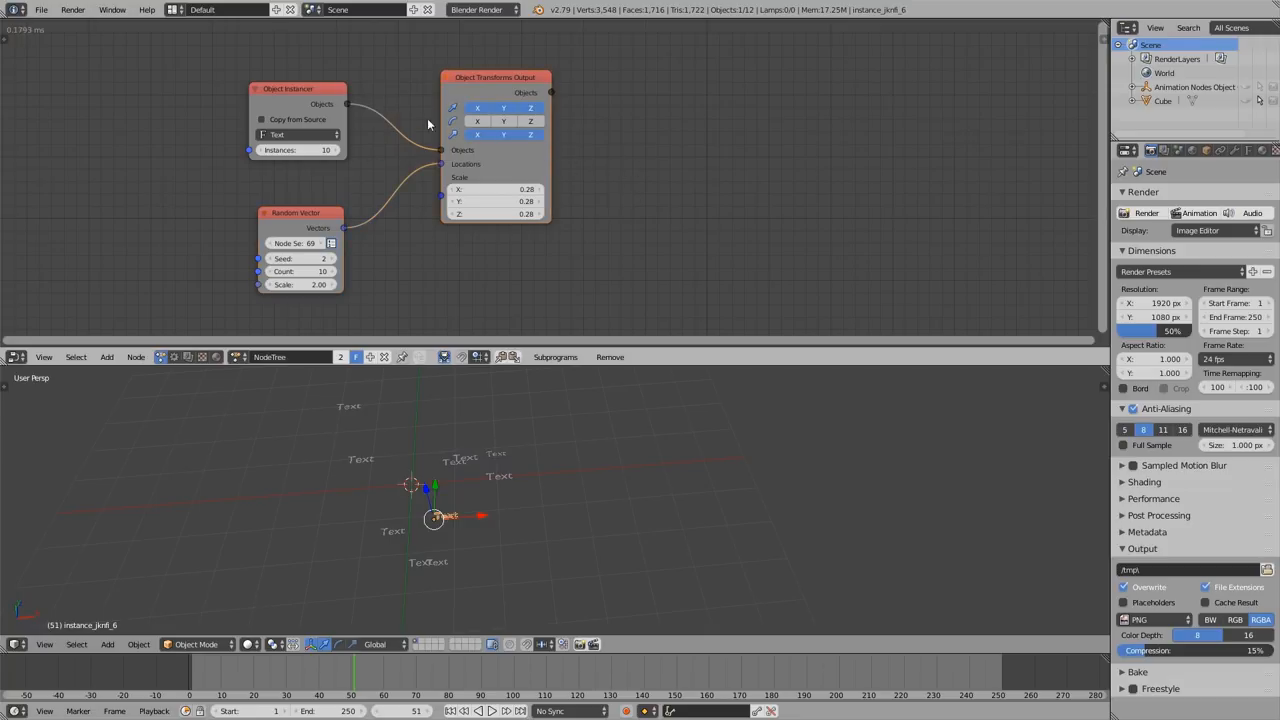
pyautogui.moveTo(392, 119)
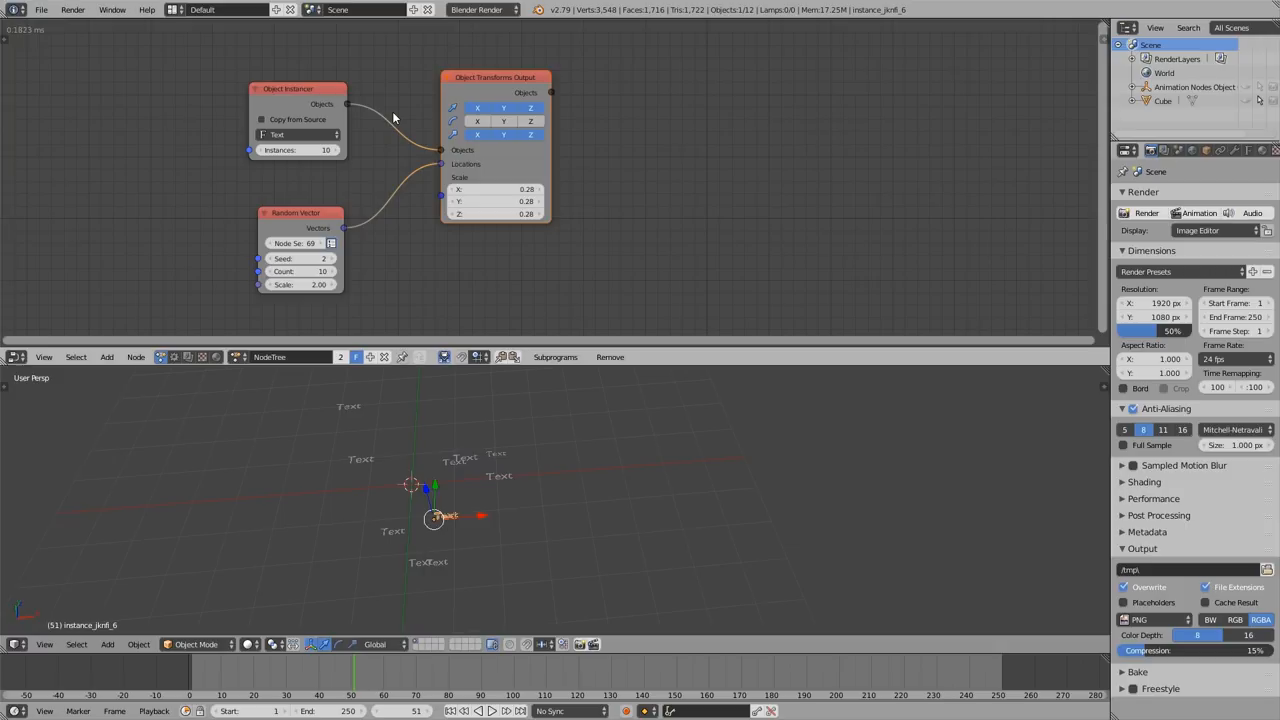
pyautogui.moveTo(312, 171)
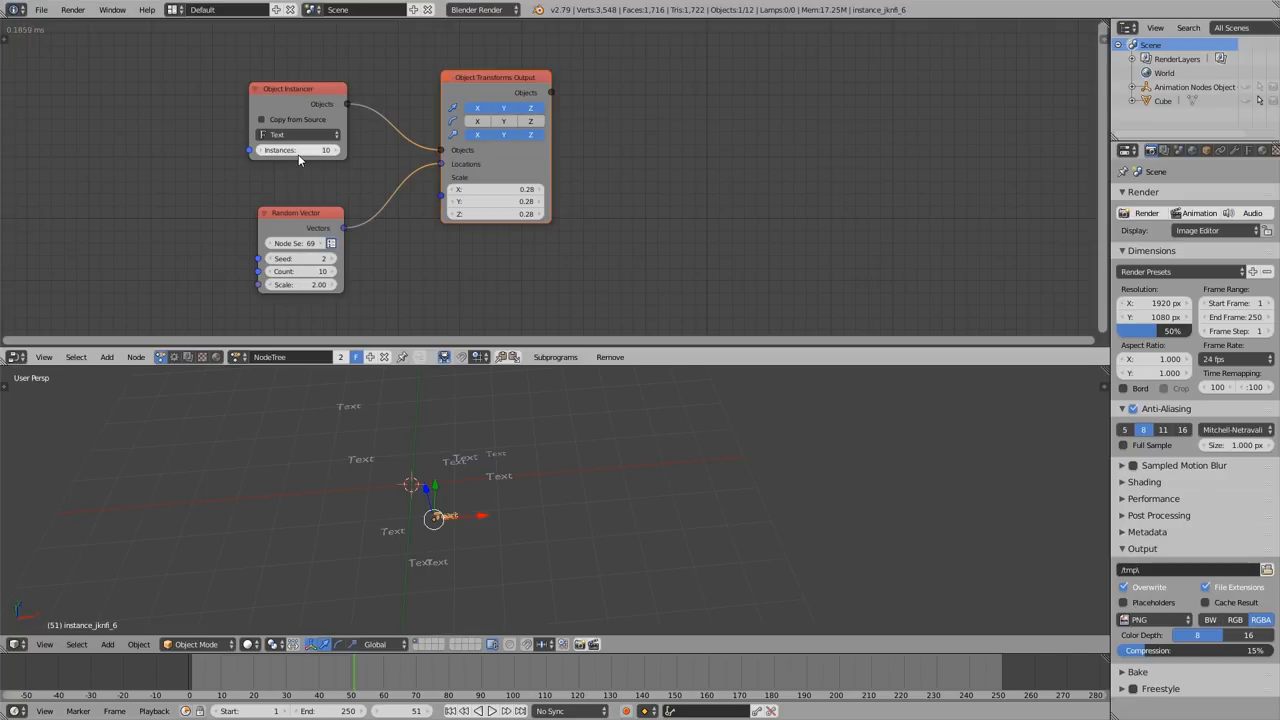
# Set Object Instancer's Instances and Random Vector's Count to 15.
pyautogui.click(297, 150)
pyautogui.write('15')
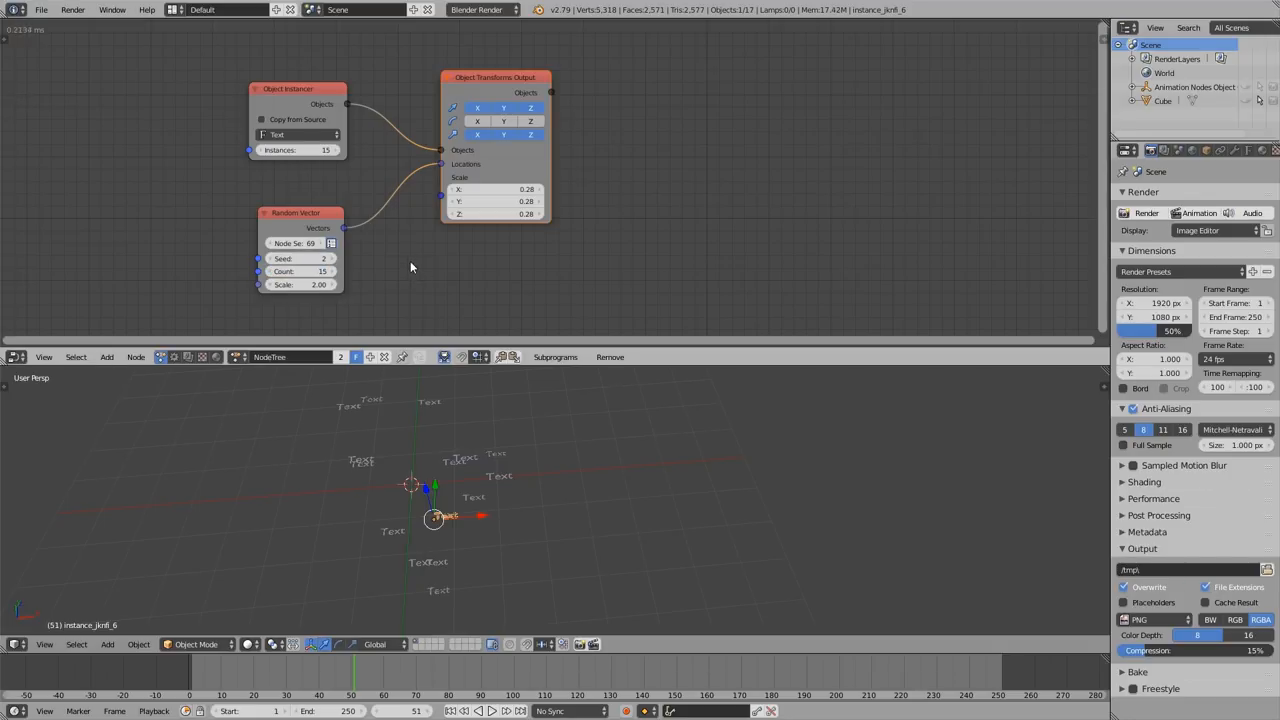
pyautogui.moveTo(315, 196)
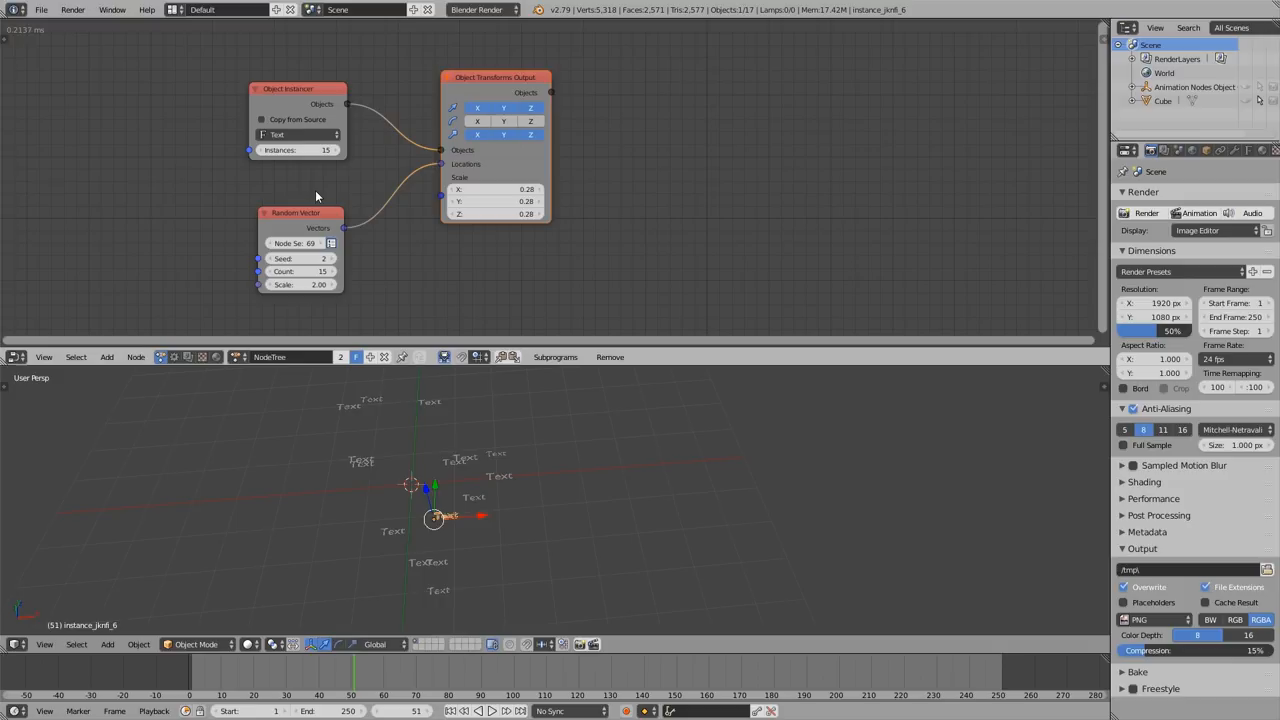
pyautogui.moveTo(293, 109)
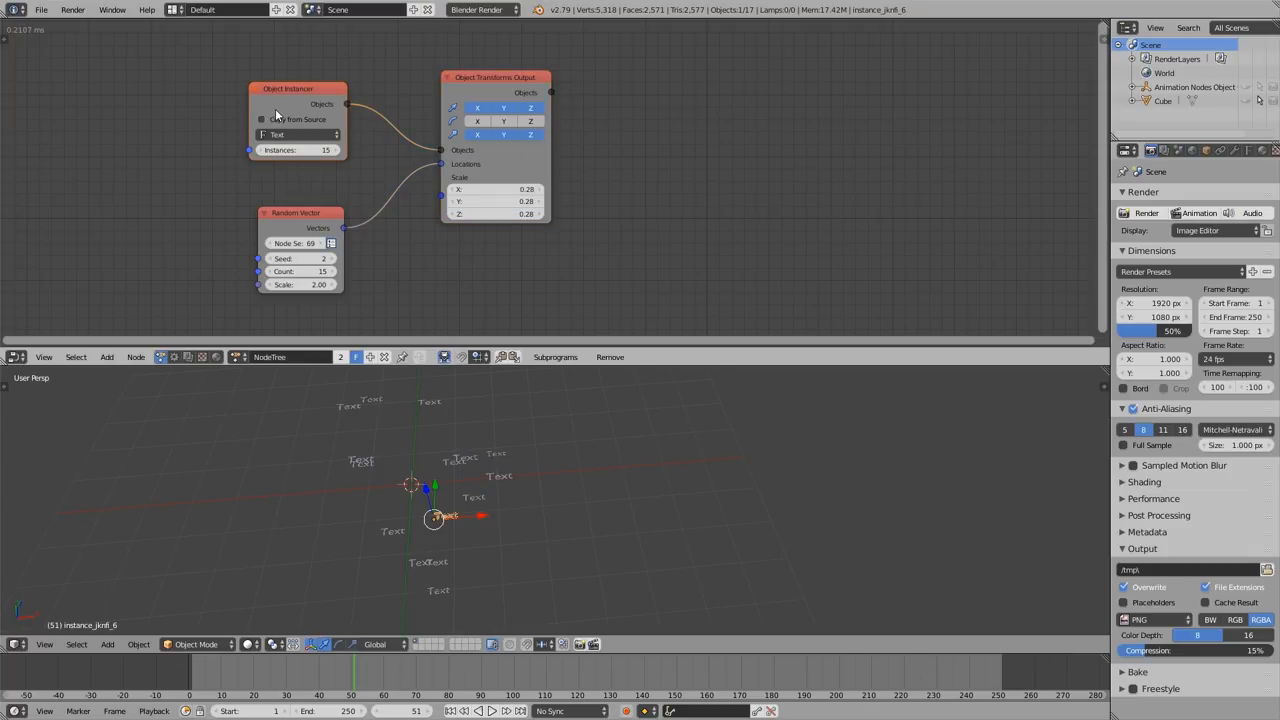
pyautogui.moveTo(282, 107)
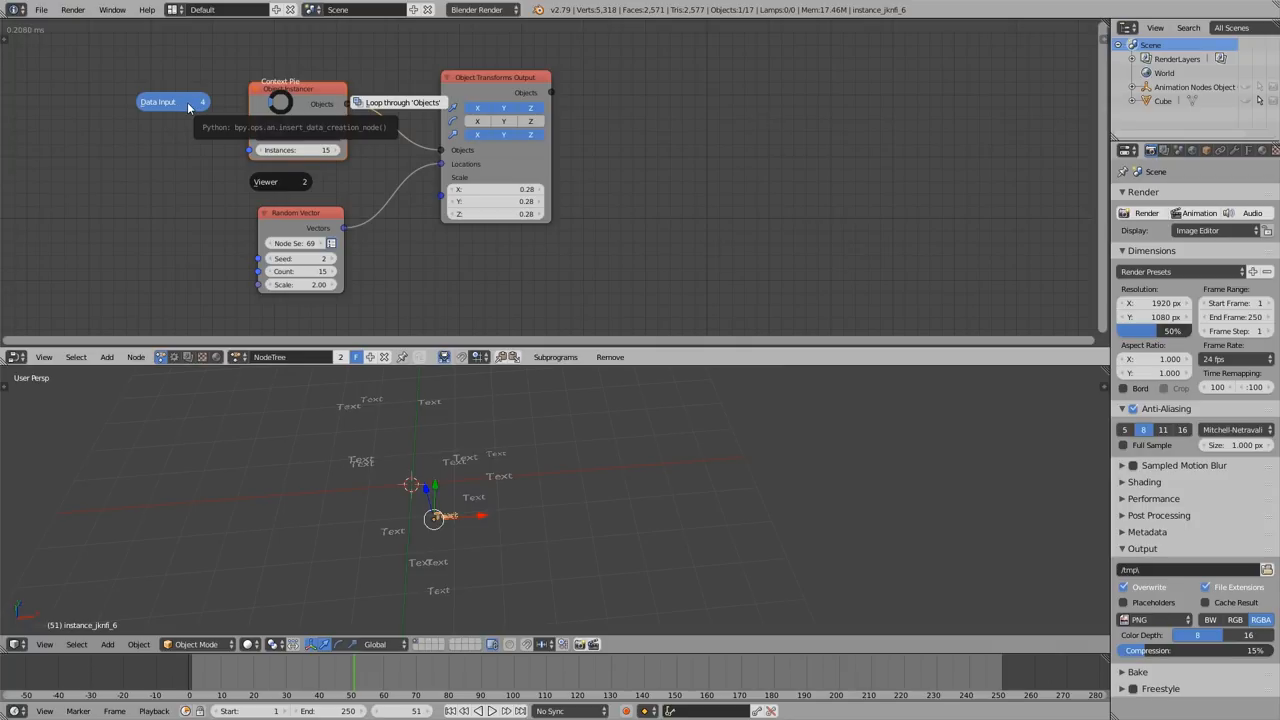
# Add an Integer Input node feeding the Object Instancer's Instances socket.
pyautogui.click(188, 102)
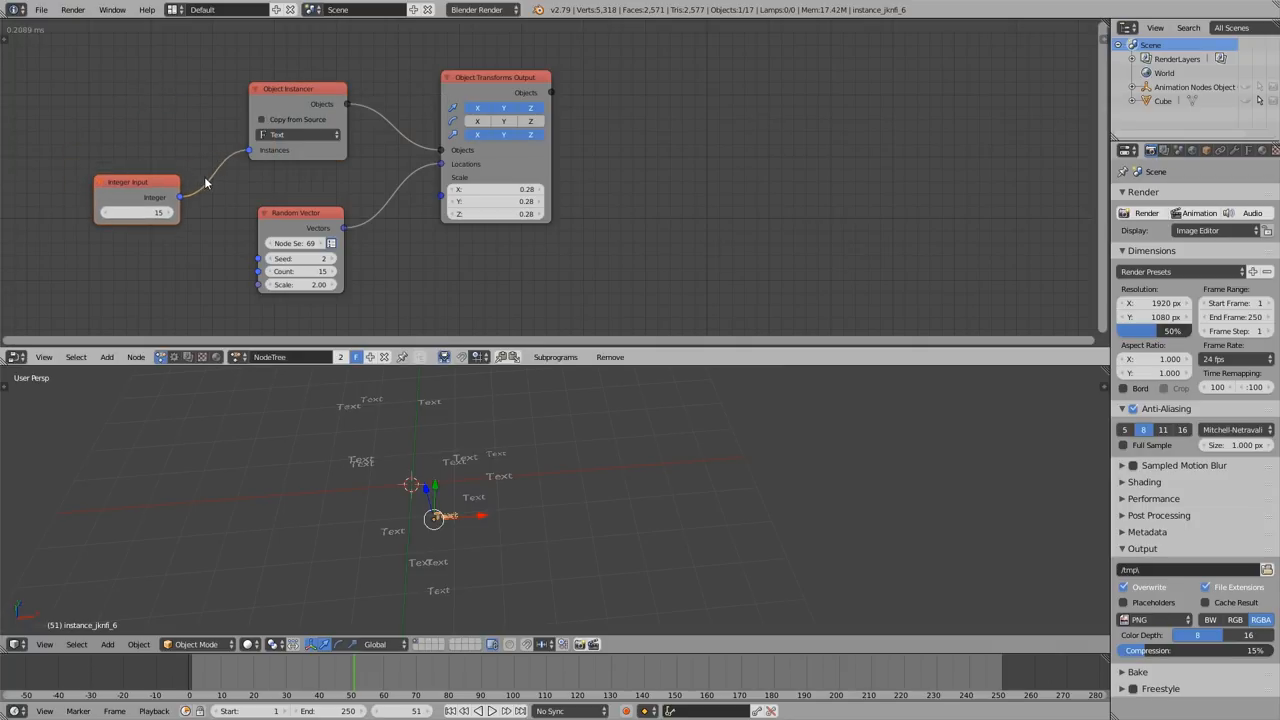
pyautogui.moveTo(130, 182); pyautogui.dragTo(128, 200)
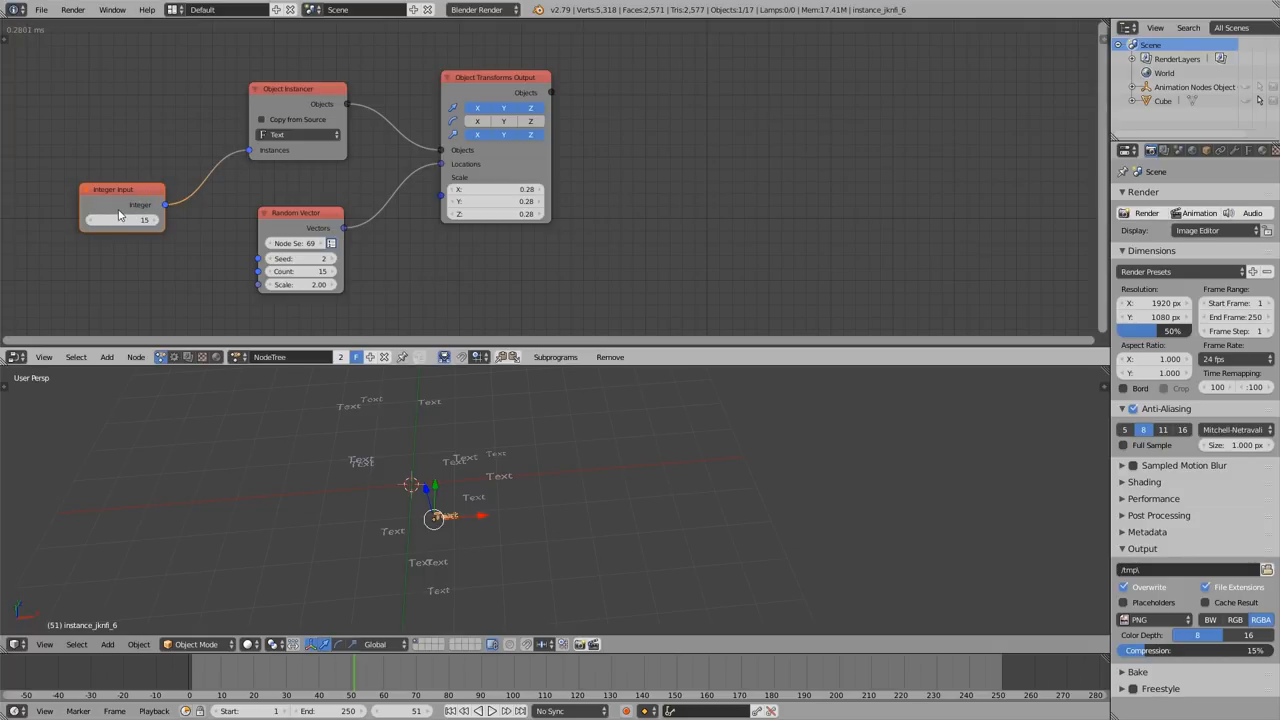
pyautogui.moveTo(120, 190); pyautogui.dragTo(110, 178)
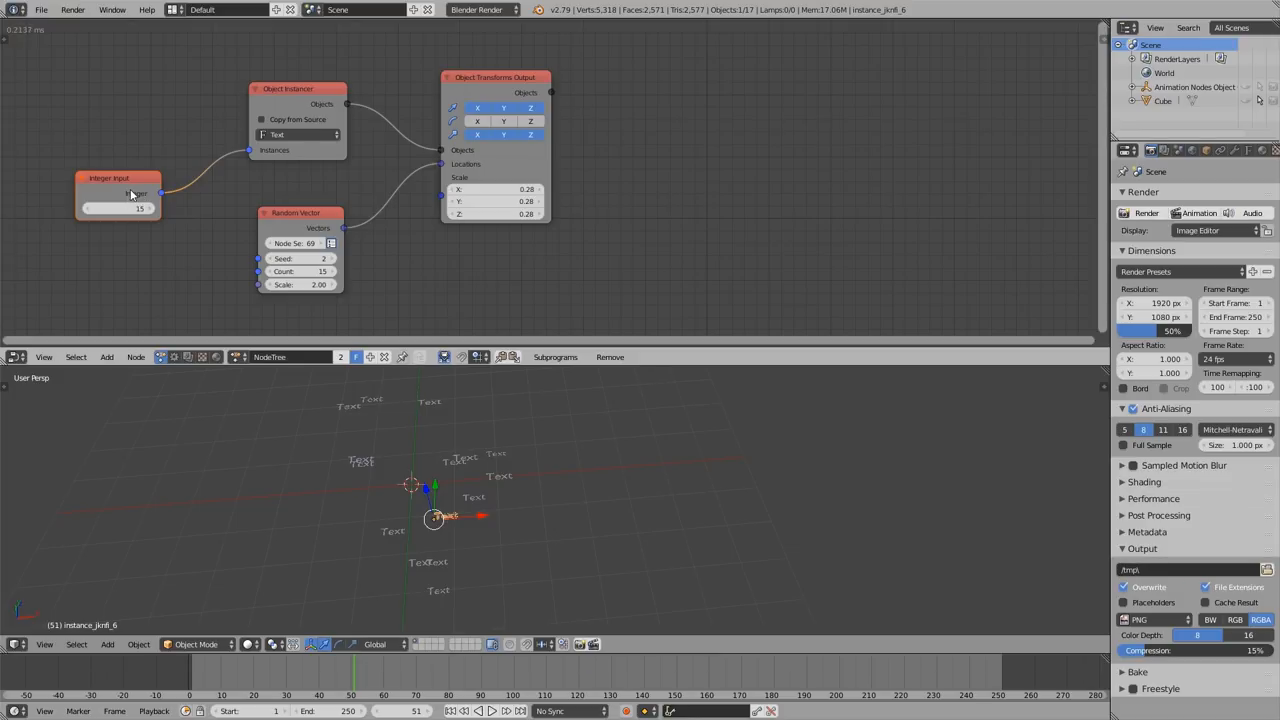
pyautogui.moveTo(128, 195)
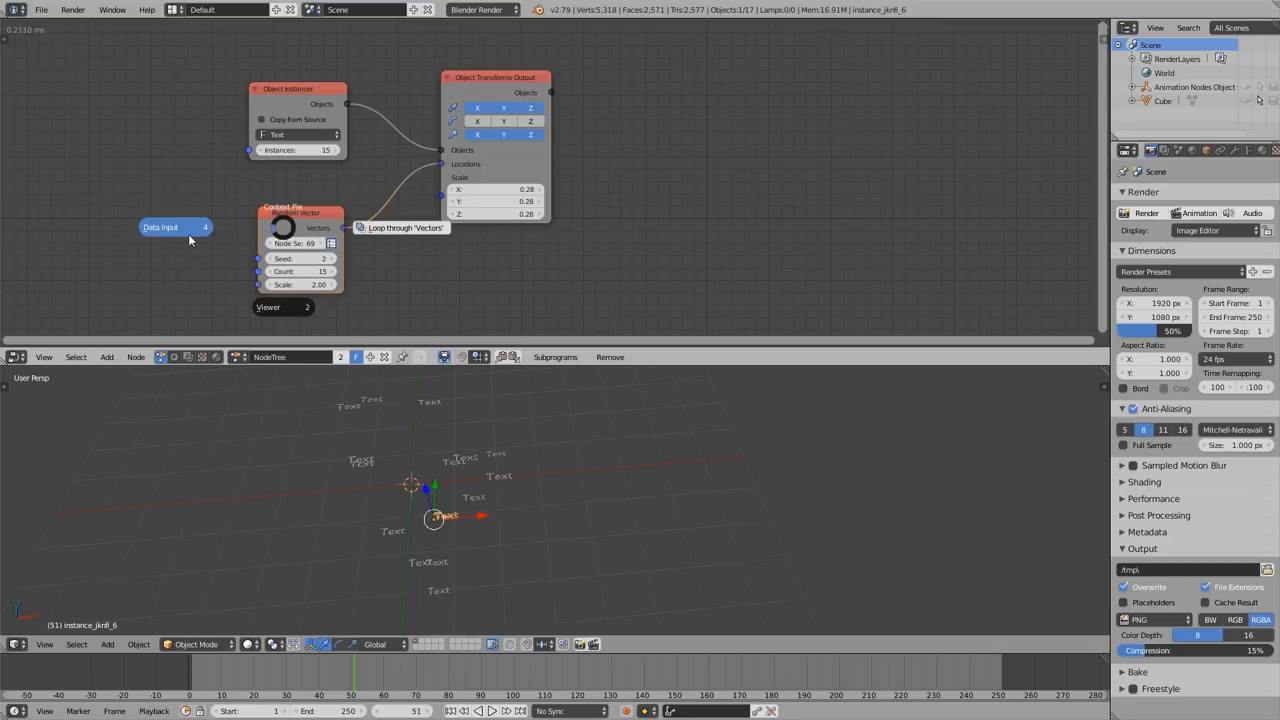
# Connect that Integer Input to Random Vector's Count and set it to 57.
pyautogui.click(175, 227)
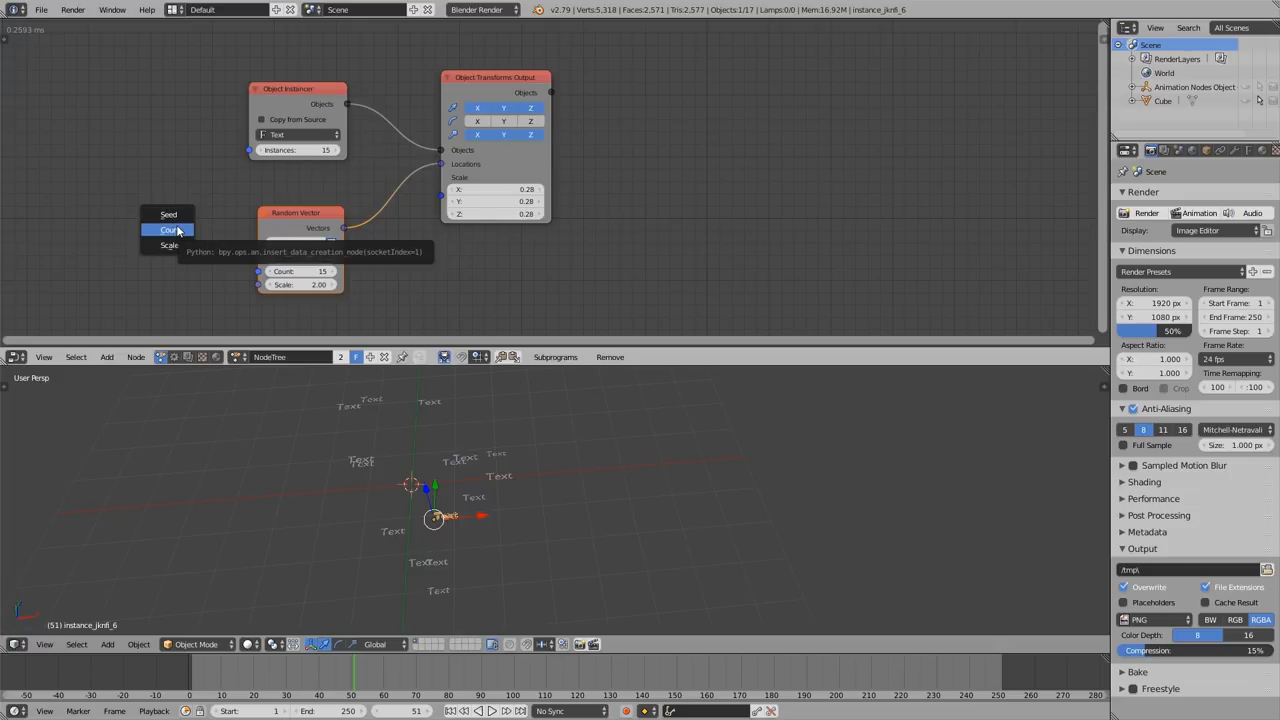
pyautogui.moveTo(190, 235)
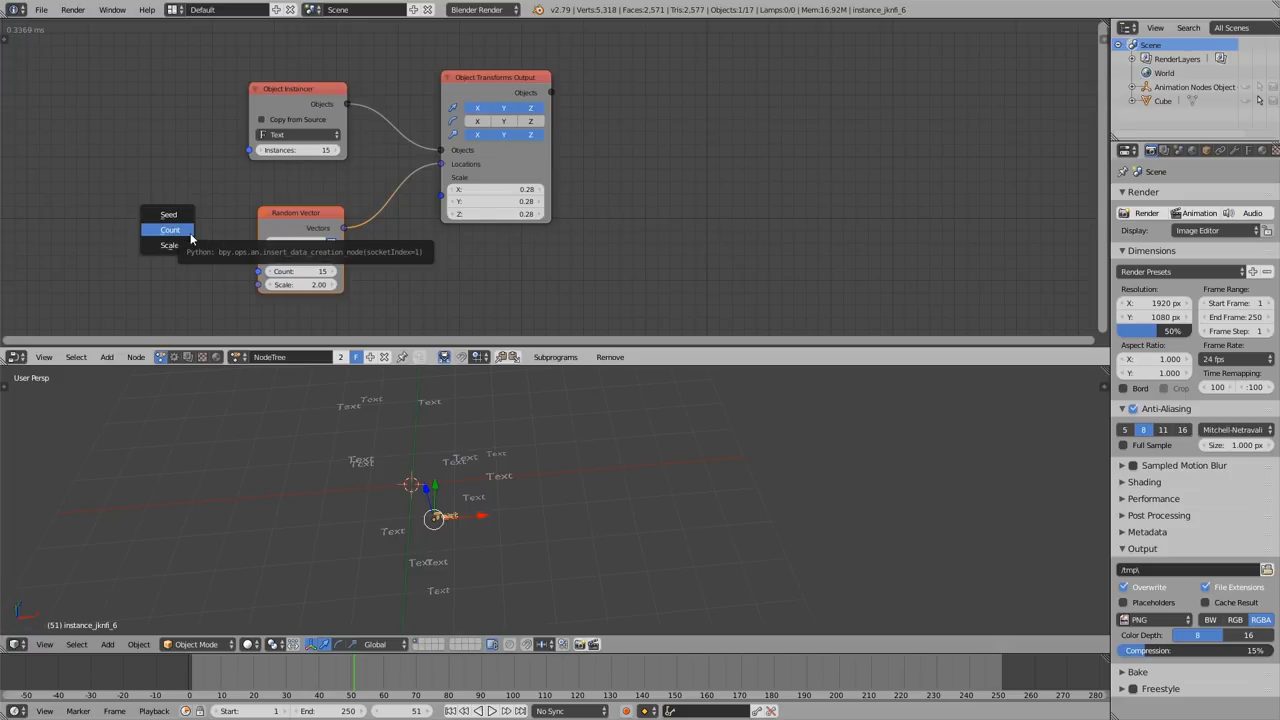
pyautogui.click(170, 230)
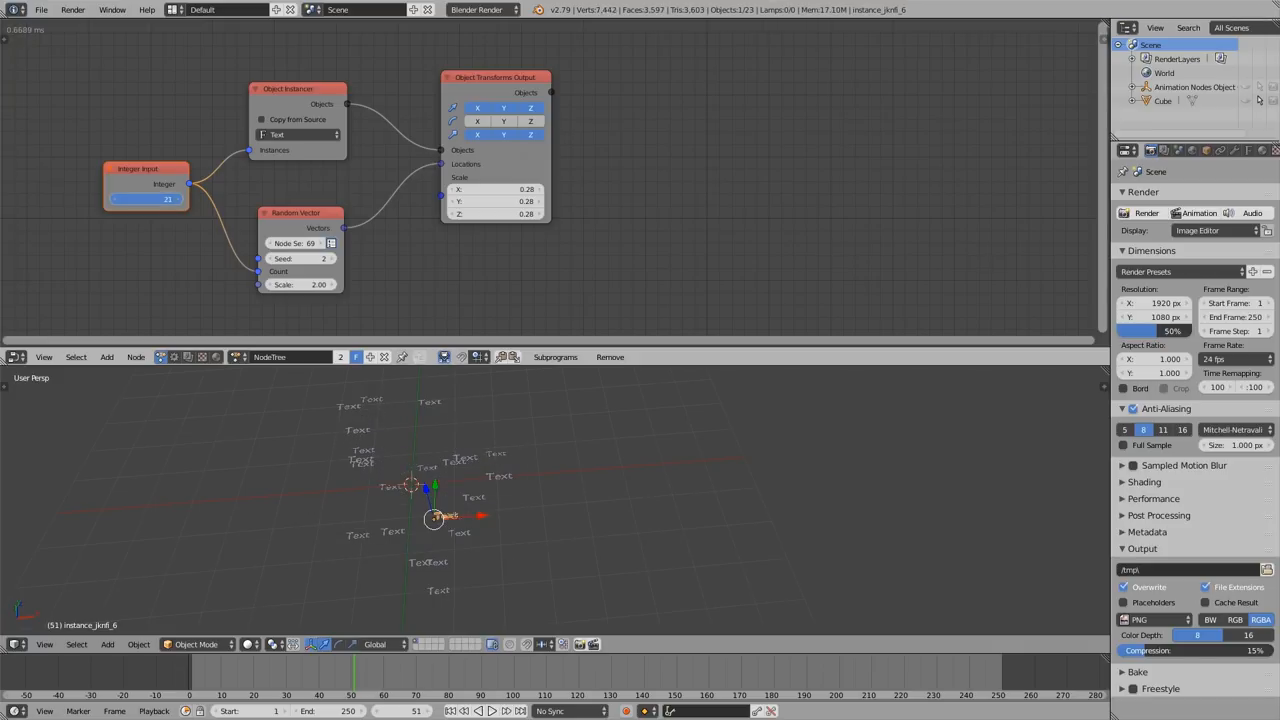
pyautogui.moveTo(120, 199); pyautogui.dragTo(170, 199)
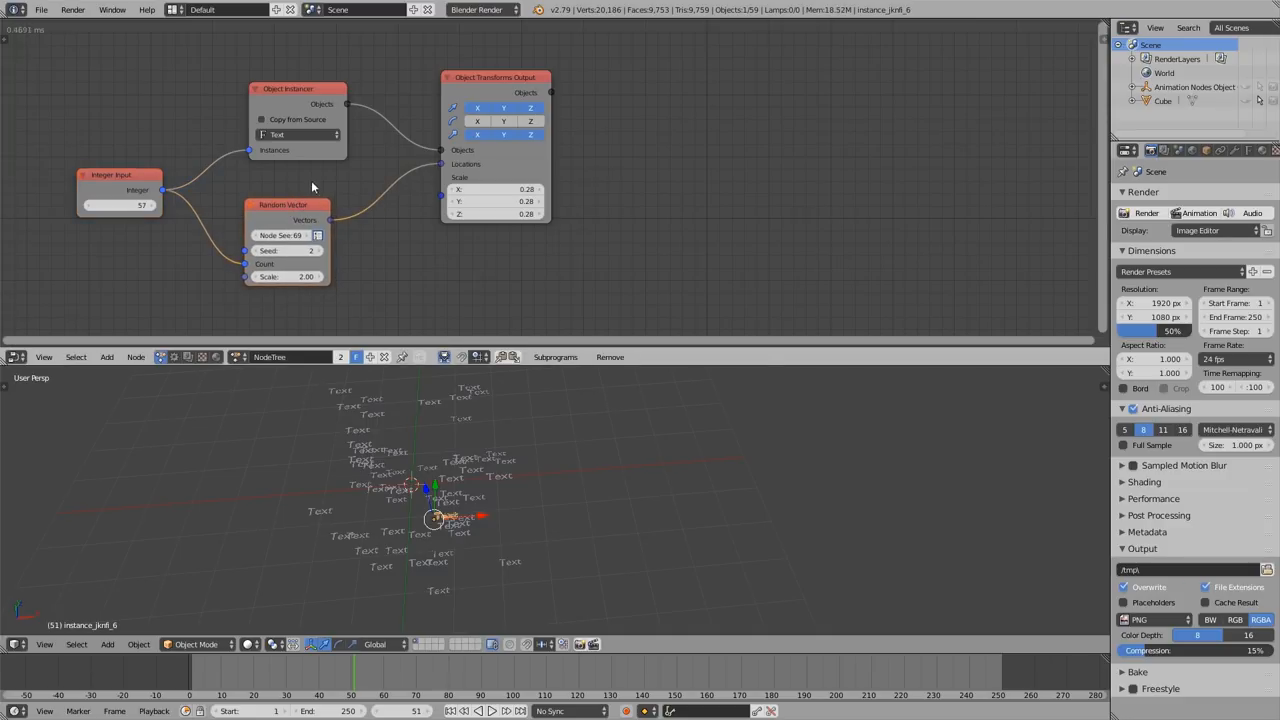
pyautogui.moveTo(288, 217)
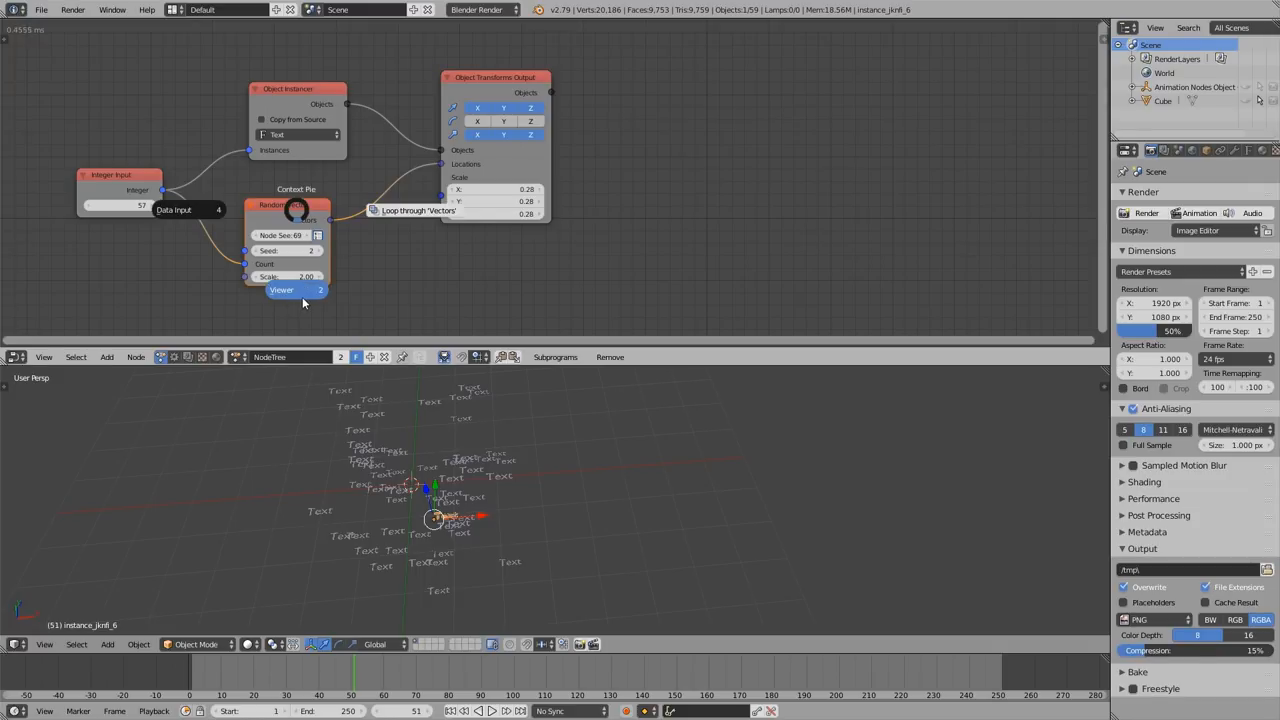
# Attach a Viewer to Random Vector's Vectors output to list the vectors.
pyautogui.click(282, 290)
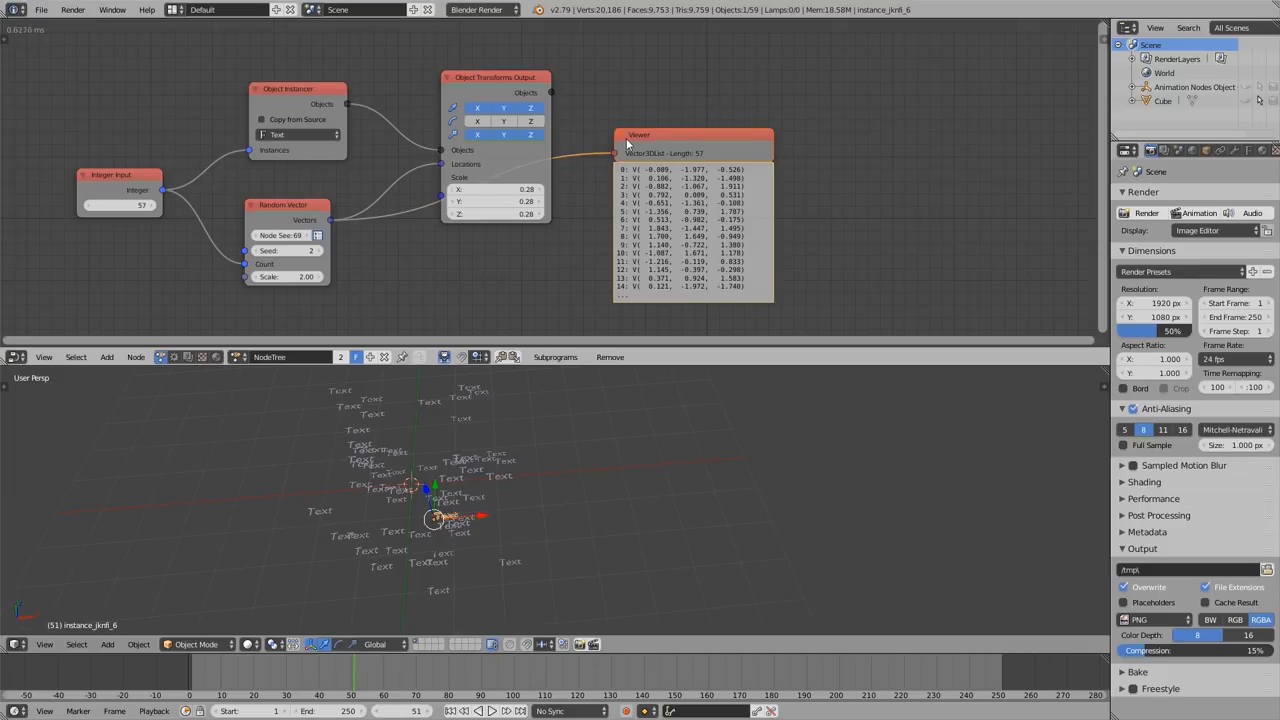
pyautogui.moveTo(652, 149)
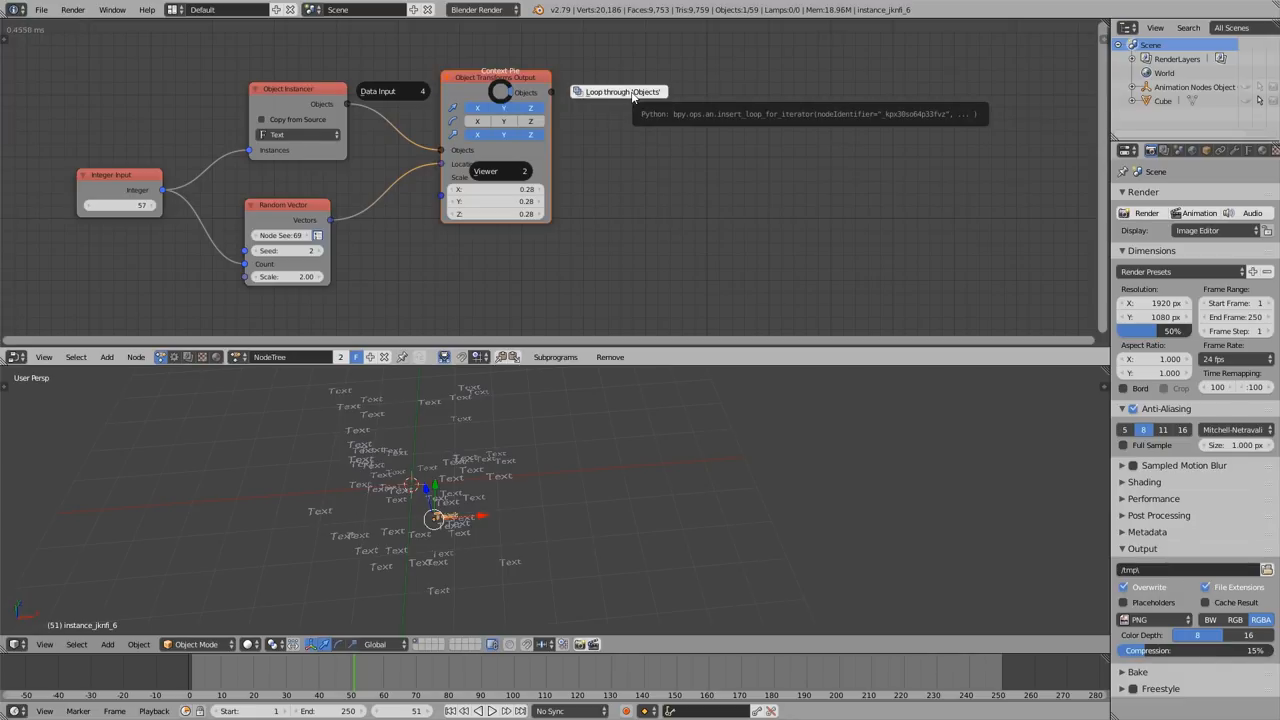
pyautogui.moveTo(650, 99)
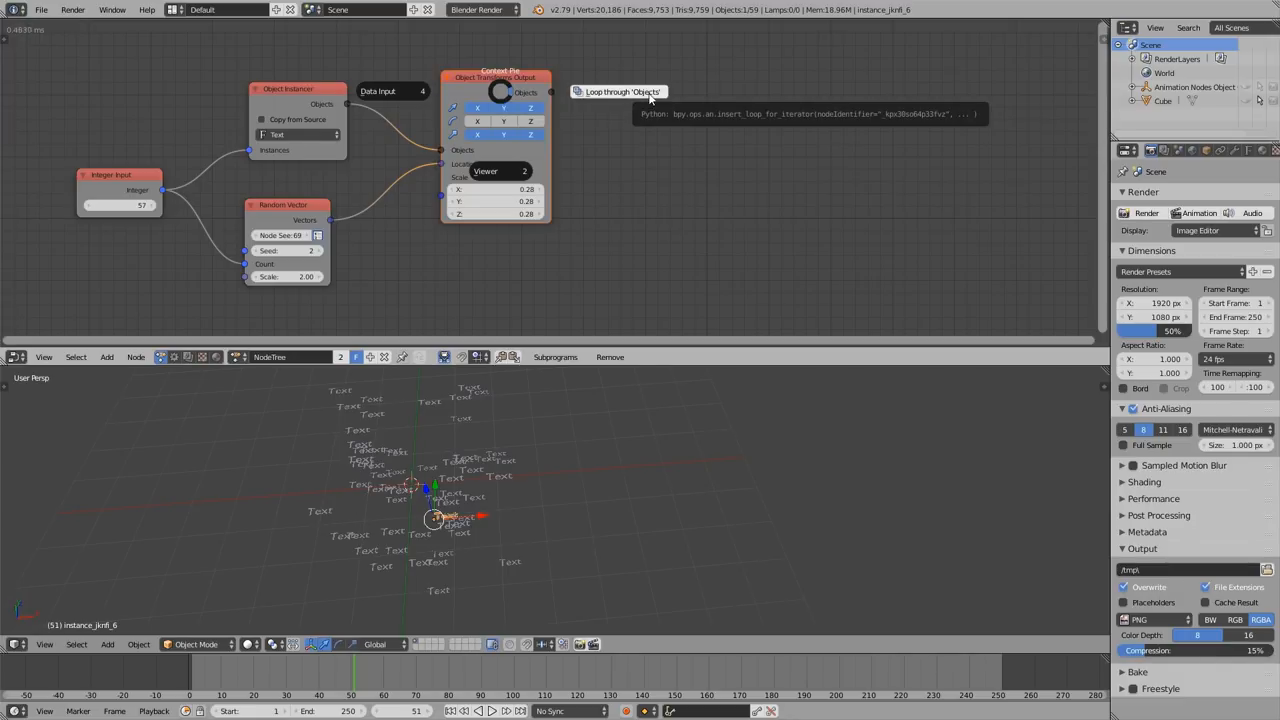
# Add and place the My Loop subprogram's Loop Input and Invoke Subprogram nodes.
pyautogui.click(620, 91)
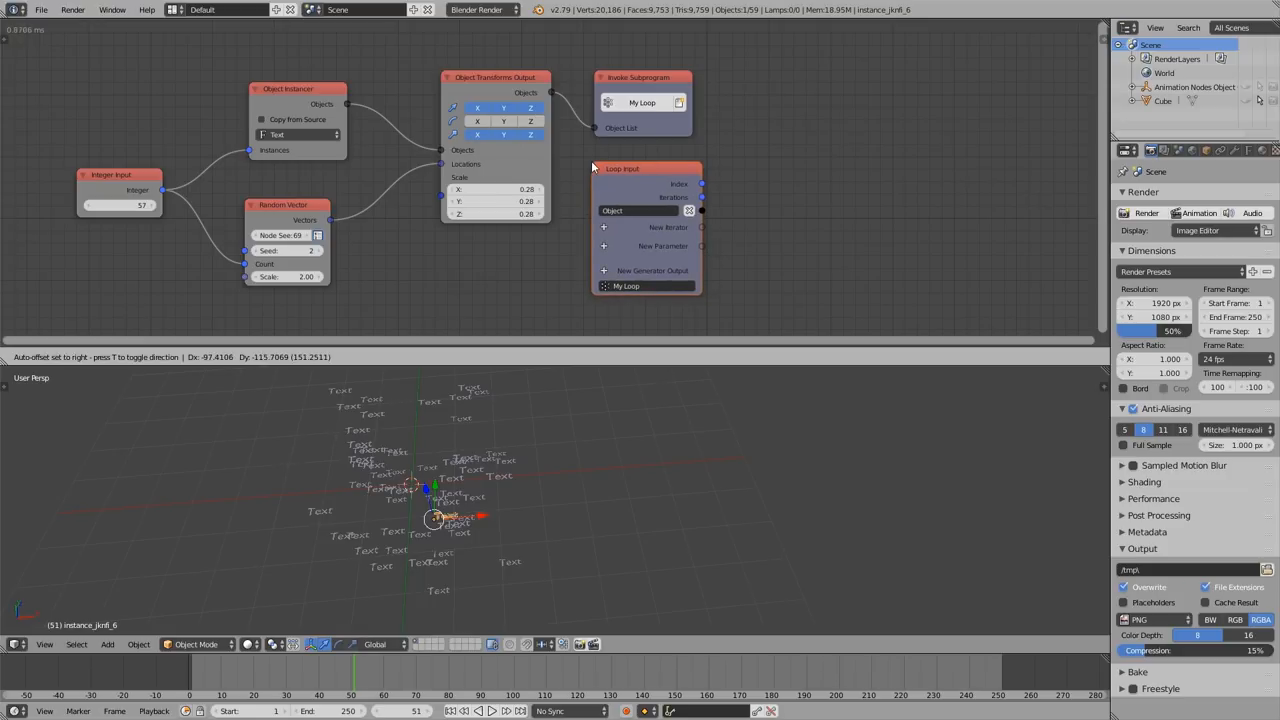
pyautogui.click(645, 167)
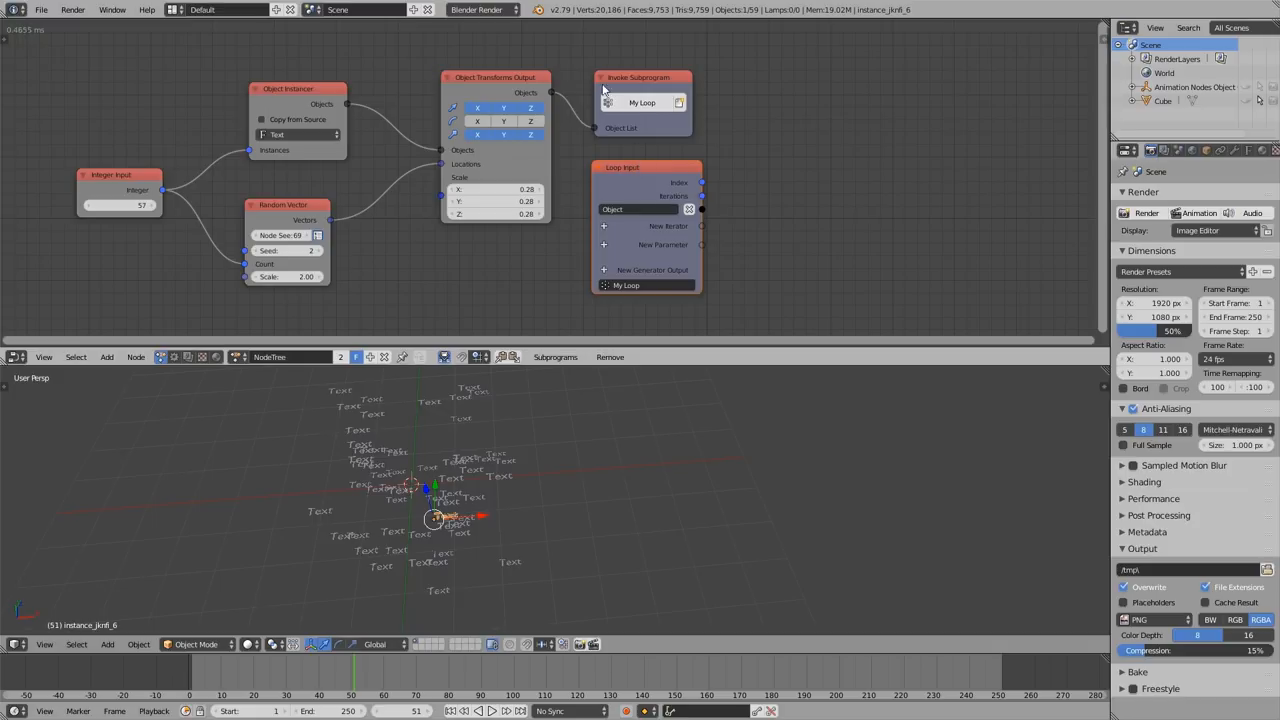
pyautogui.moveTo(714, 197)
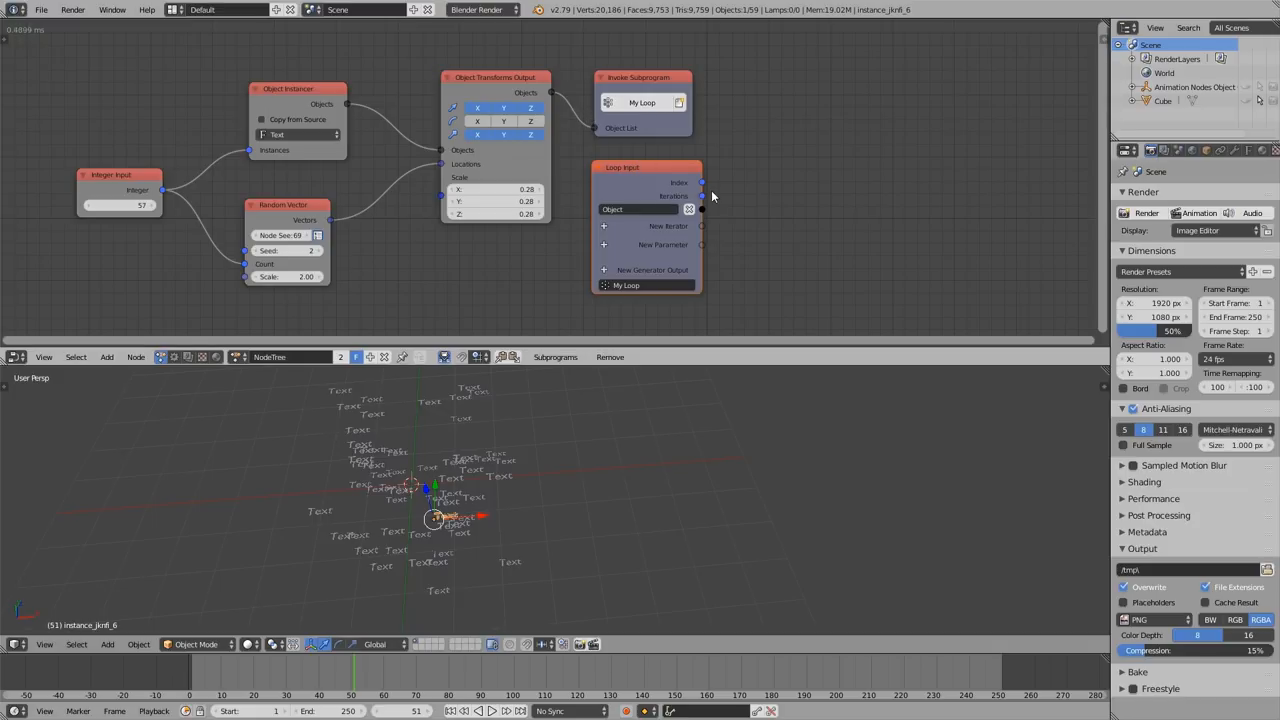
pyautogui.moveTo(760, 184)
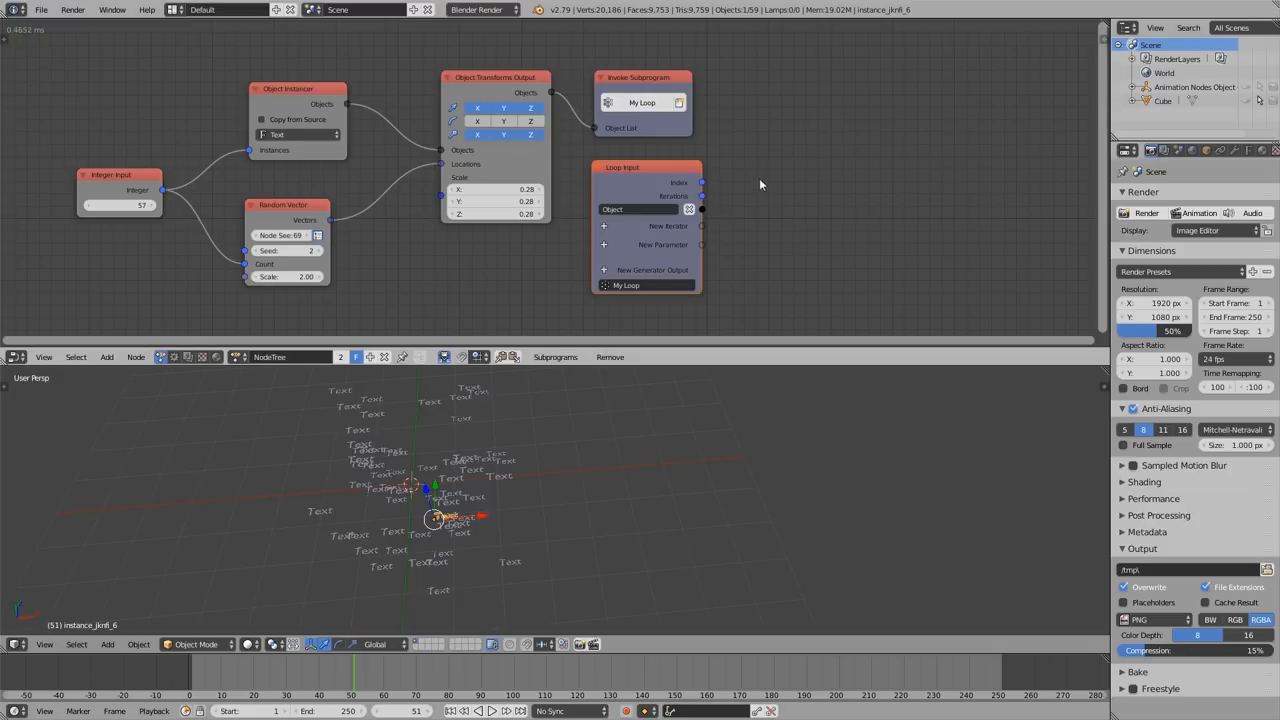
pyautogui.moveTo(734, 210)
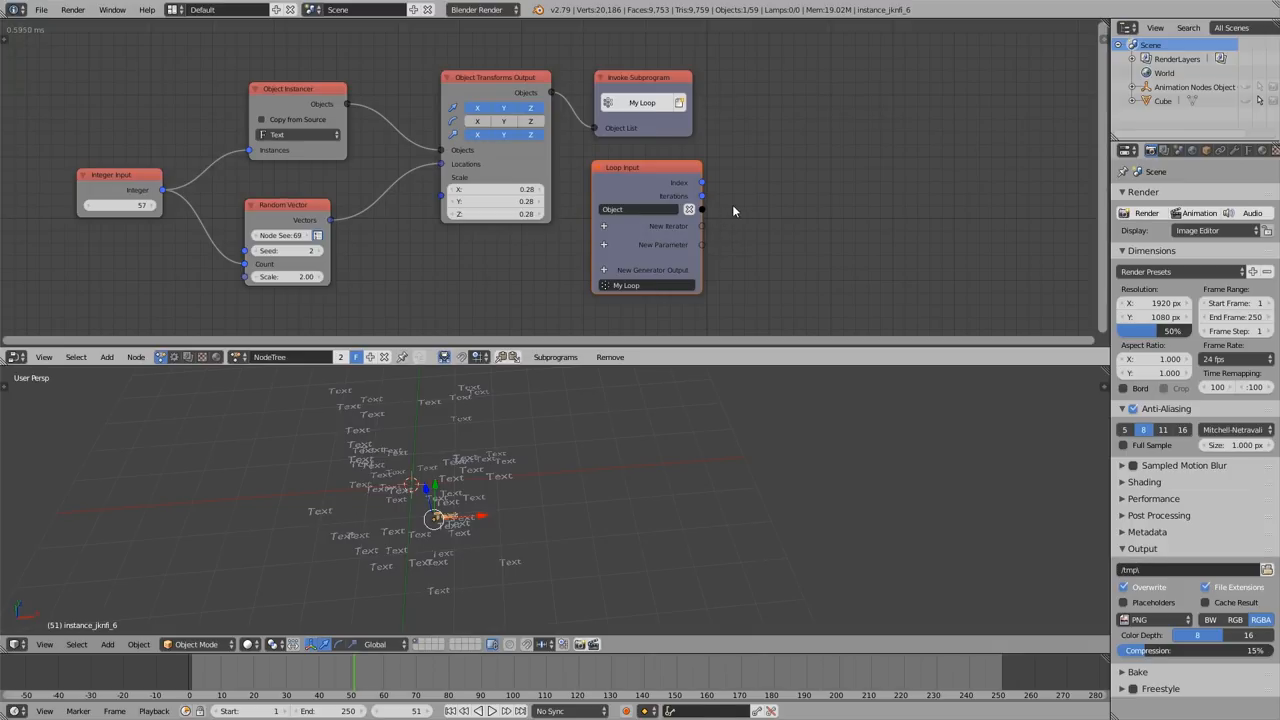
pyautogui.moveTo(744, 202)
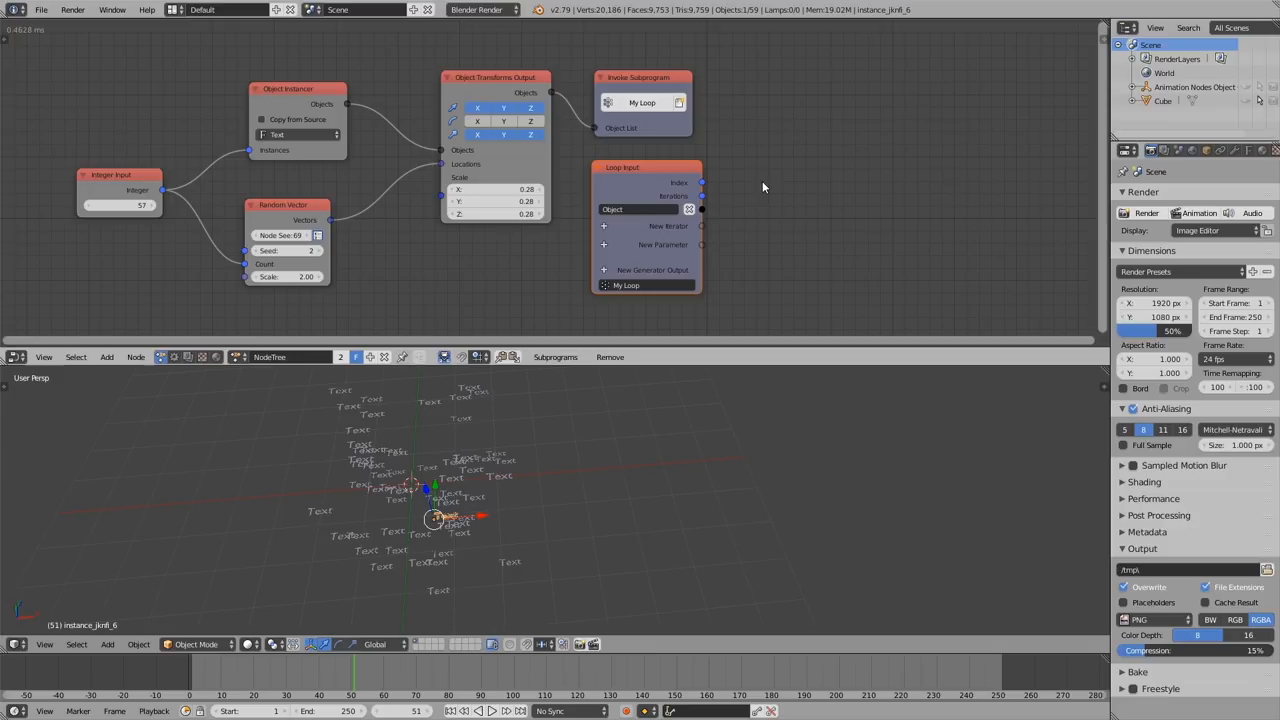
pyautogui.moveTo(798, 108)
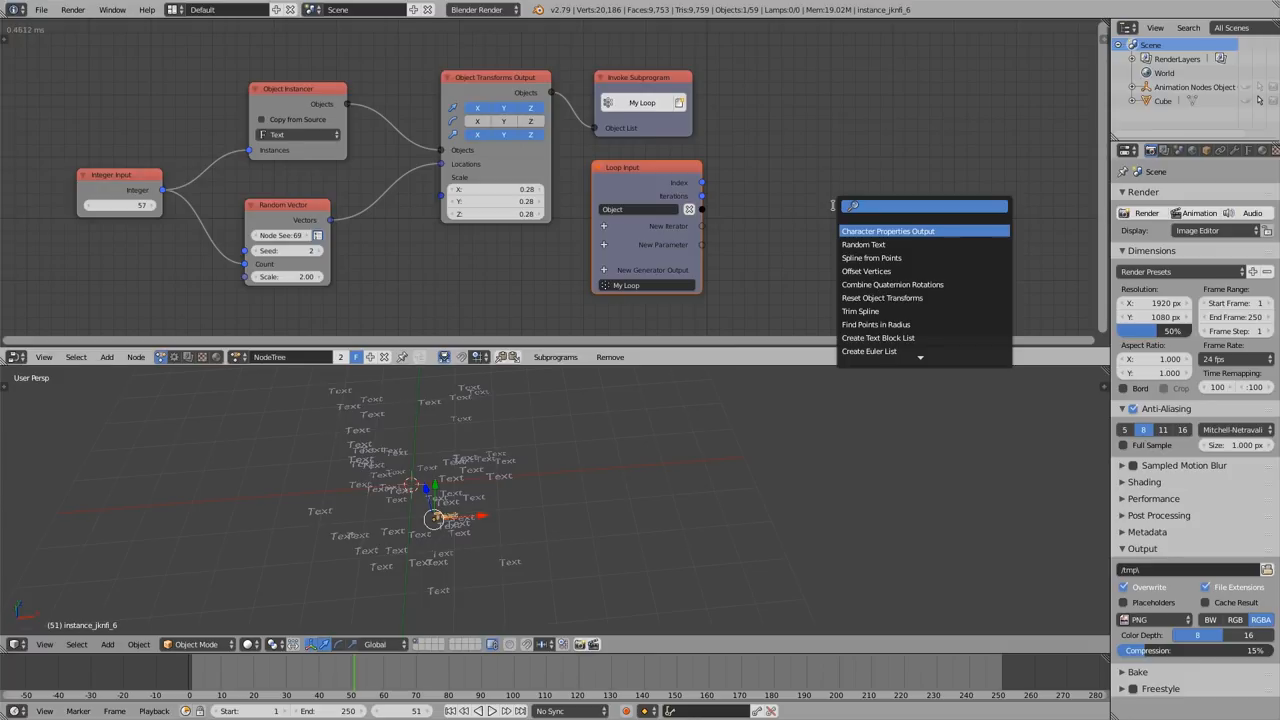
# Add a Text Object Output node via 'text' search and drag it right of Loop Input.
pyautogui.write('text')
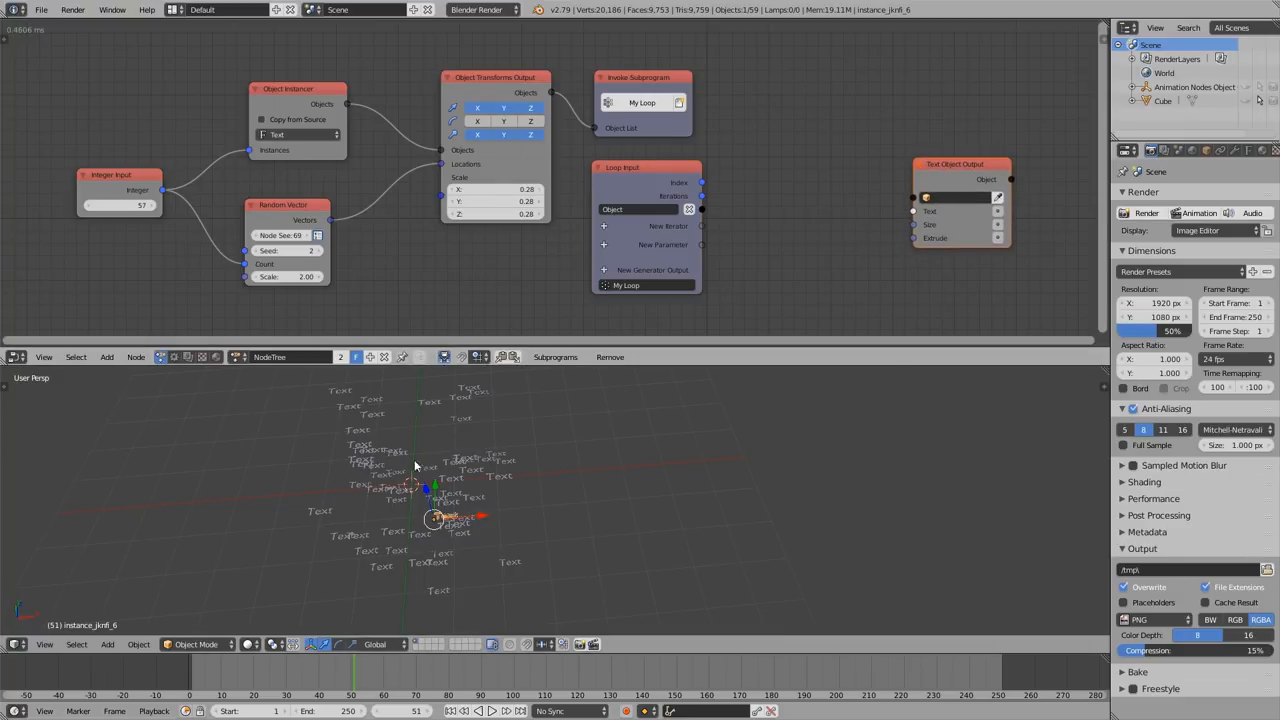
pyautogui.moveTo(590, 443)
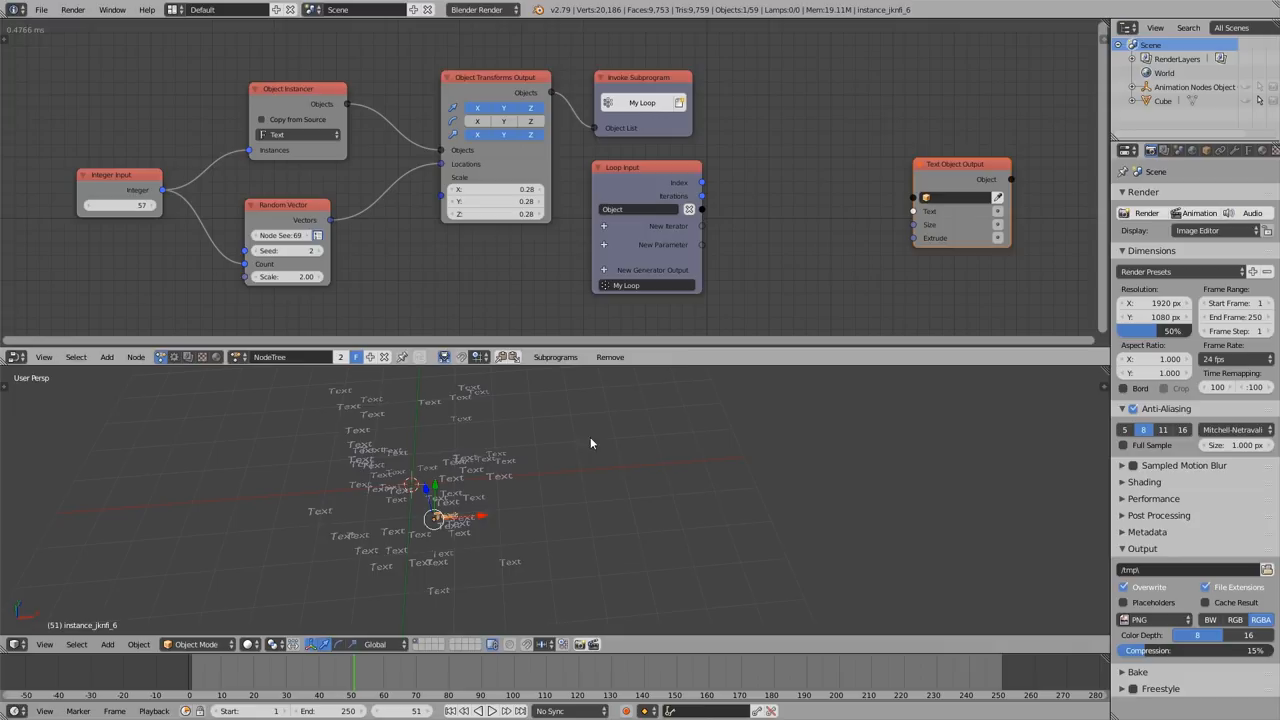
pyautogui.moveTo(744, 217)
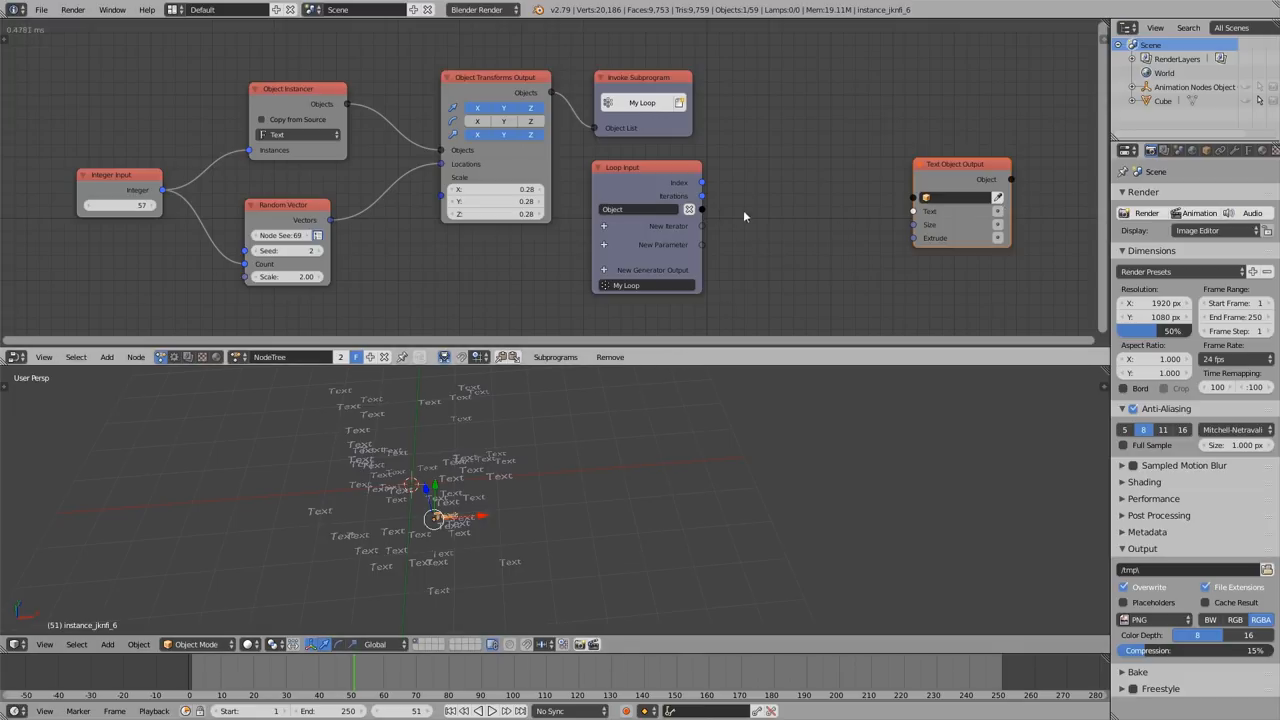
pyautogui.moveTo(702, 209); pyautogui.dragTo(913, 197)
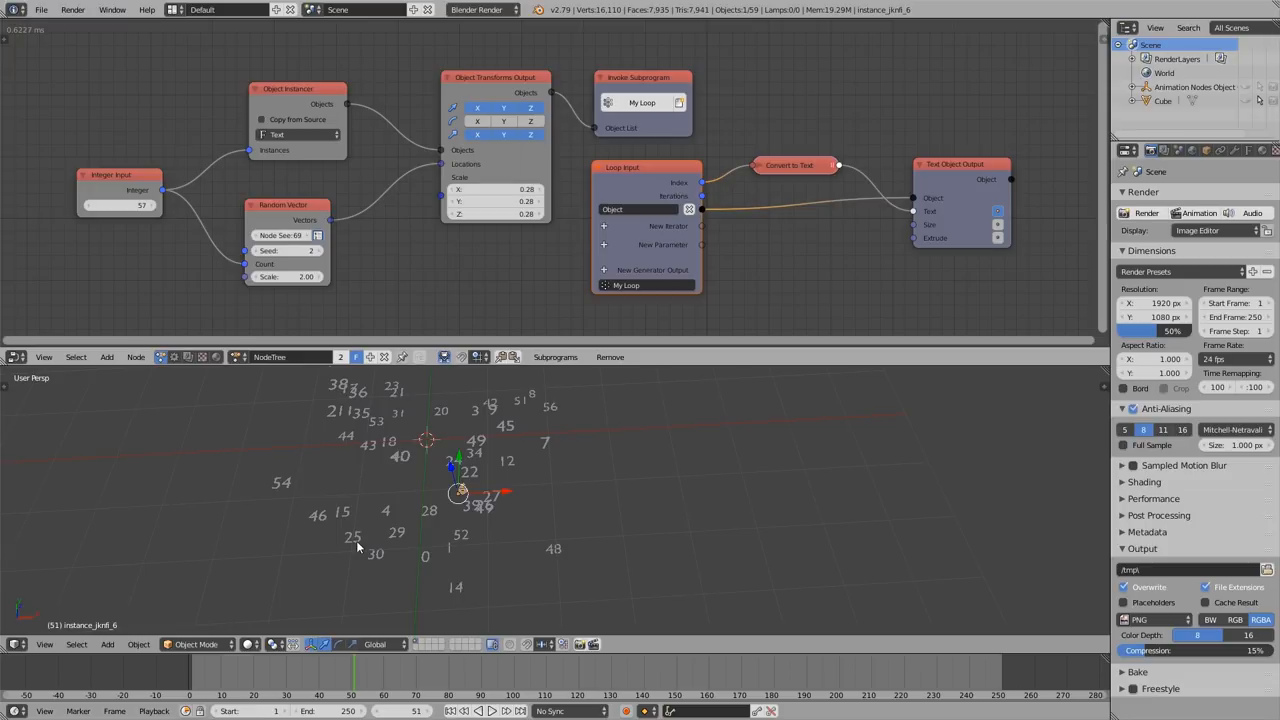
pyautogui.moveTo(575, 432)
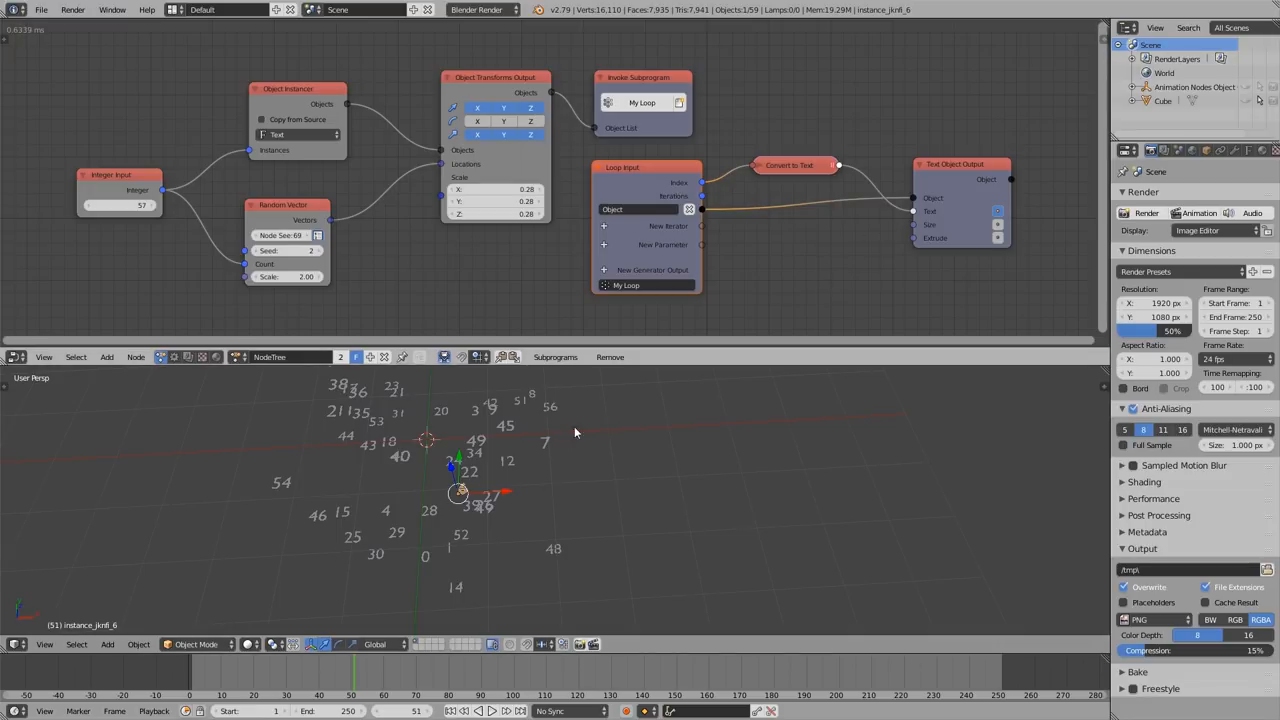
pyautogui.moveTo(937, 223)
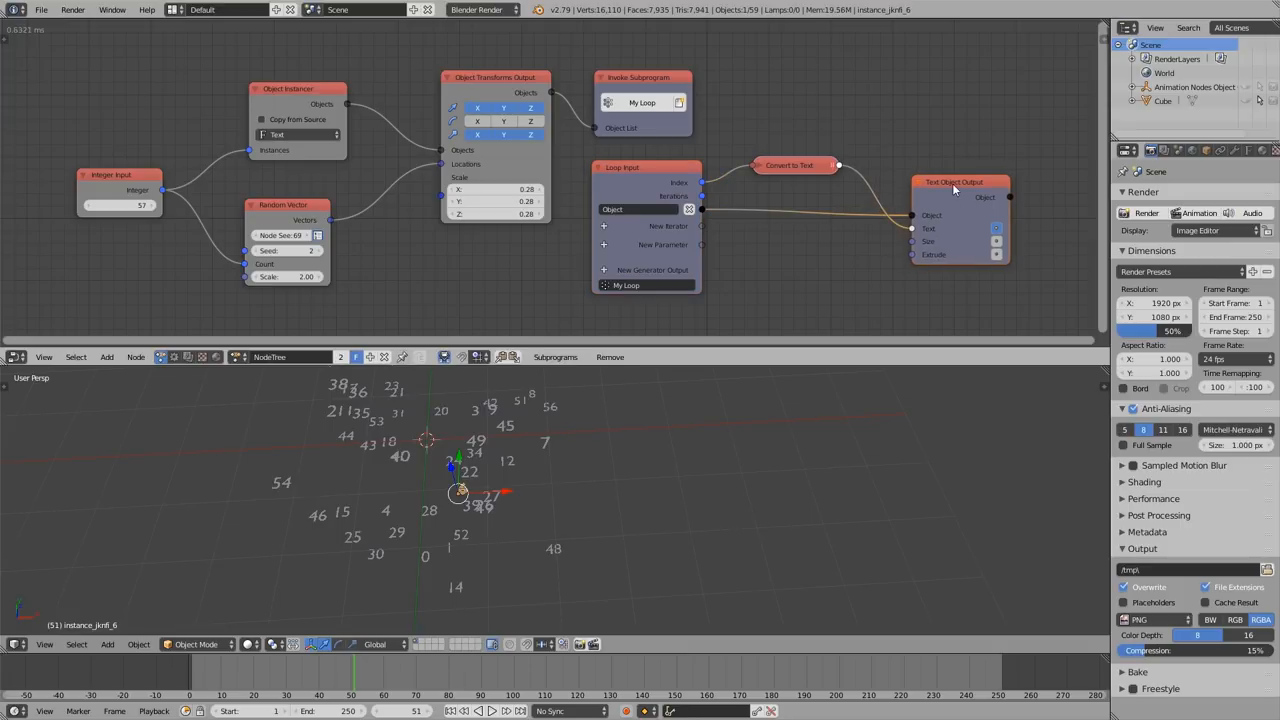
pyautogui.moveTo(965, 207)
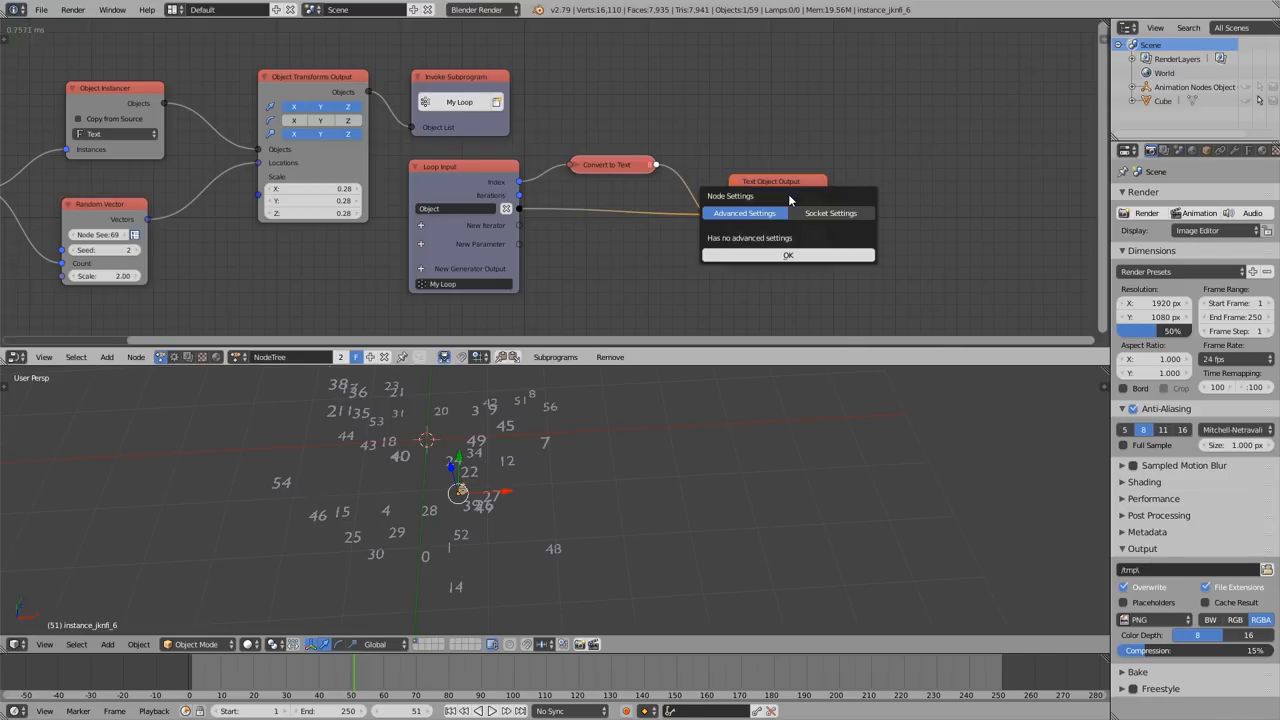
pyautogui.moveTo(725, 222)
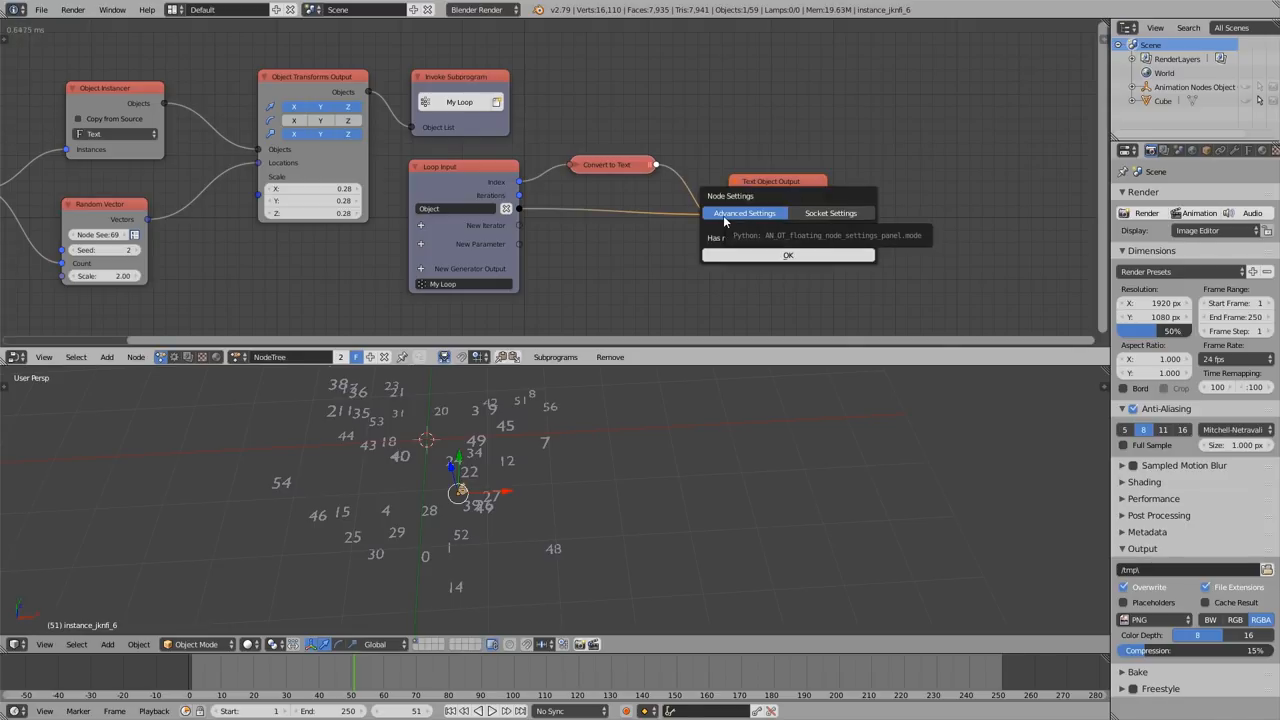
# Open the Text Object Output node's socket settings to enable Letter Spacing 1.97.
pyautogui.click(830, 213)
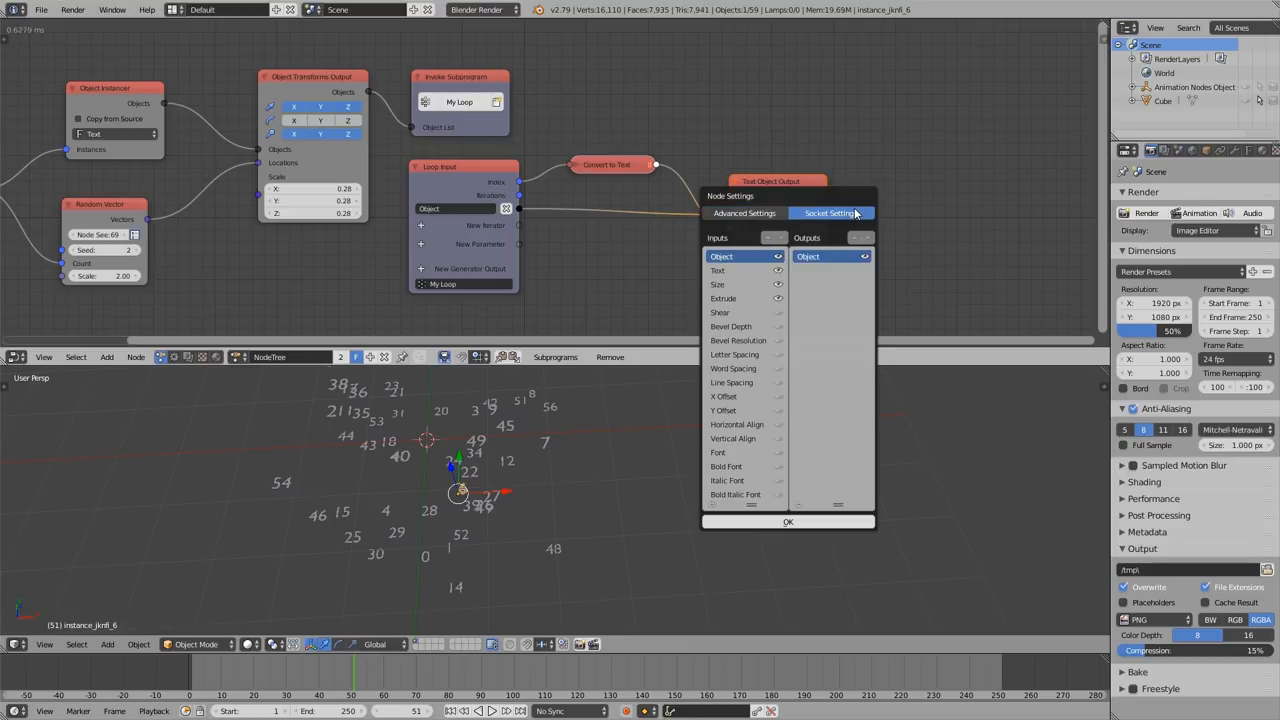
pyautogui.moveTo(760, 408)
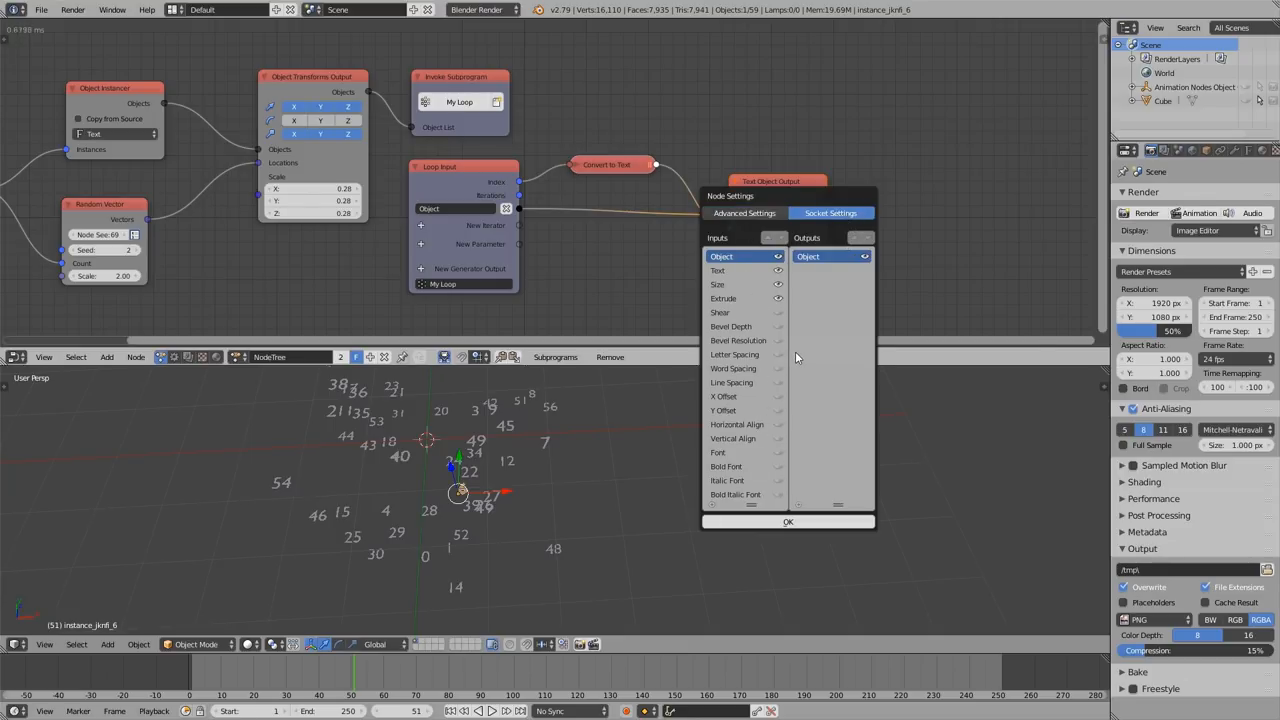
pyautogui.moveTo(730, 205)
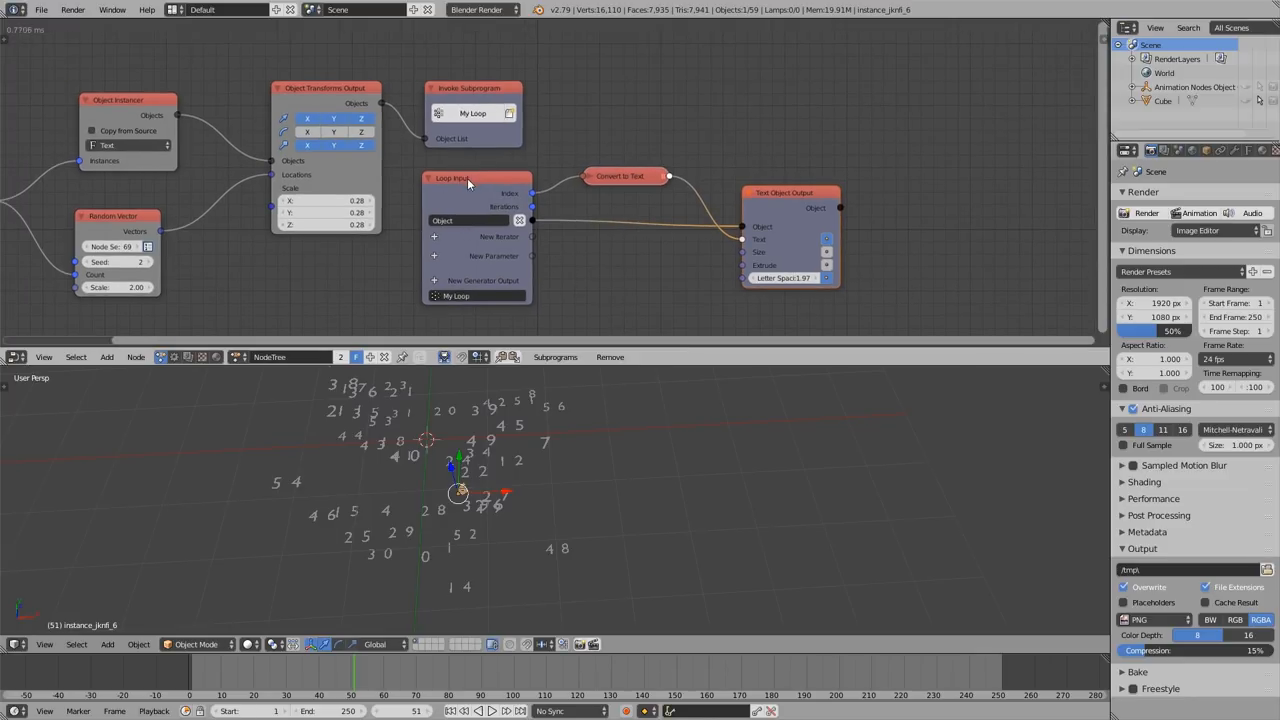
pyautogui.moveTo(472, 197)
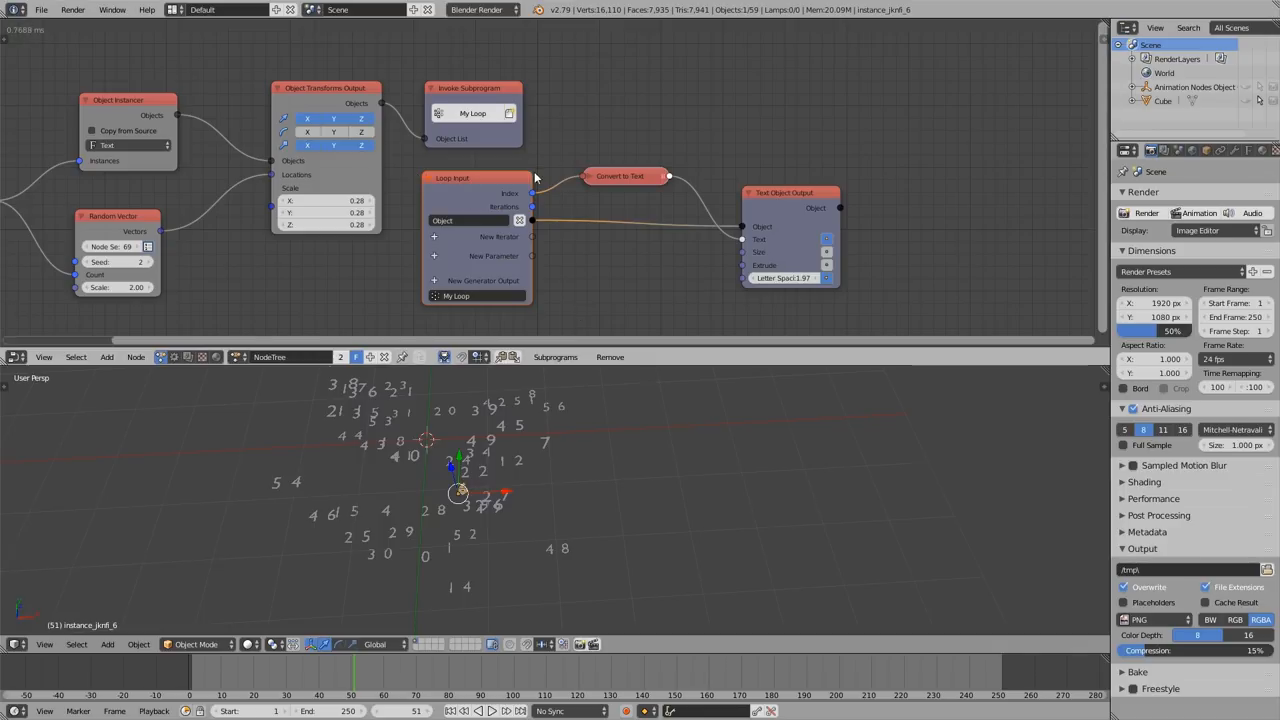
pyautogui.moveTo(428, 199)
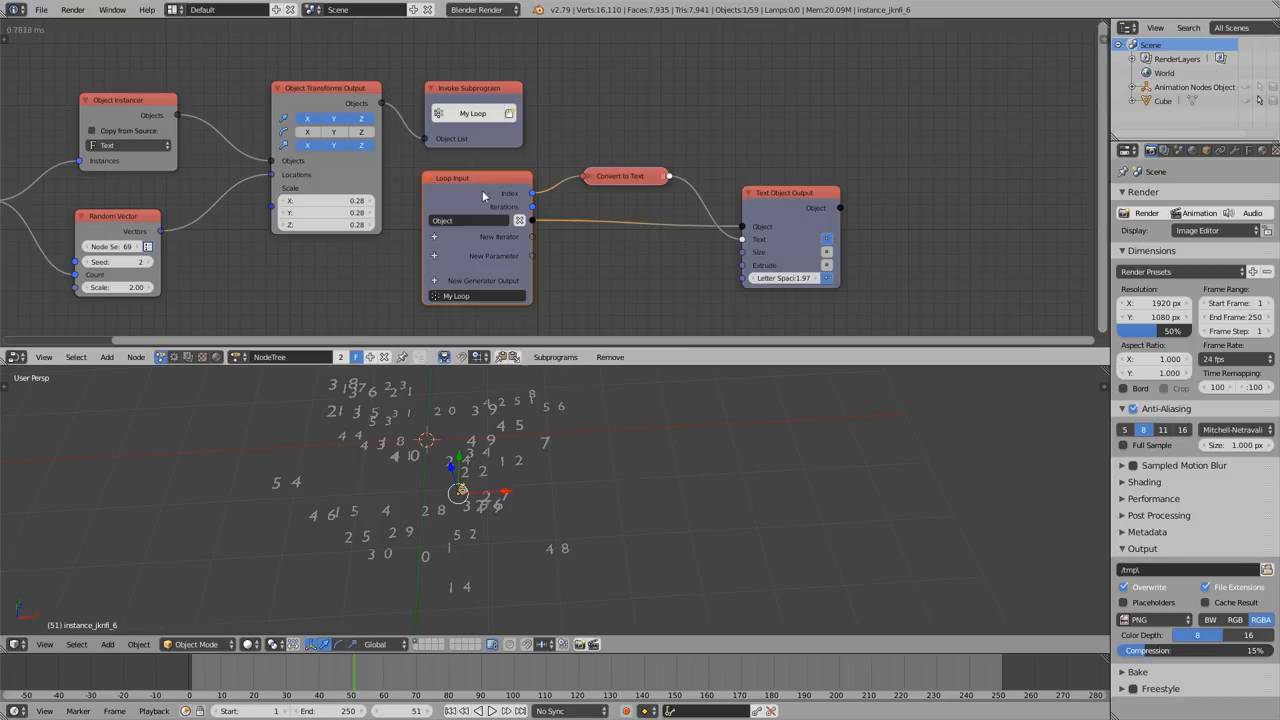
pyautogui.moveTo(418, 209)
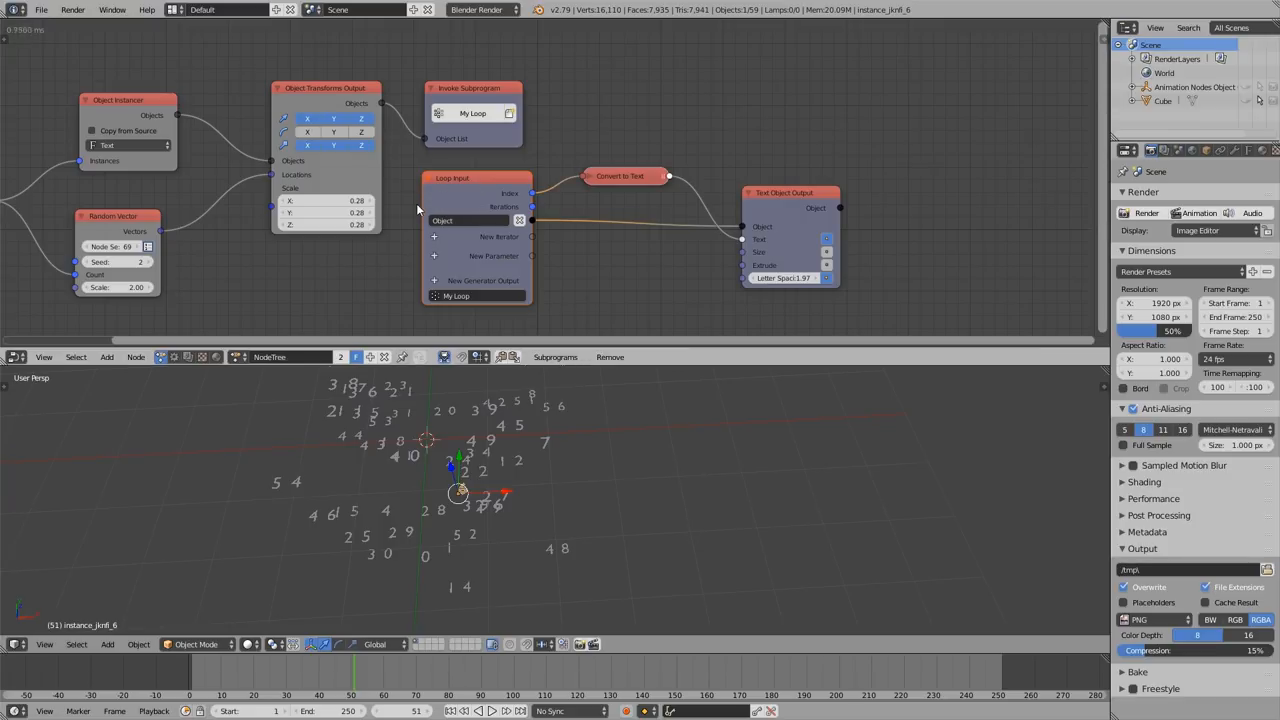
pyautogui.moveTo(464, 197)
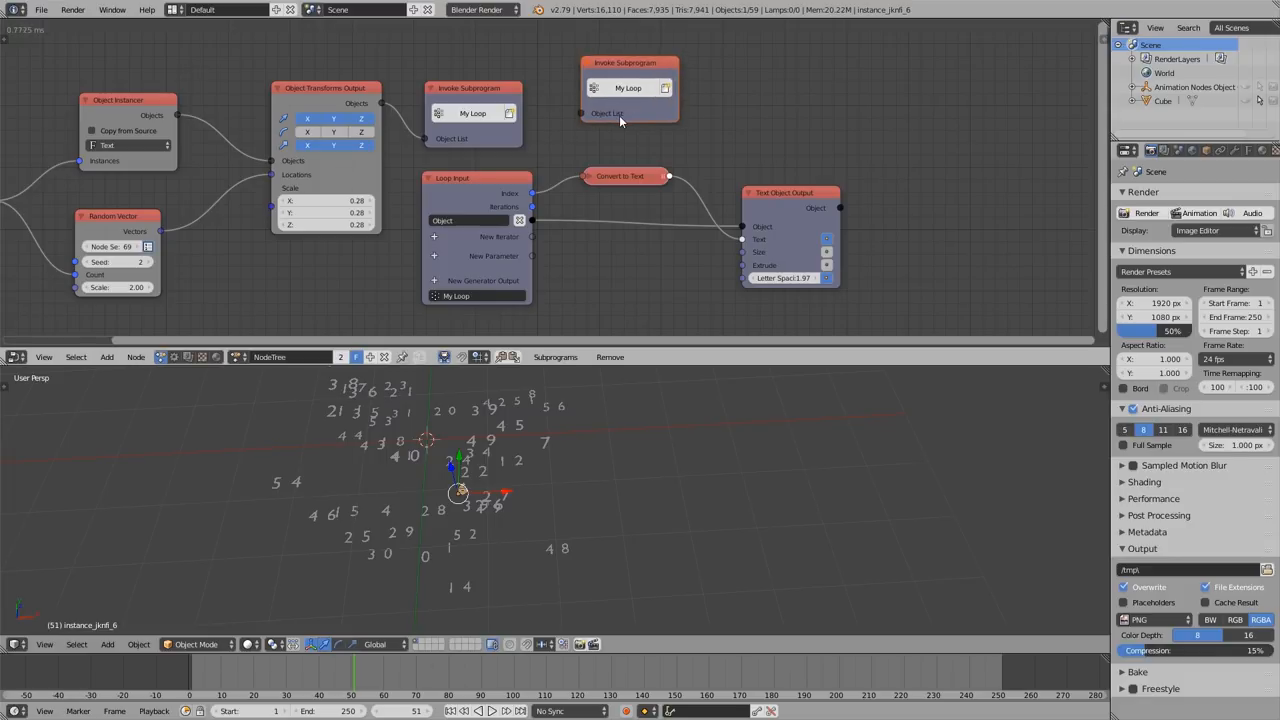
pyautogui.moveTo(625, 118)
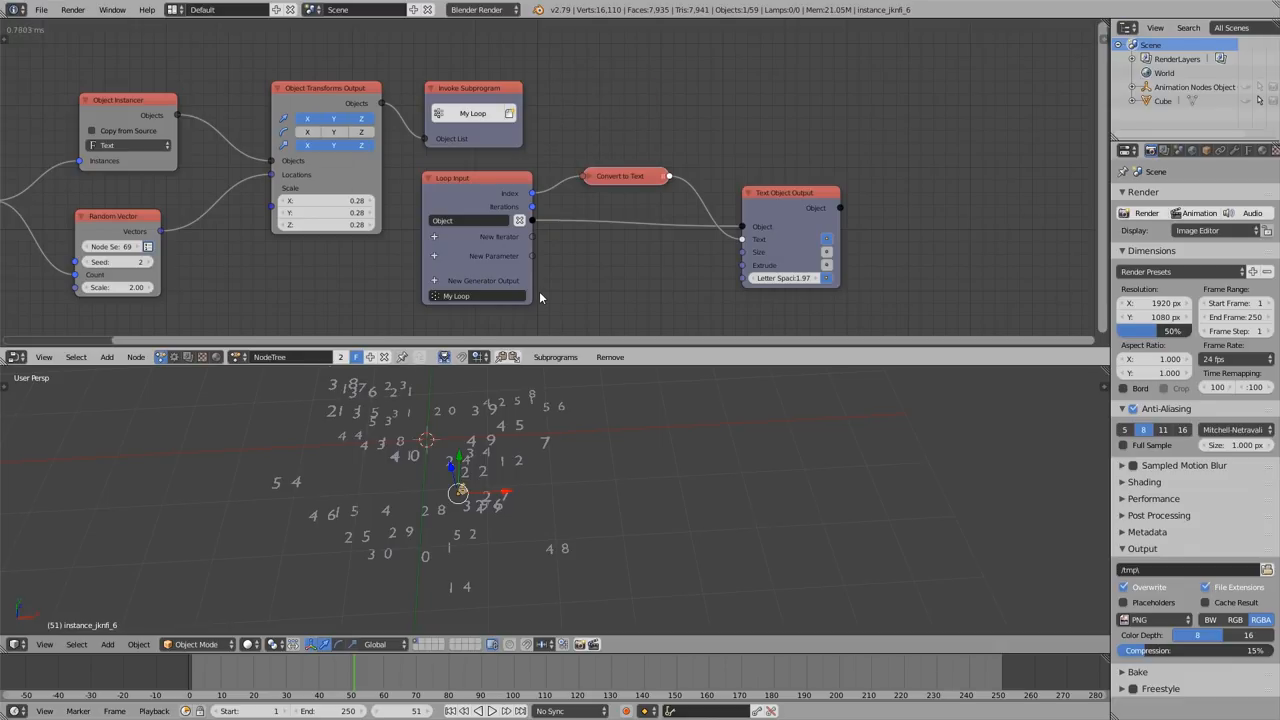
pyautogui.moveTo(530, 46)
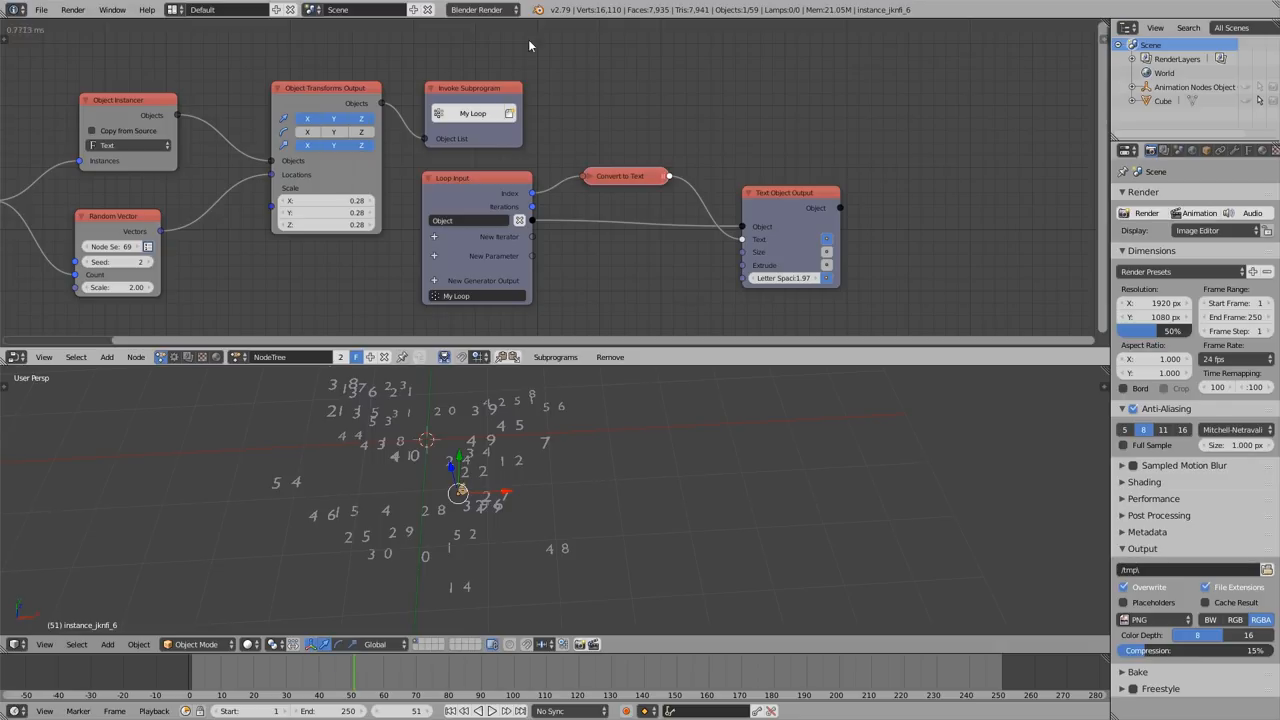
pyautogui.moveTo(502, 157)
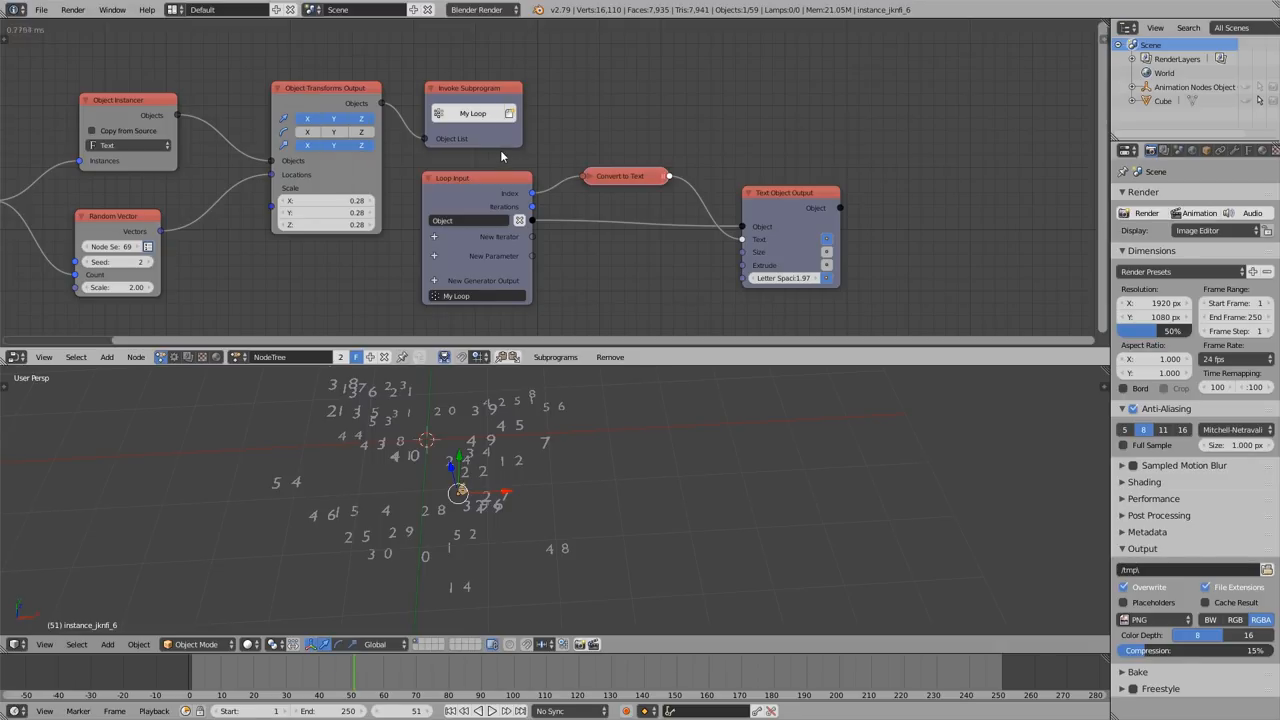
pyautogui.moveTo(505, 146)
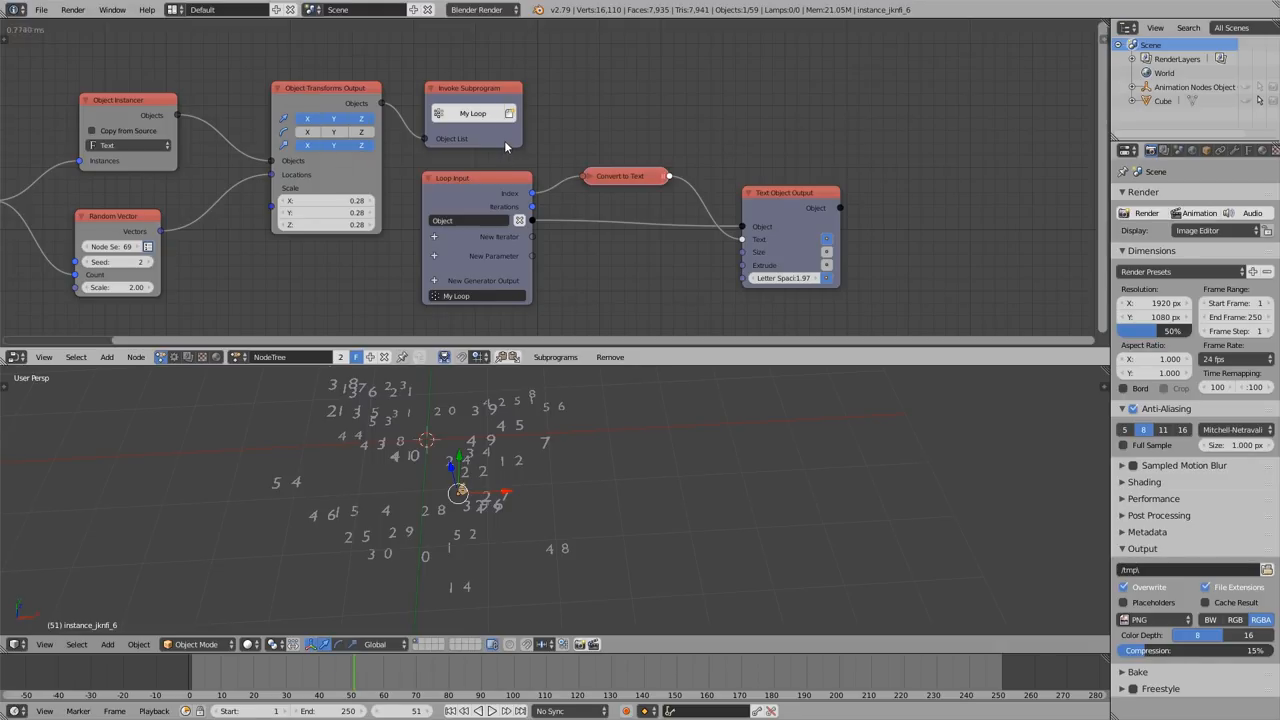
pyautogui.moveTo(470, 137)
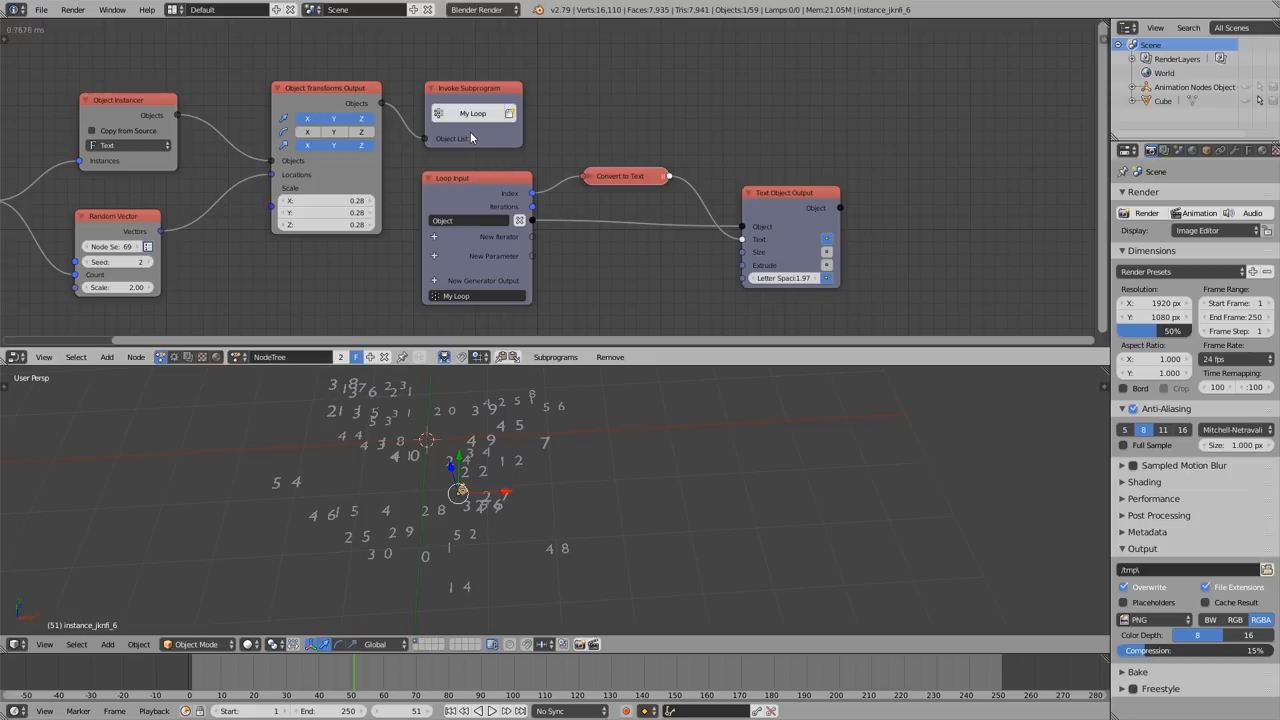
pyautogui.moveTo(205, 350)
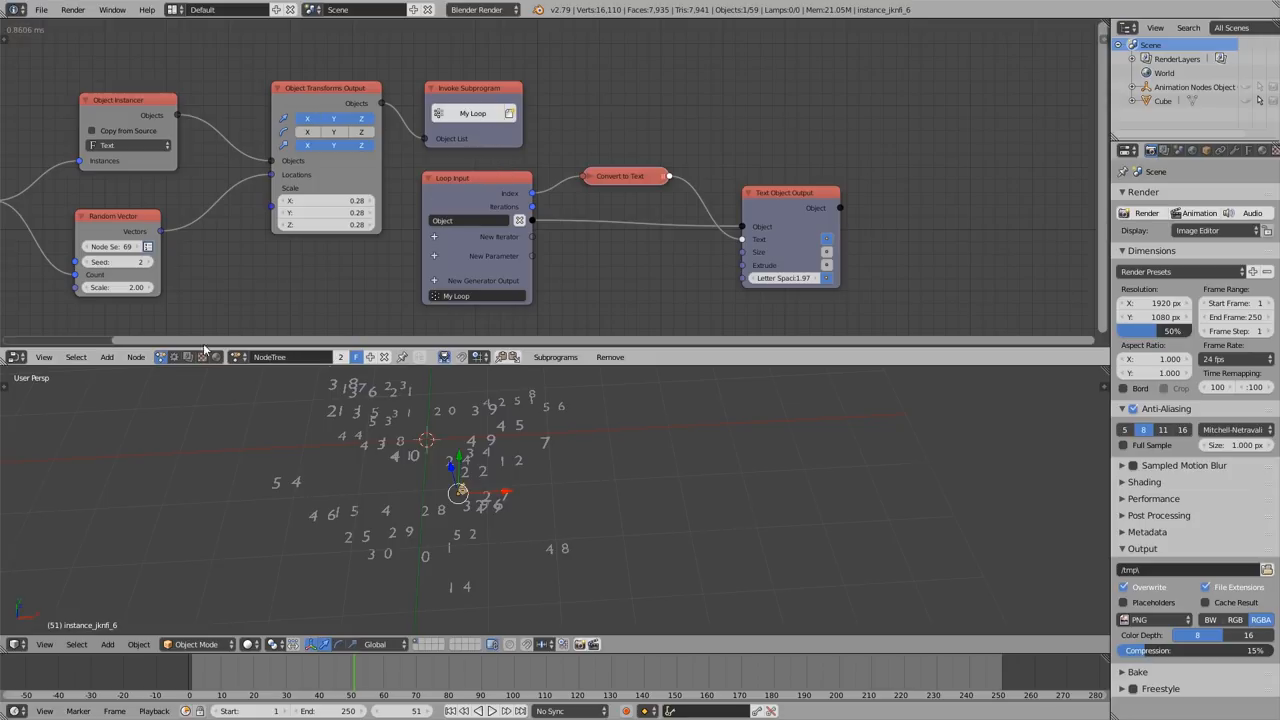
pyautogui.moveTo(604, 112)
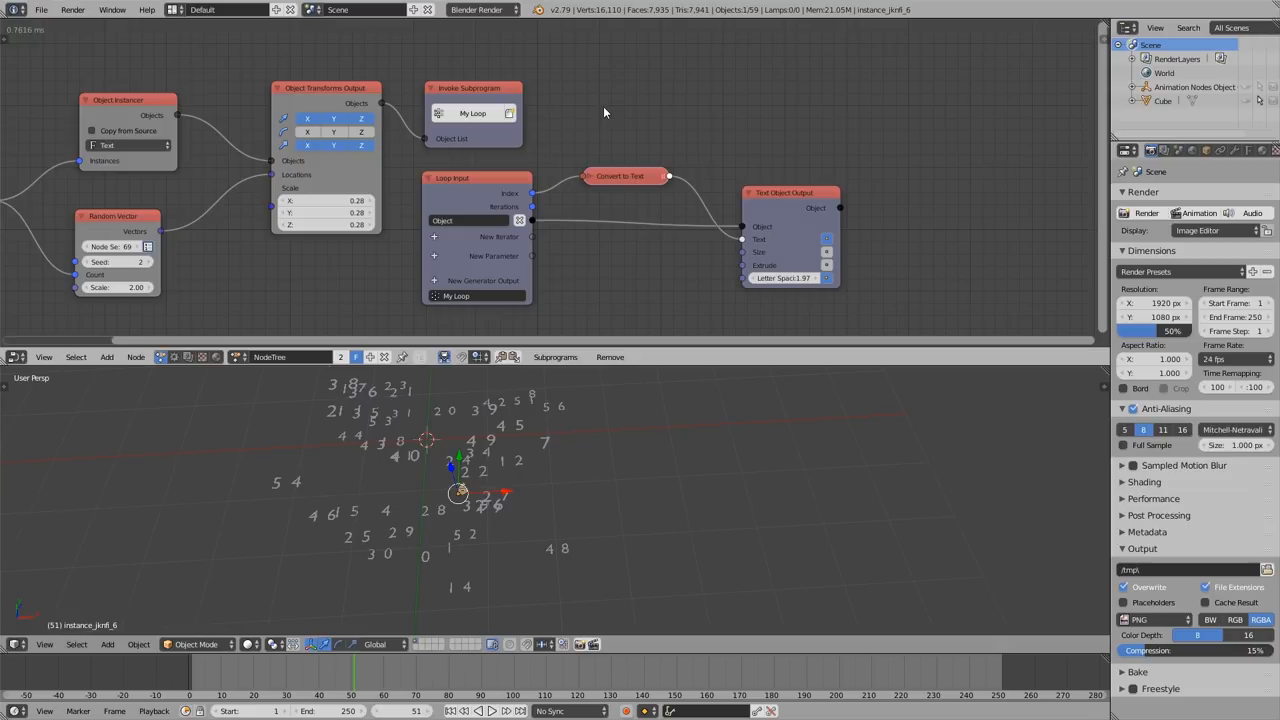
pyautogui.moveTo(440, 191)
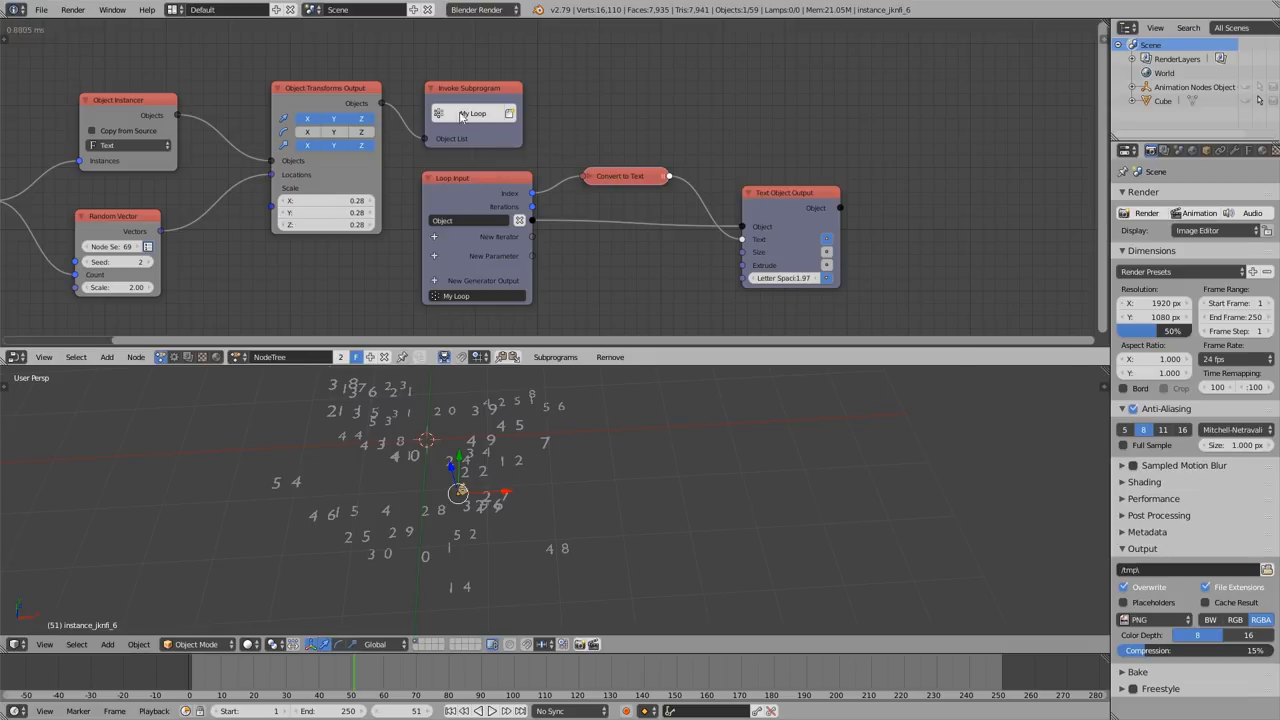
pyautogui.moveTo(487, 190)
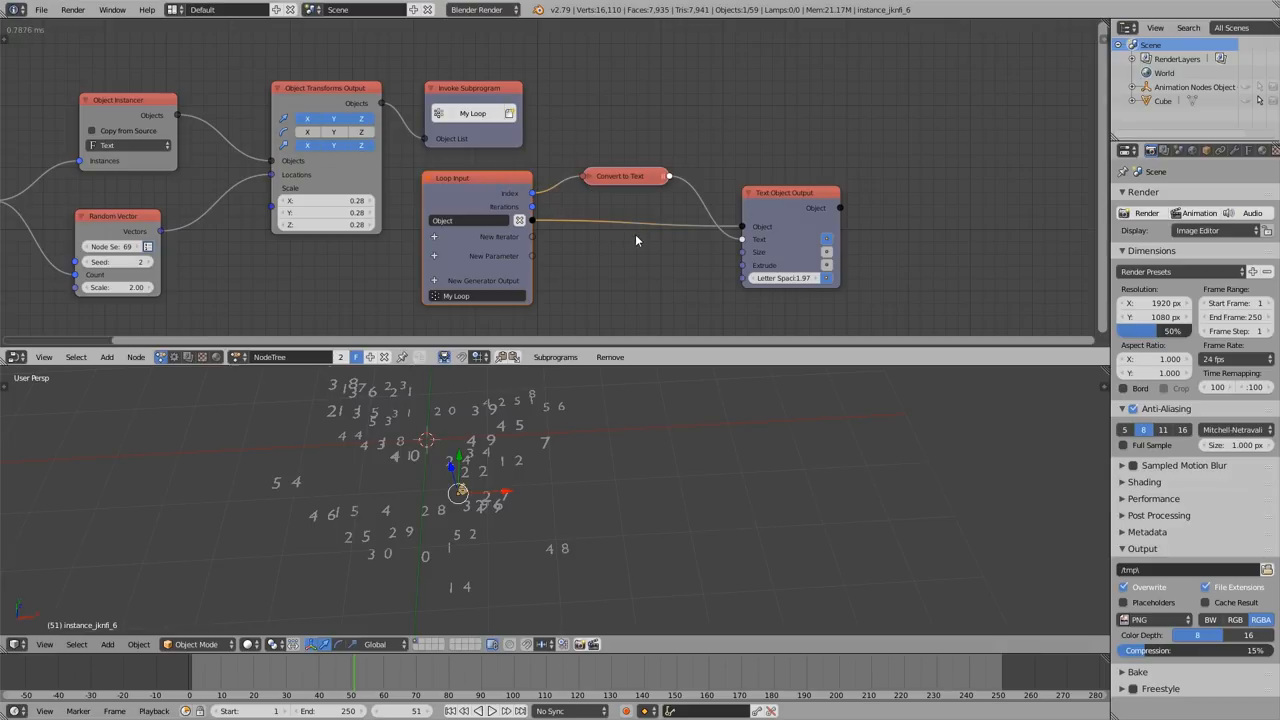
pyautogui.moveTo(603, 169)
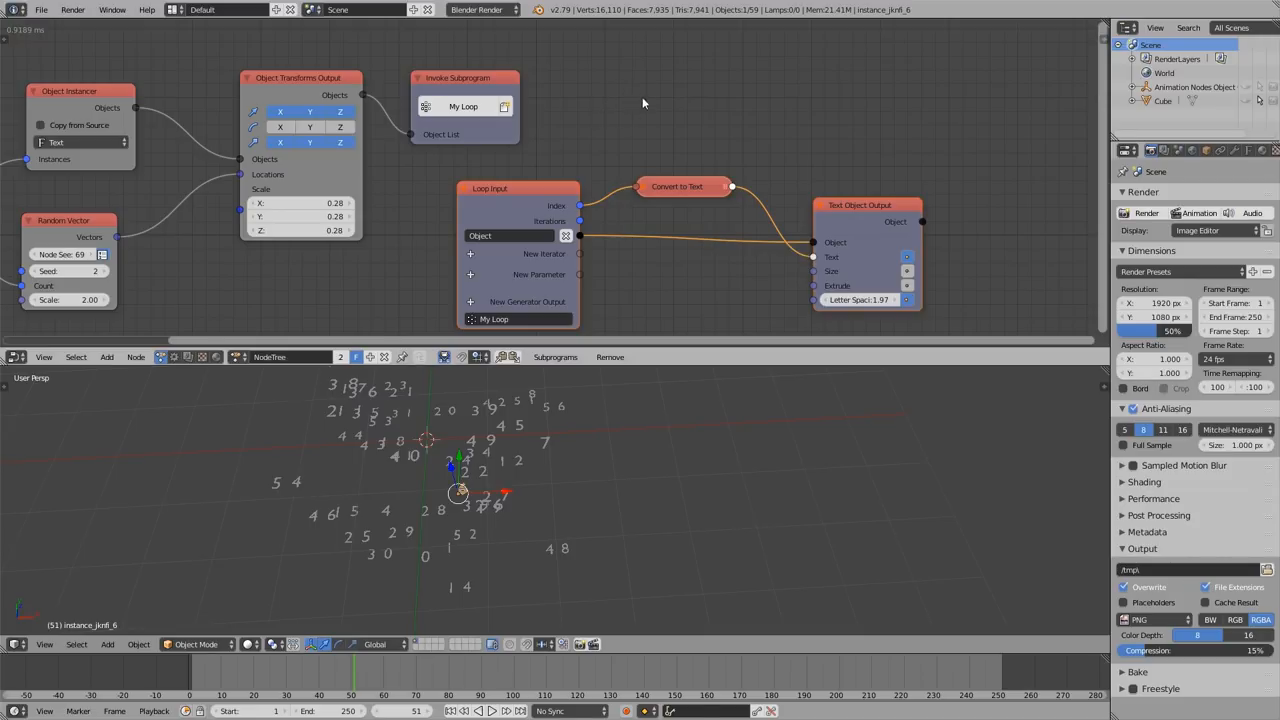
pyautogui.moveTo(598, 99)
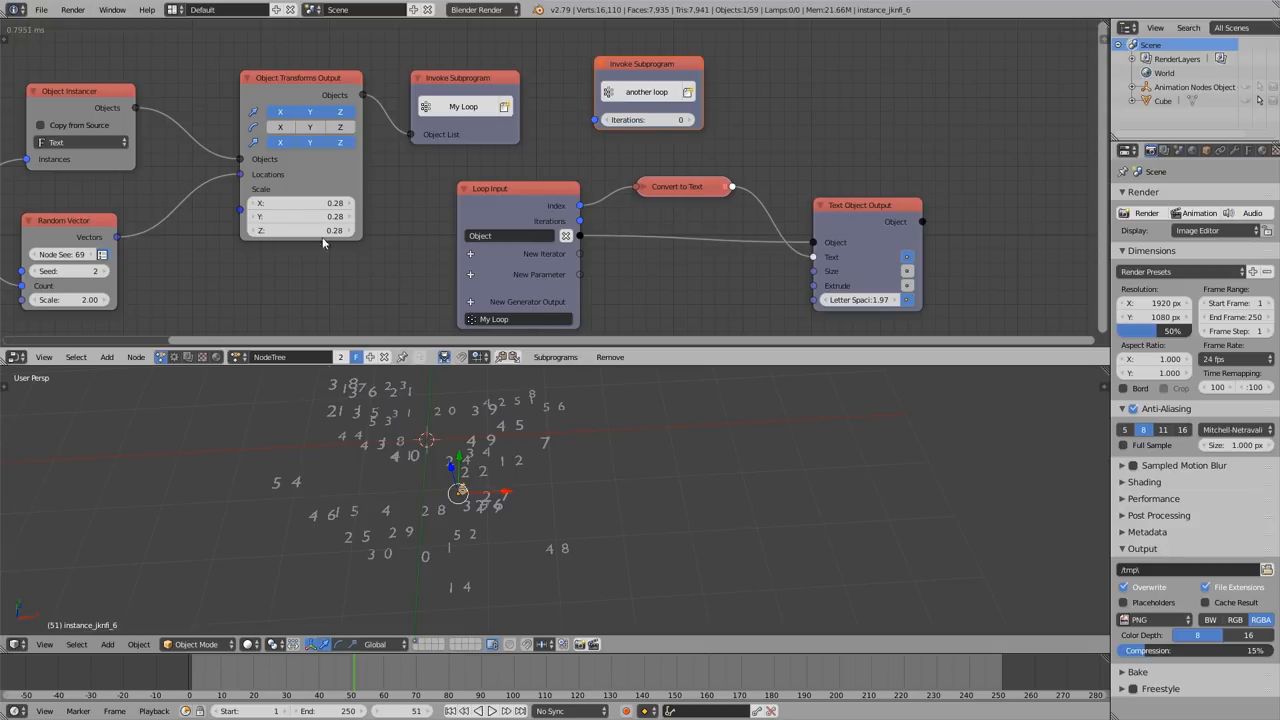
pyautogui.click(270, 357)
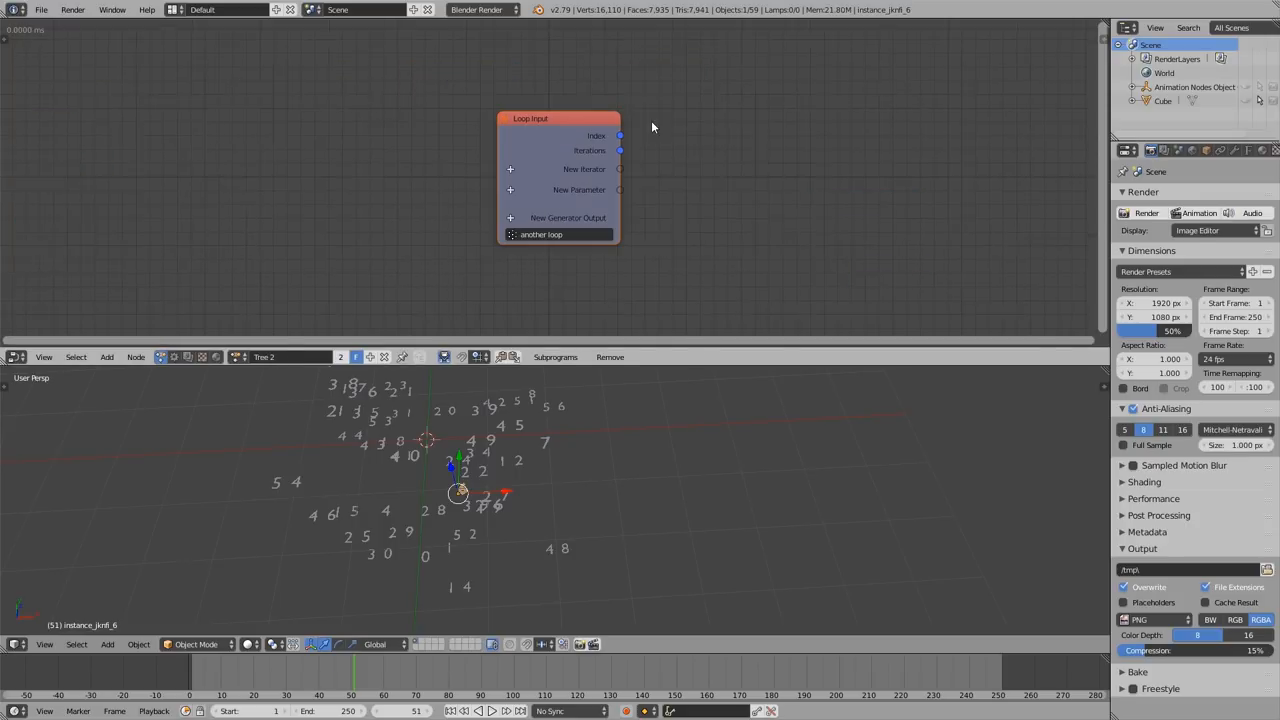
pyautogui.moveTo(575, 174)
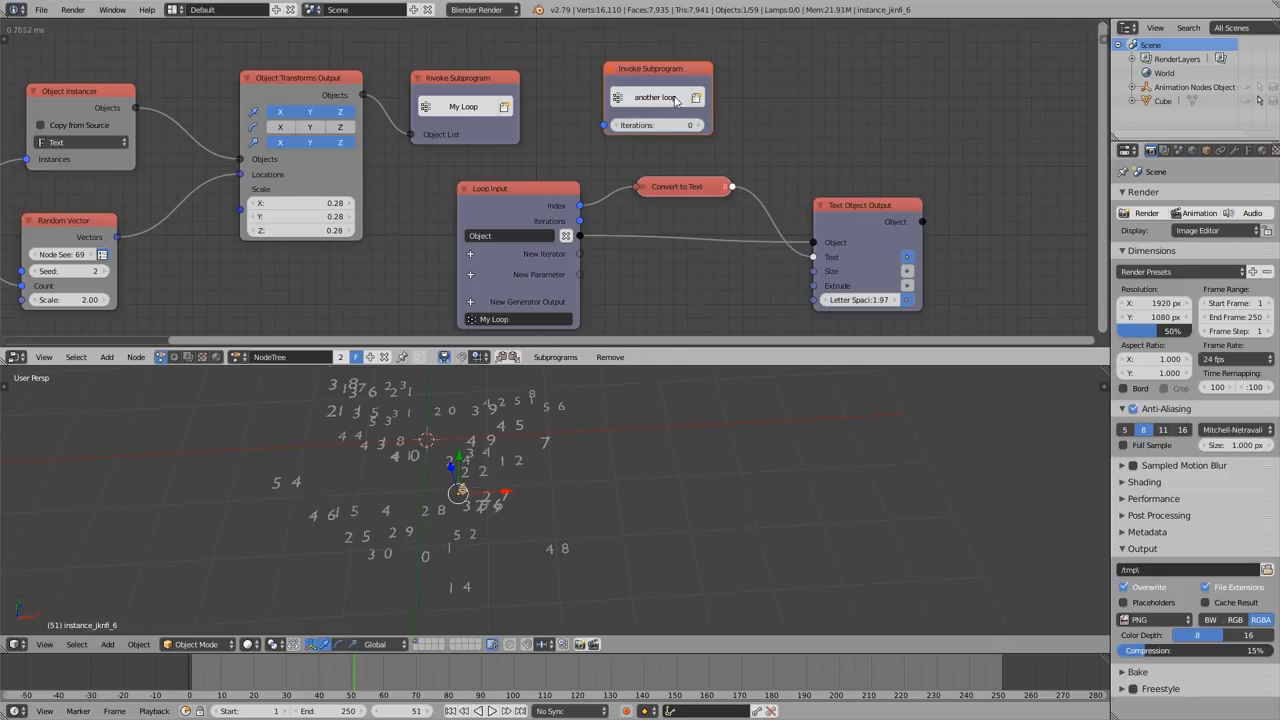
pyautogui.moveTo(667, 125)
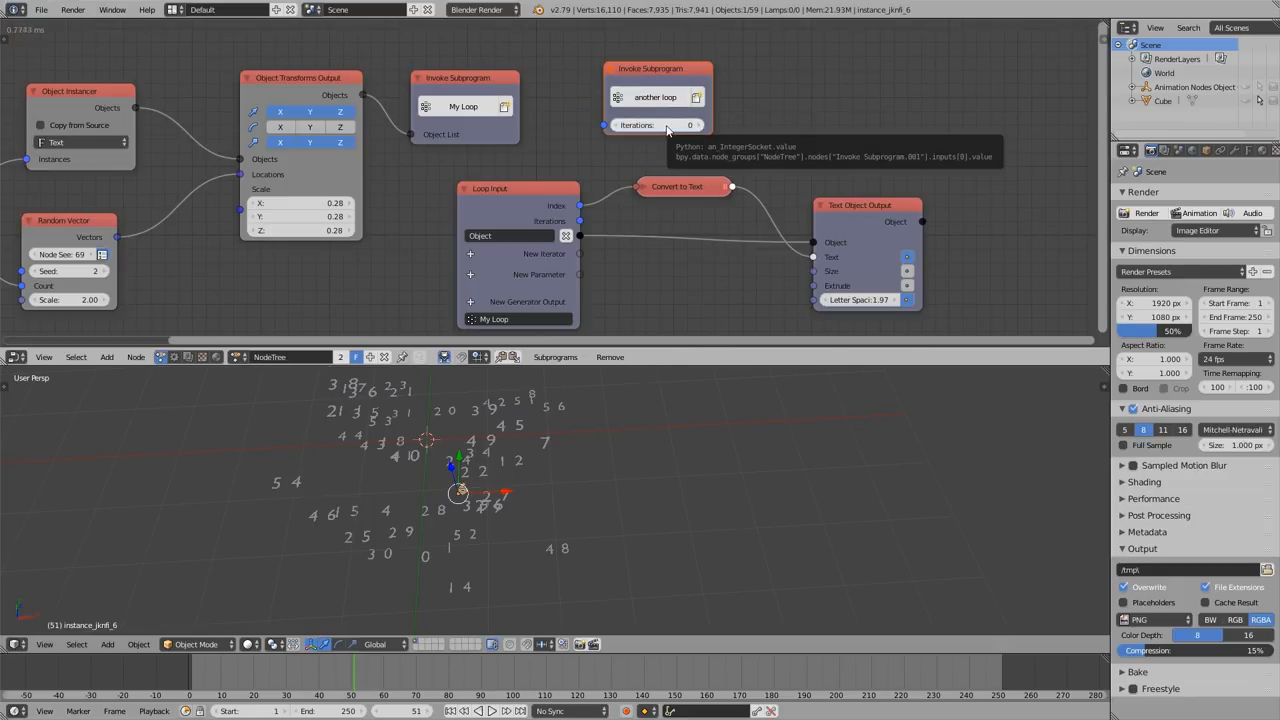
pyautogui.moveTo(617, 161)
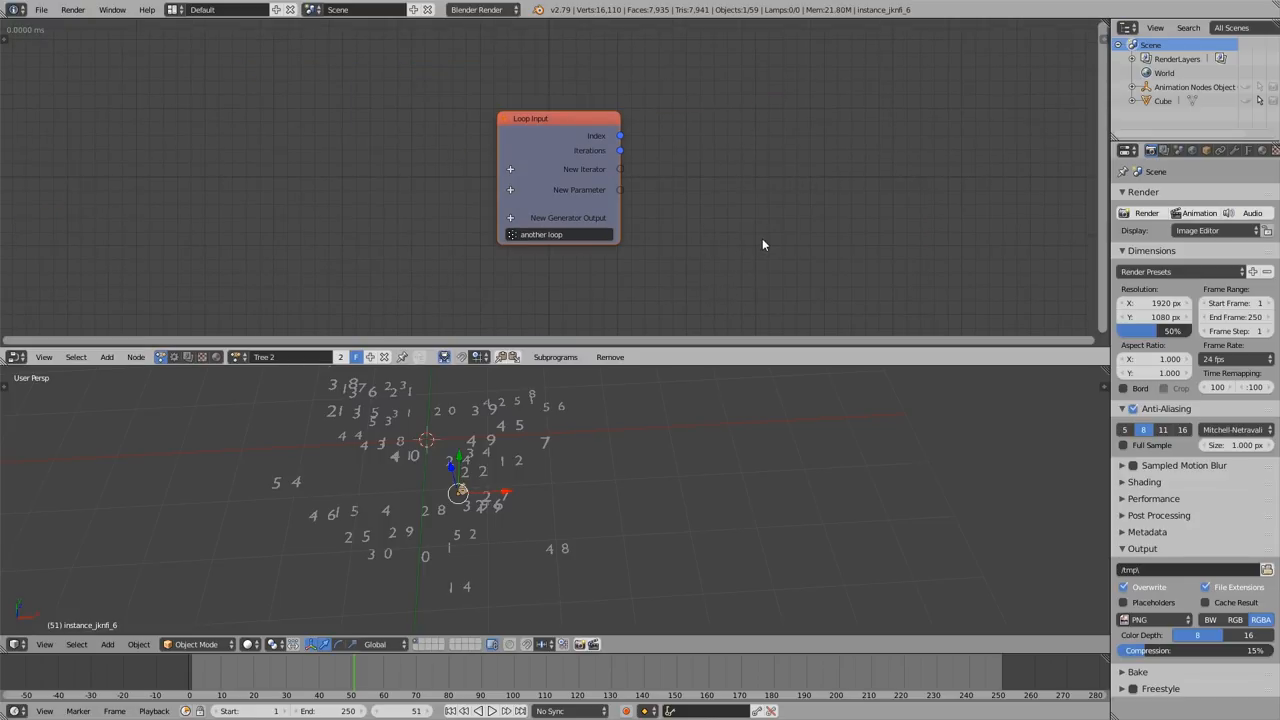
pyautogui.moveTo(607, 175)
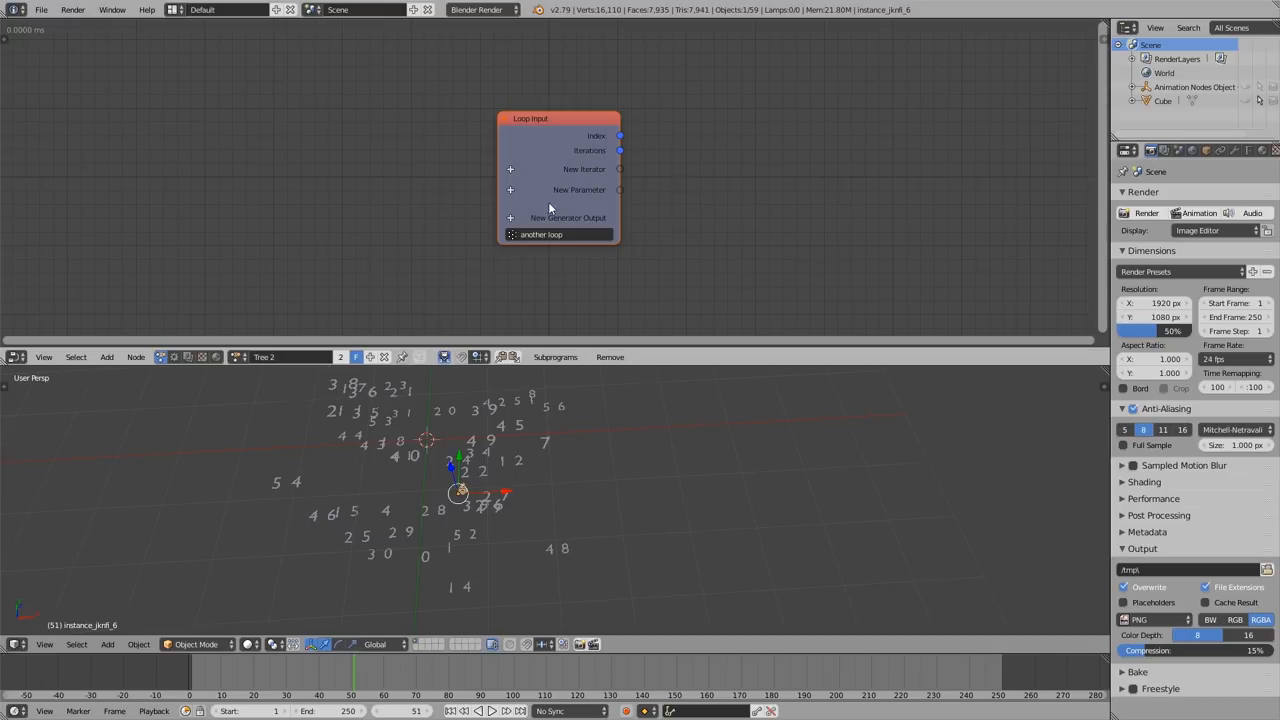
pyautogui.moveTo(553, 147)
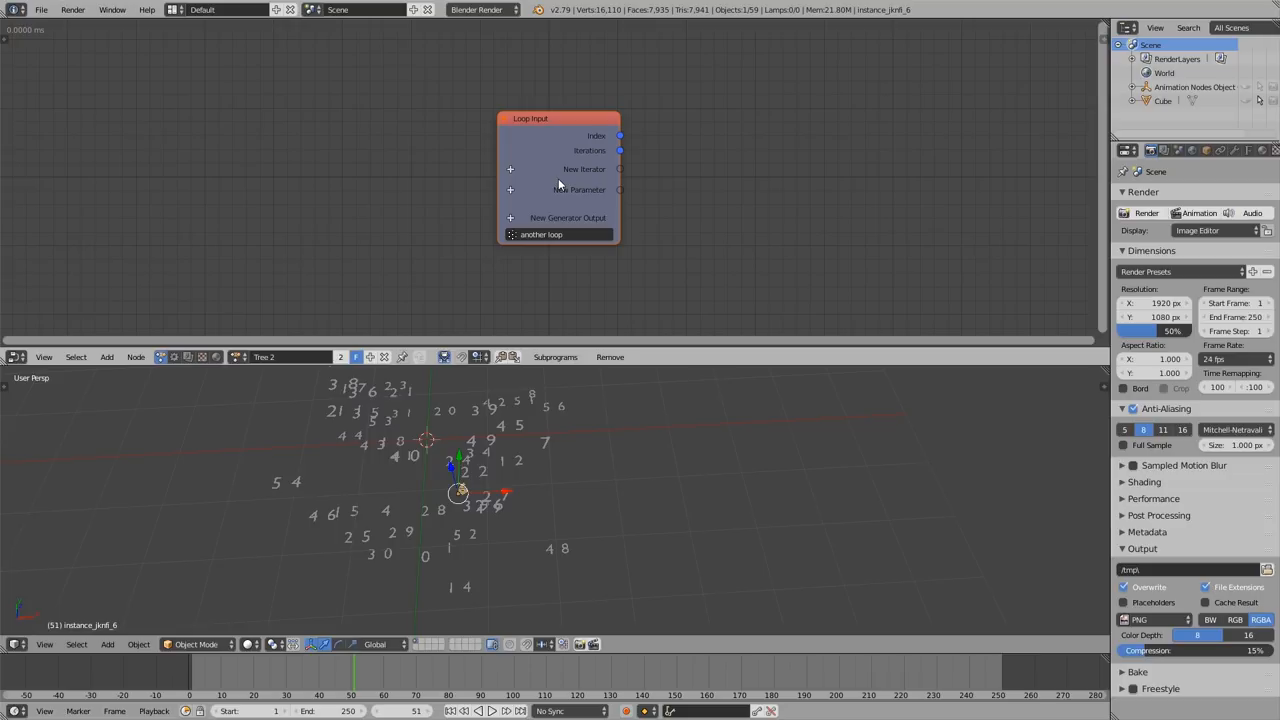
pyautogui.moveTo(491, 154)
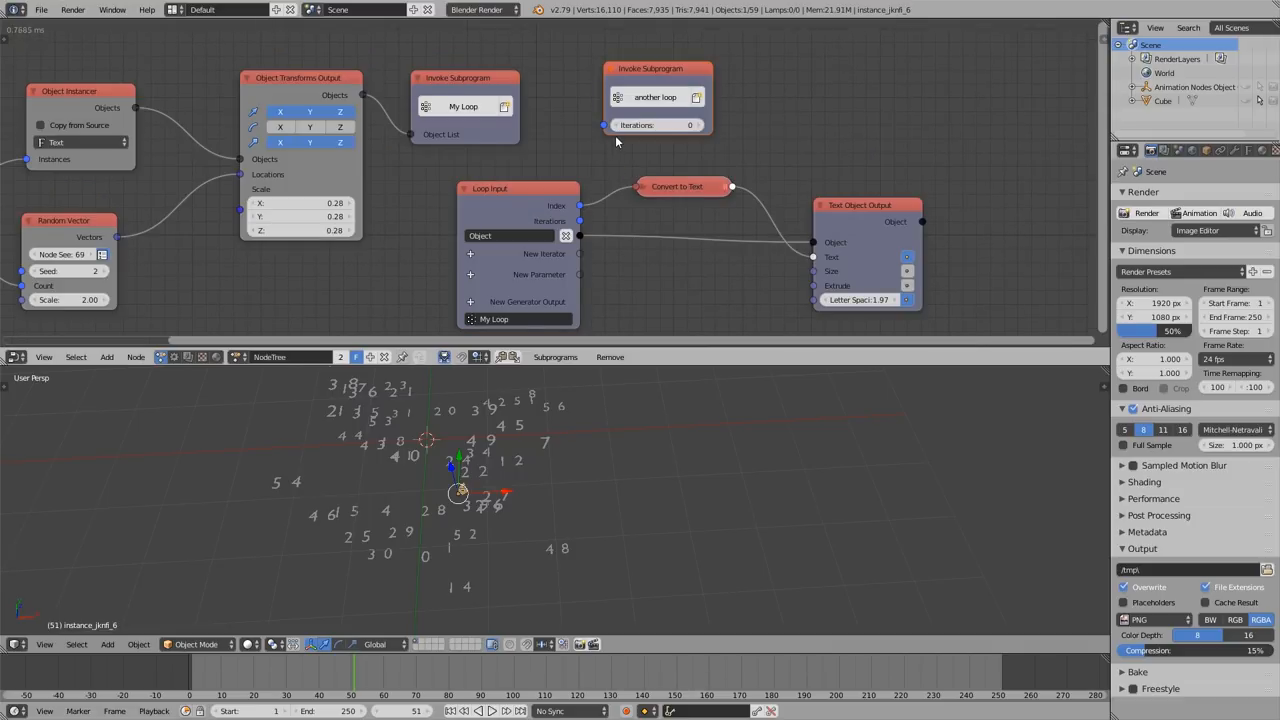
pyautogui.moveTo(650, 125)
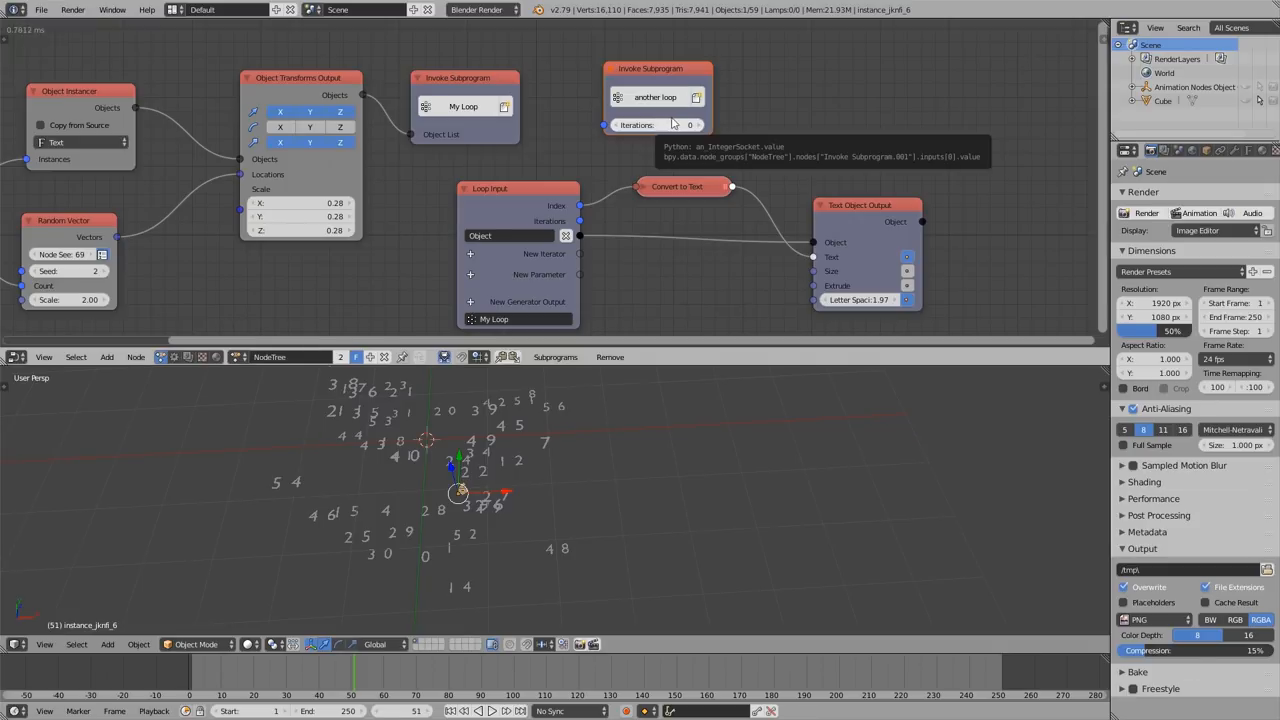
pyautogui.moveTo(690, 124)
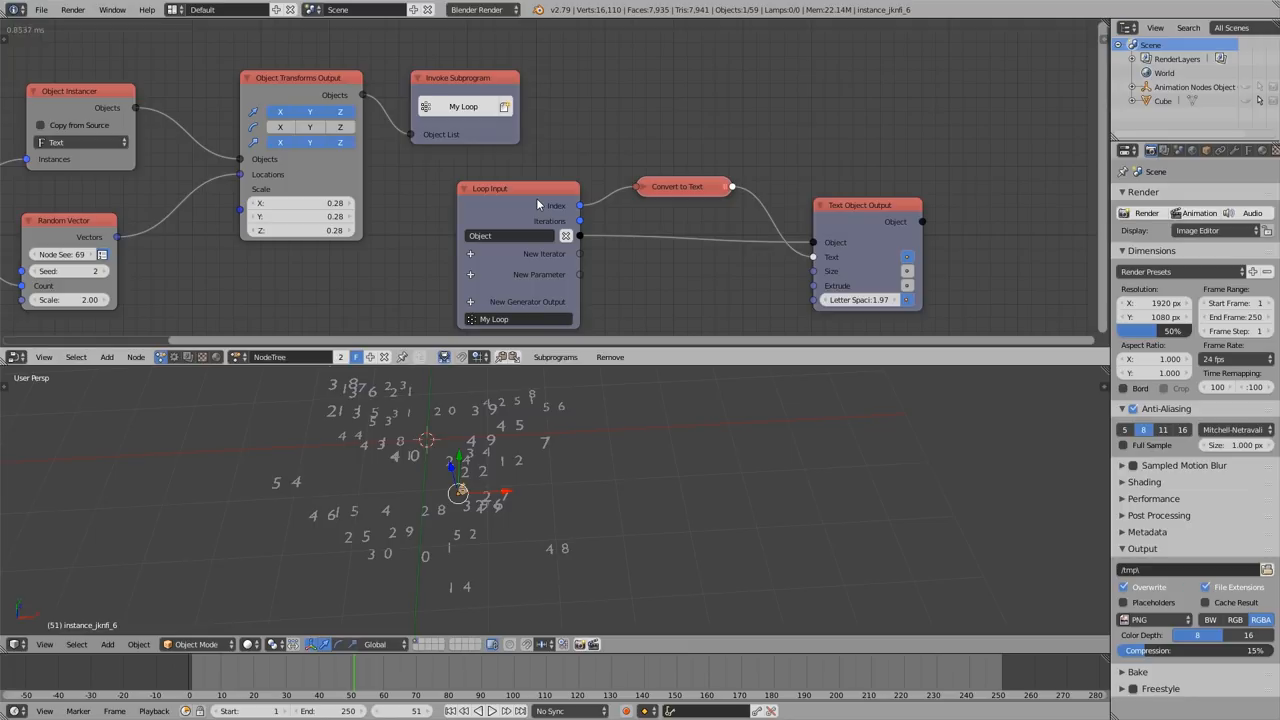
pyautogui.moveTo(323, 187)
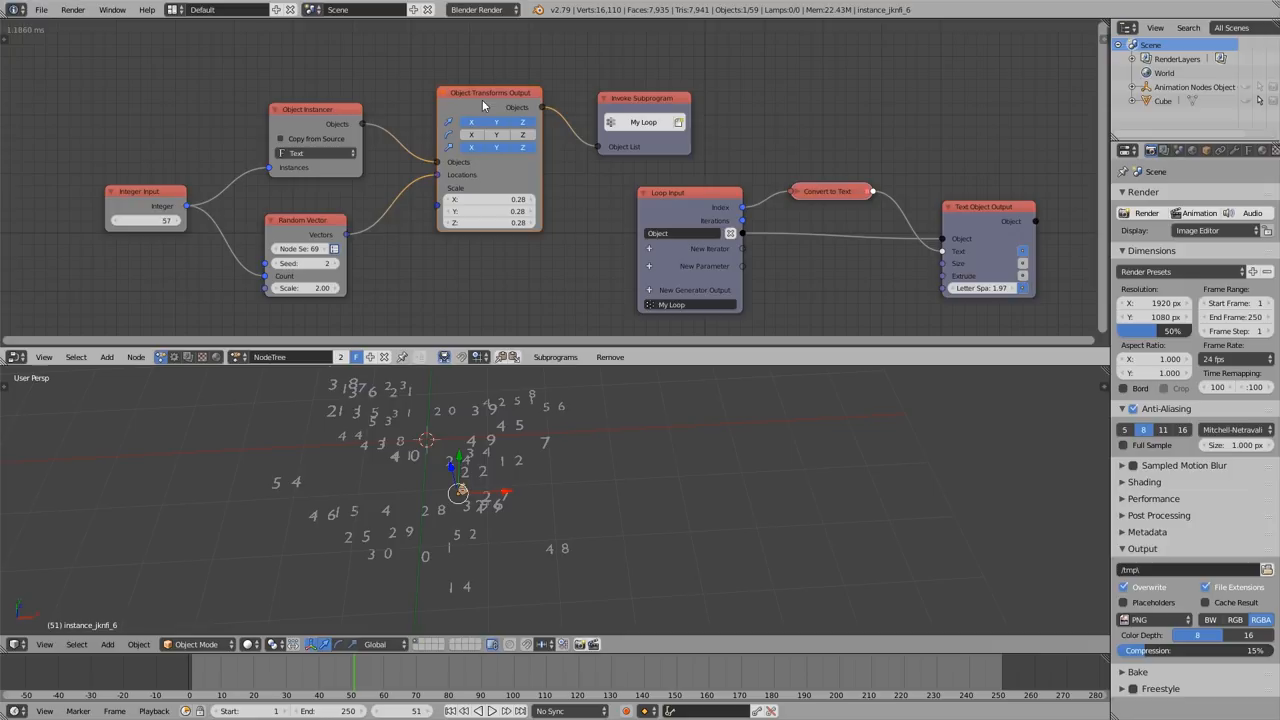
pyautogui.moveTo(362, 128)
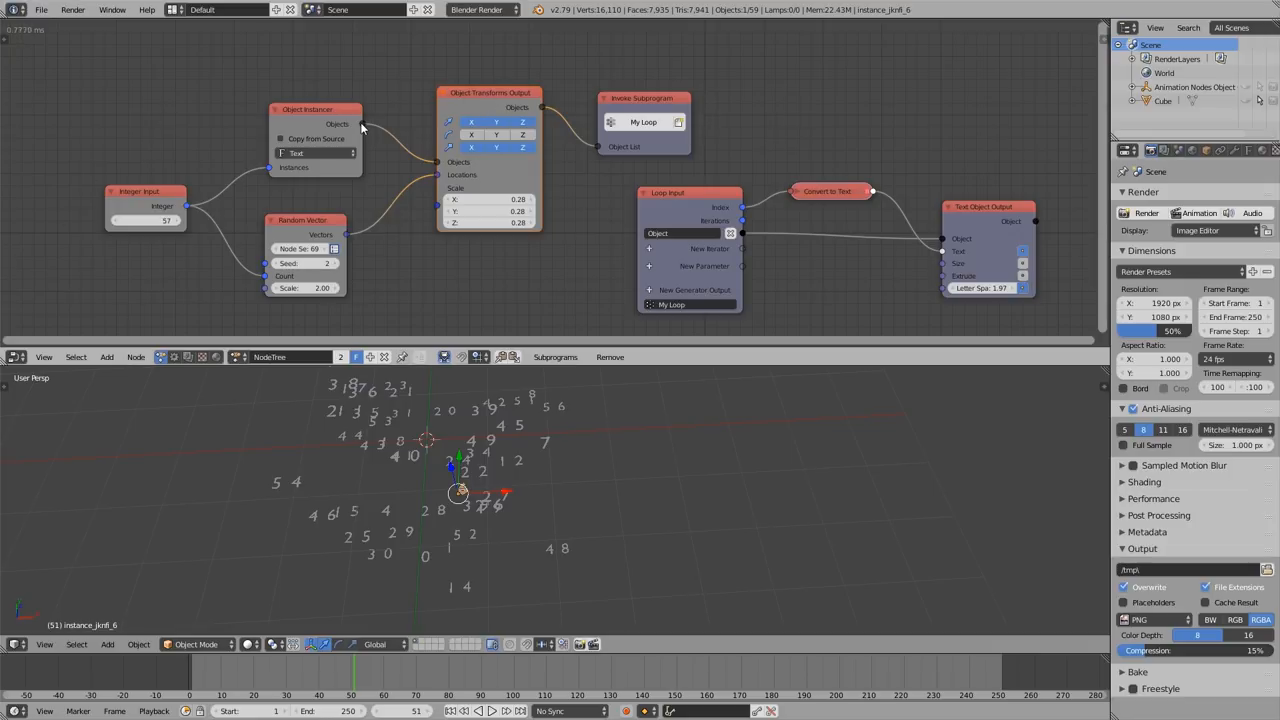
pyautogui.moveTo(489, 178)
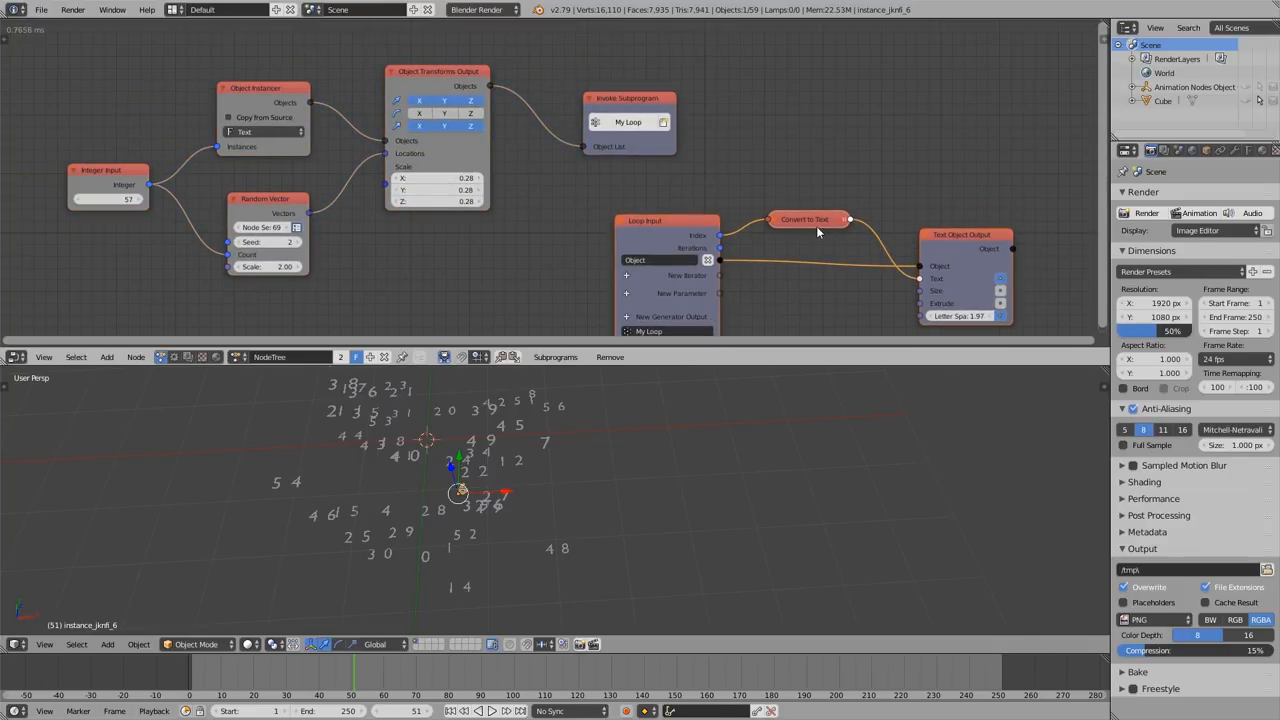
pyautogui.moveTo(800, 246)
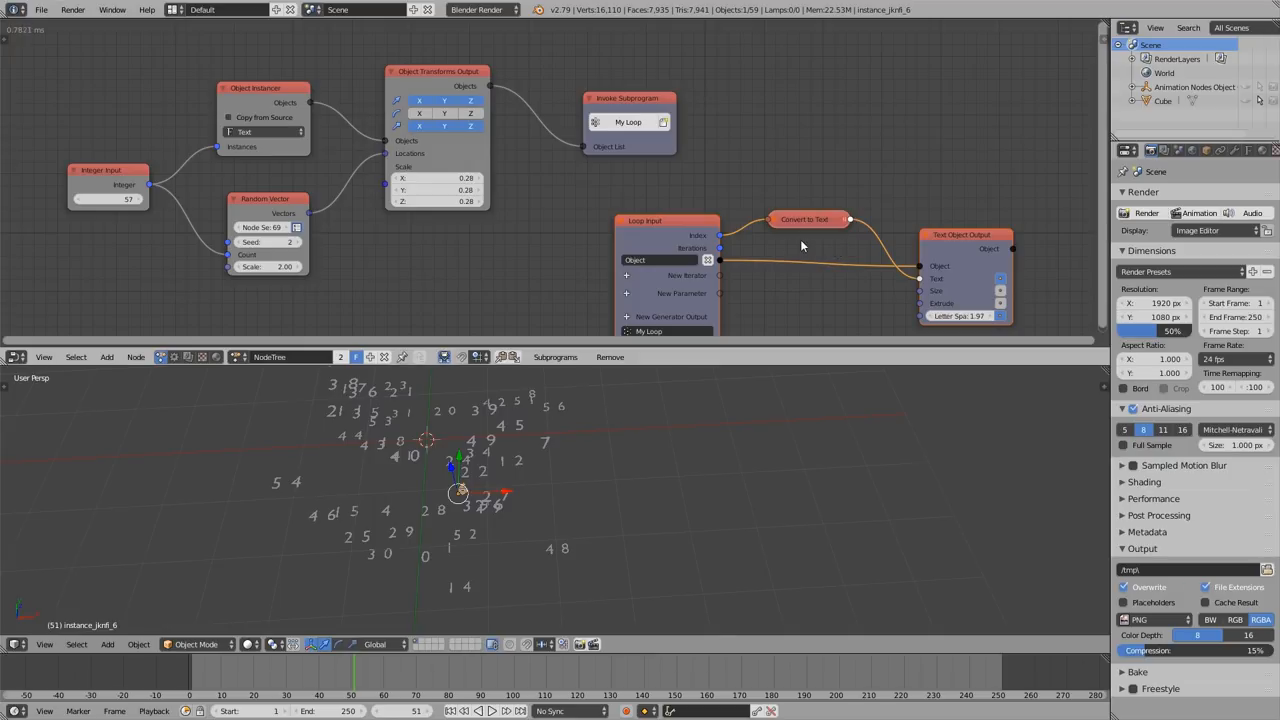
pyautogui.moveTo(428, 148)
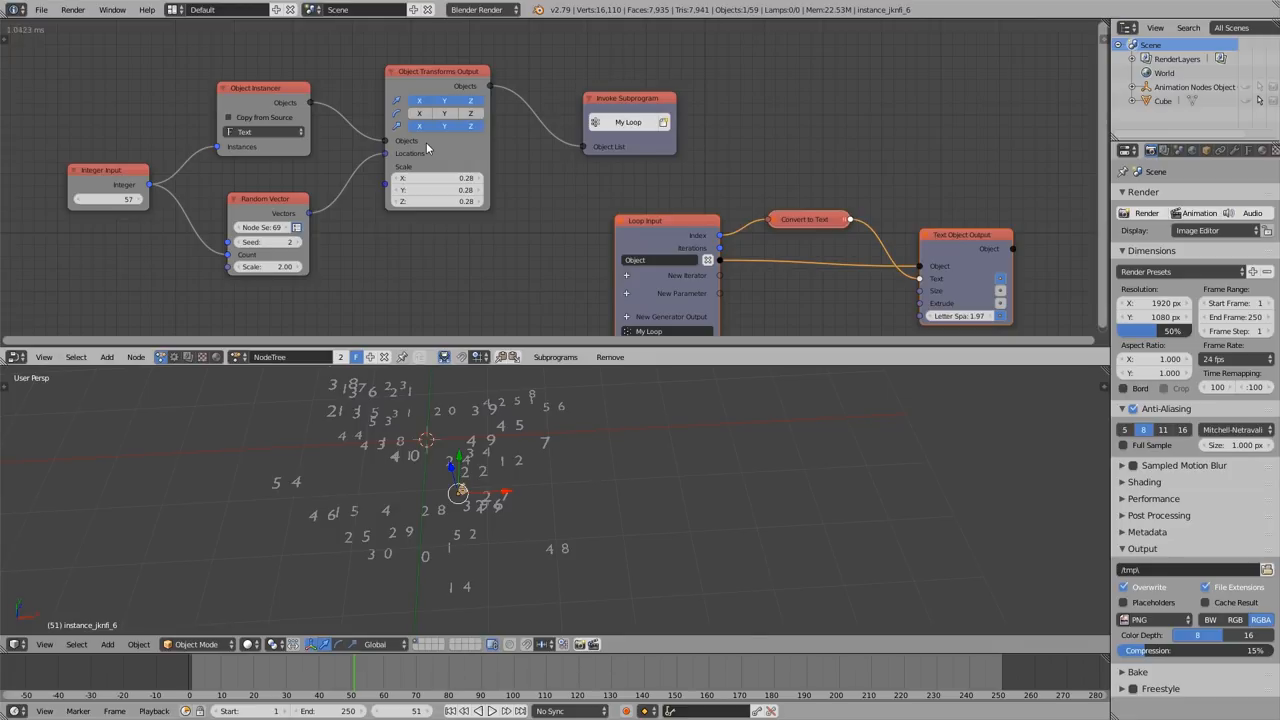
pyautogui.moveTo(440, 153)
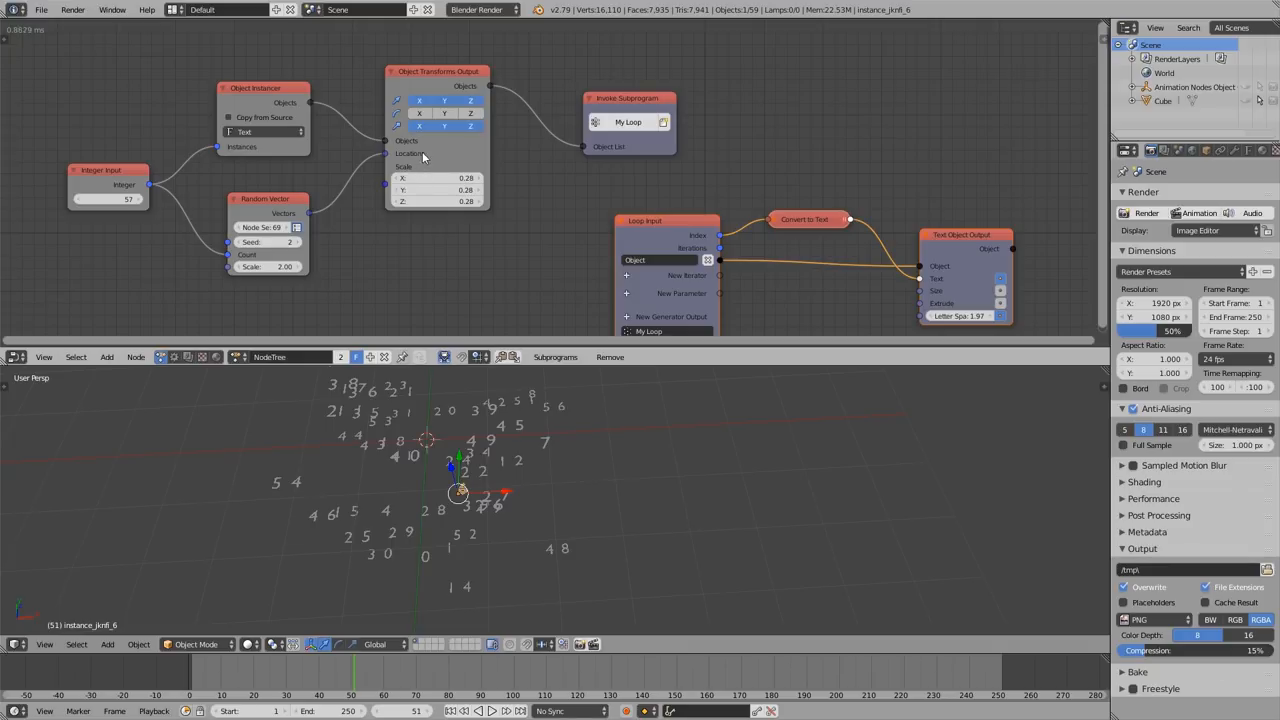
pyautogui.moveTo(428, 152)
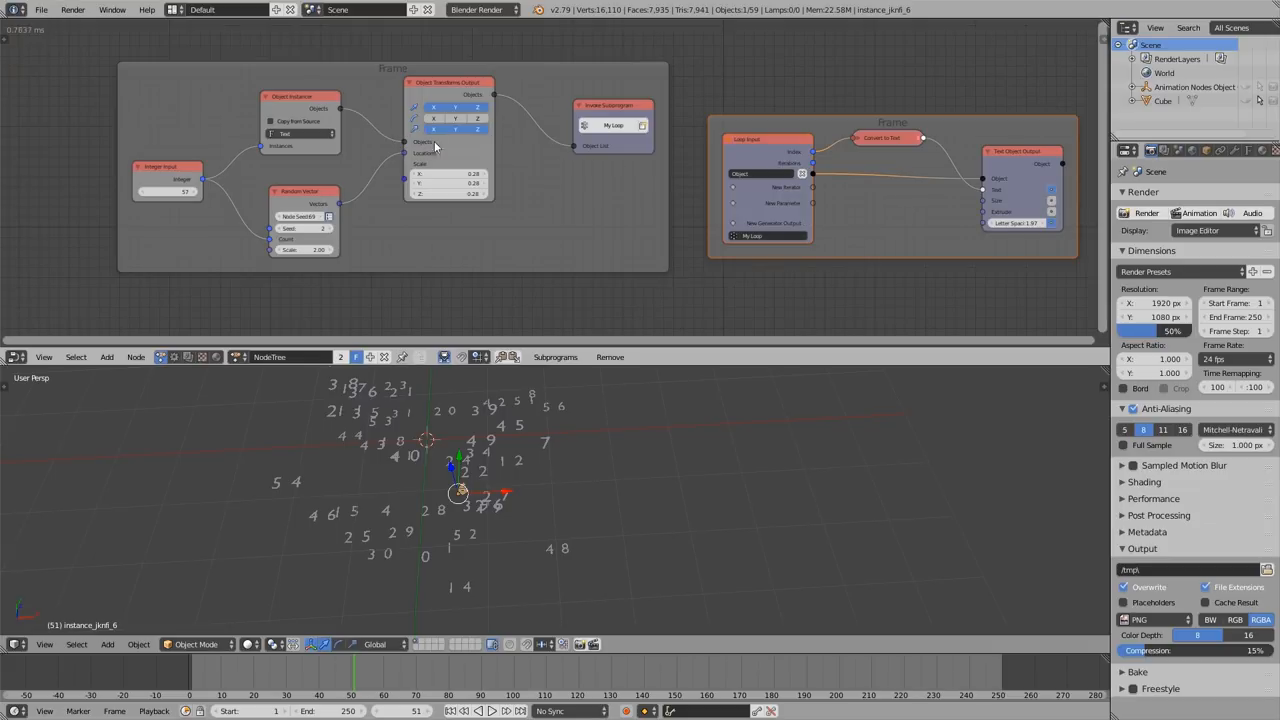
pyautogui.moveTo(200, 108)
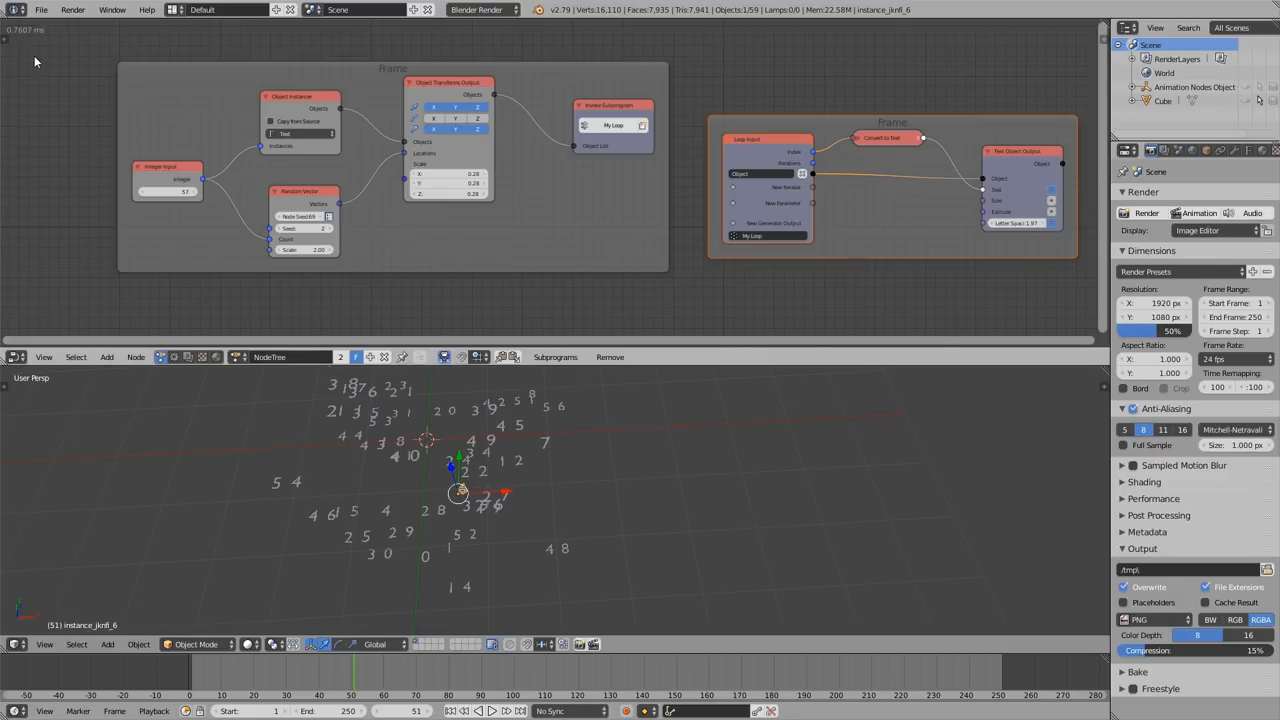
pyautogui.moveTo(53, 81)
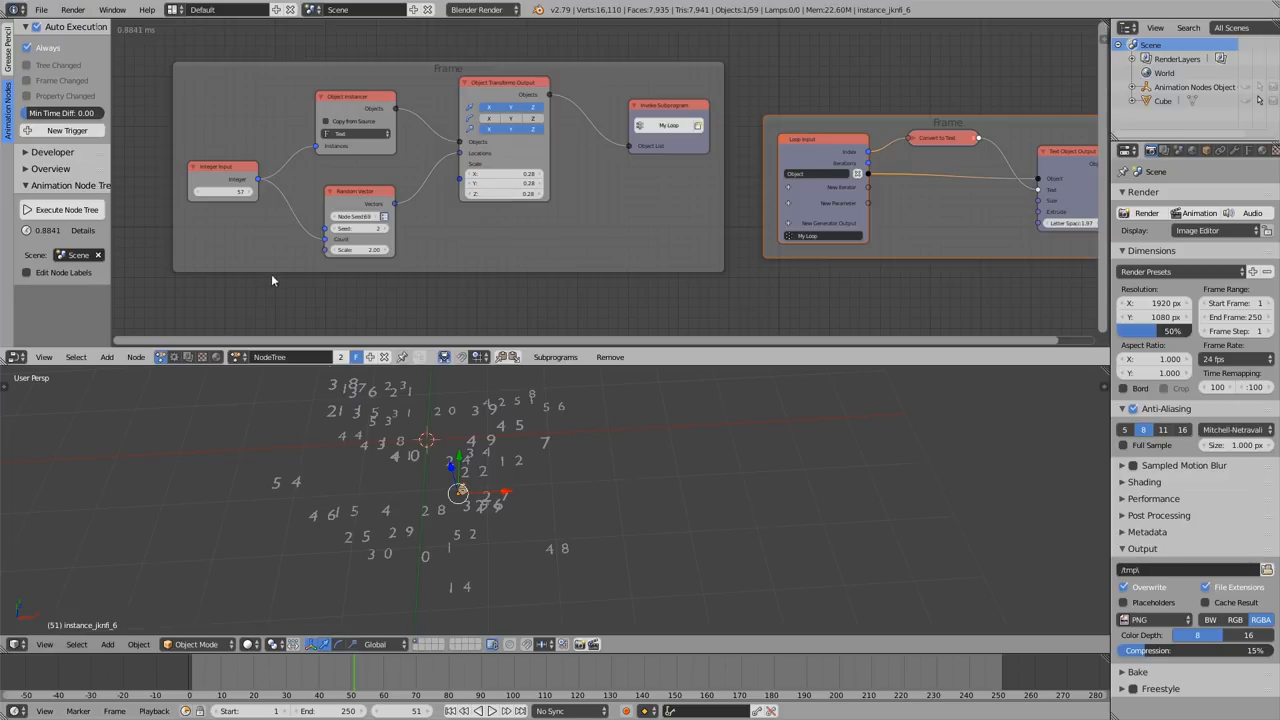
pyautogui.moveTo(223, 150)
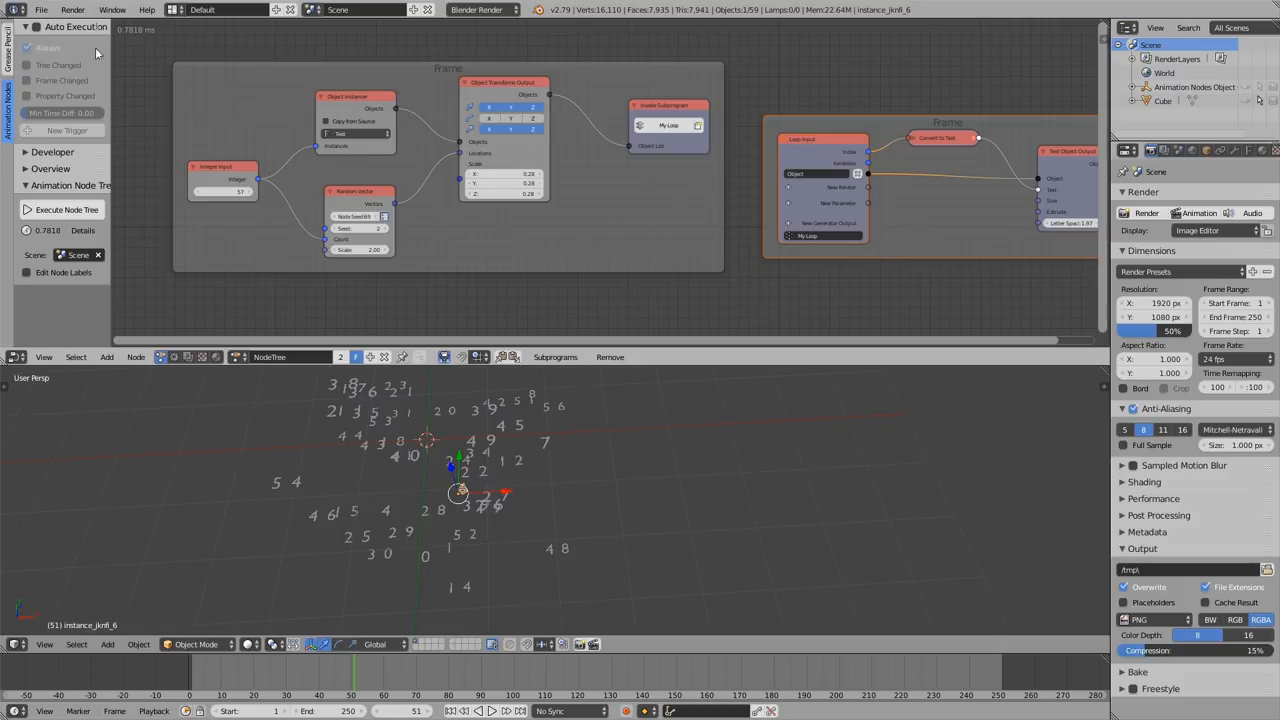
pyautogui.moveTo(135, 83)
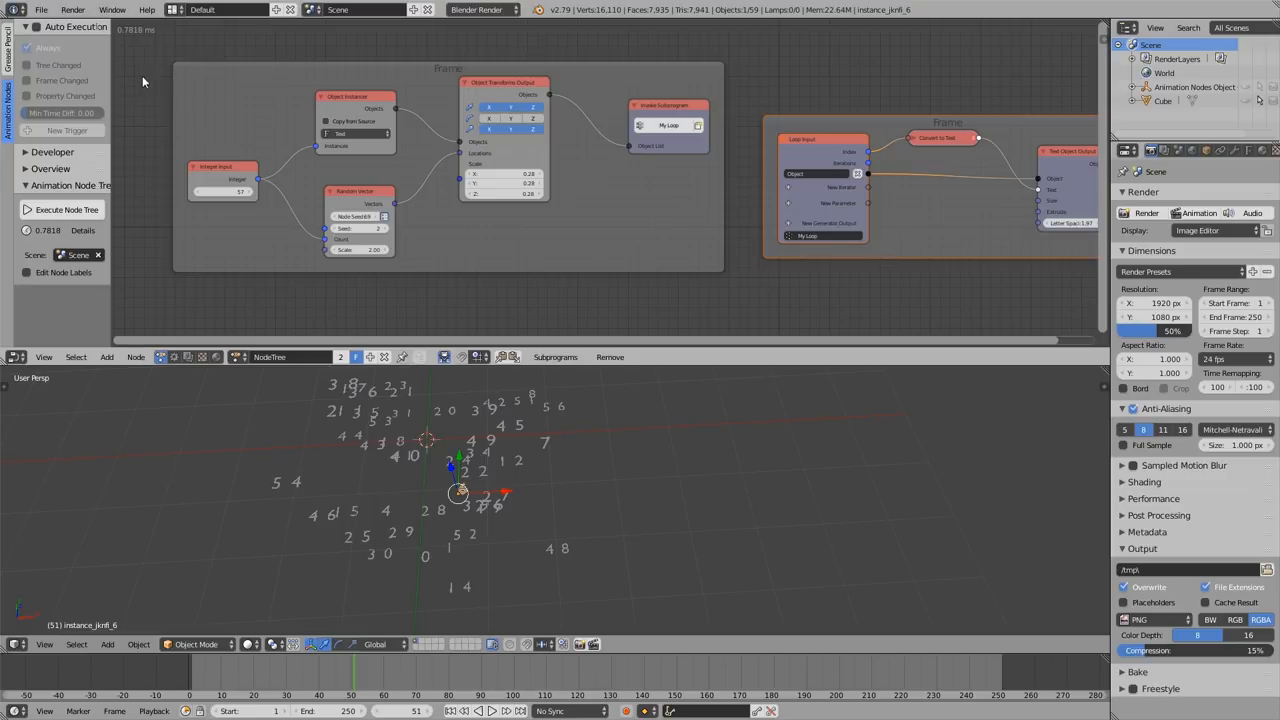
pyautogui.moveTo(188, 108)
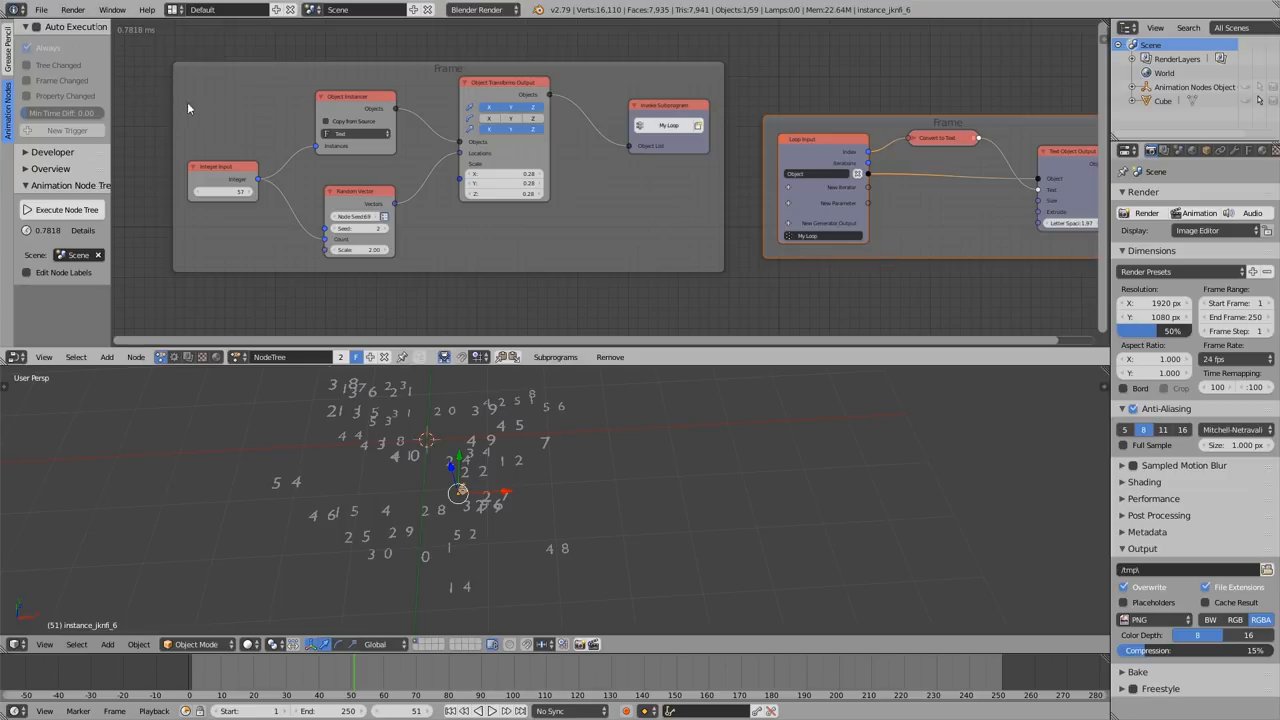
pyautogui.moveTo(547, 227)
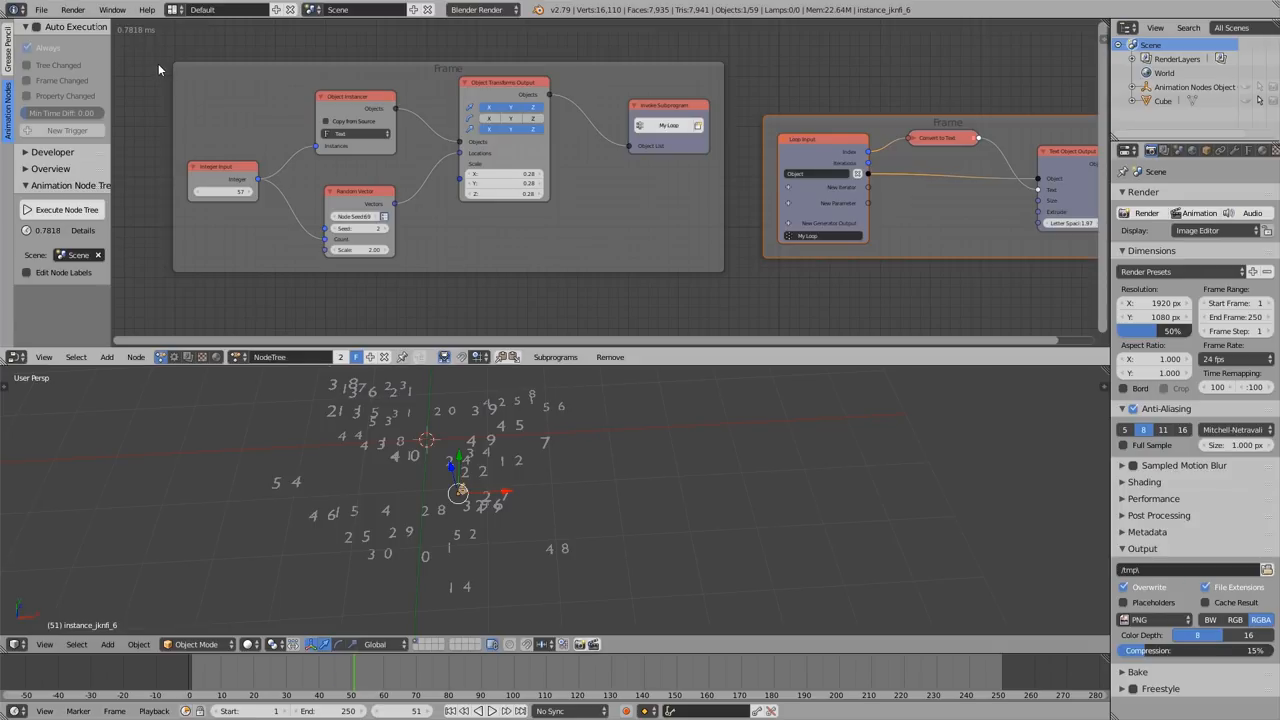
pyautogui.moveTo(182, 141)
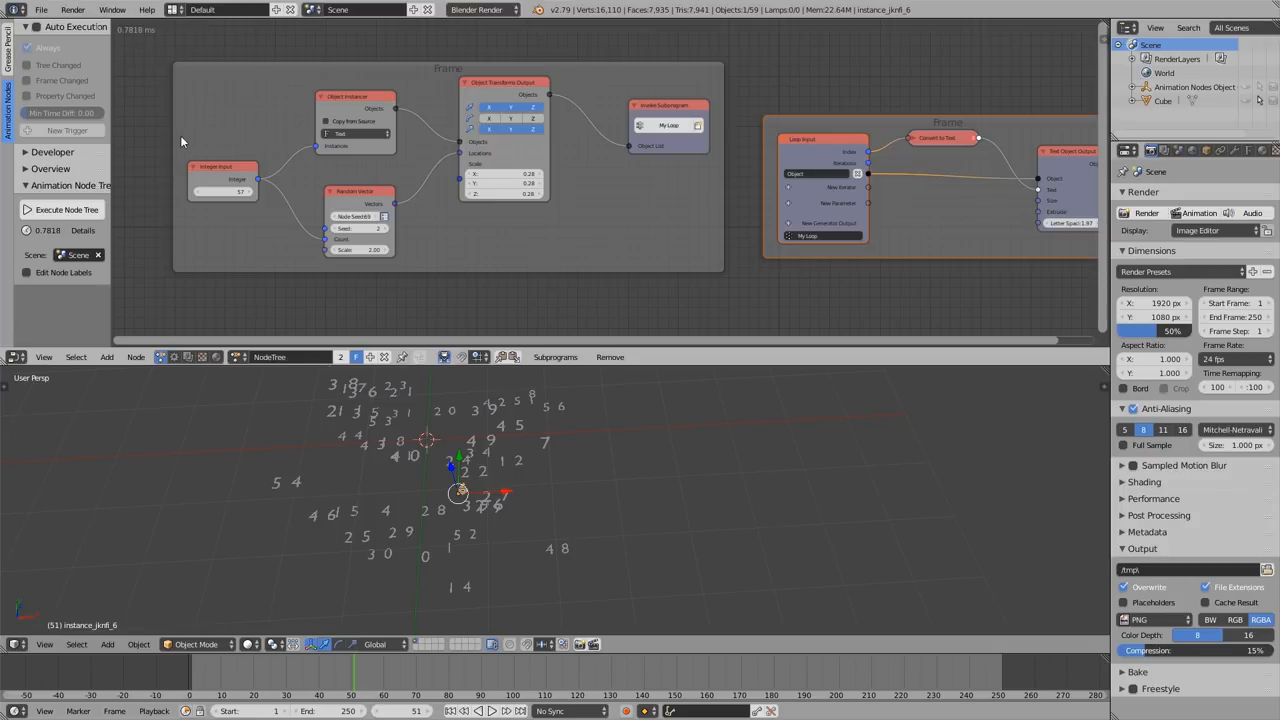
pyautogui.moveTo(130, 82)
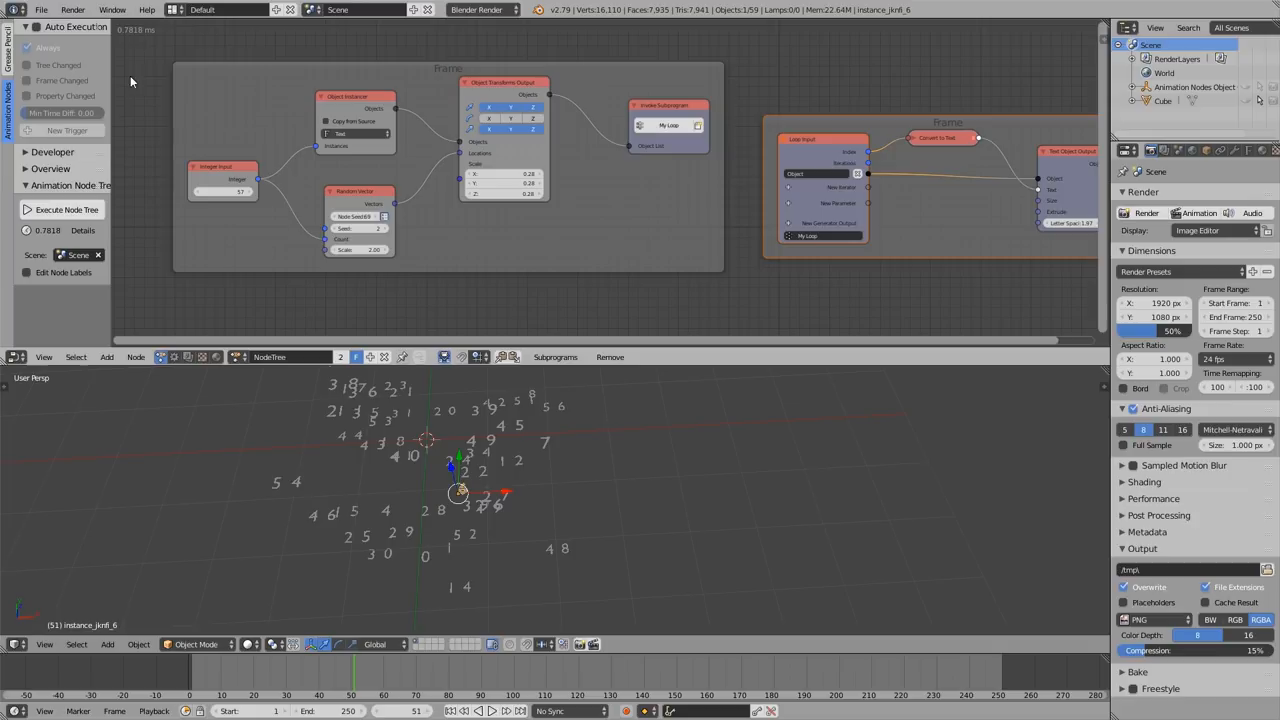
pyautogui.moveTo(155, 68)
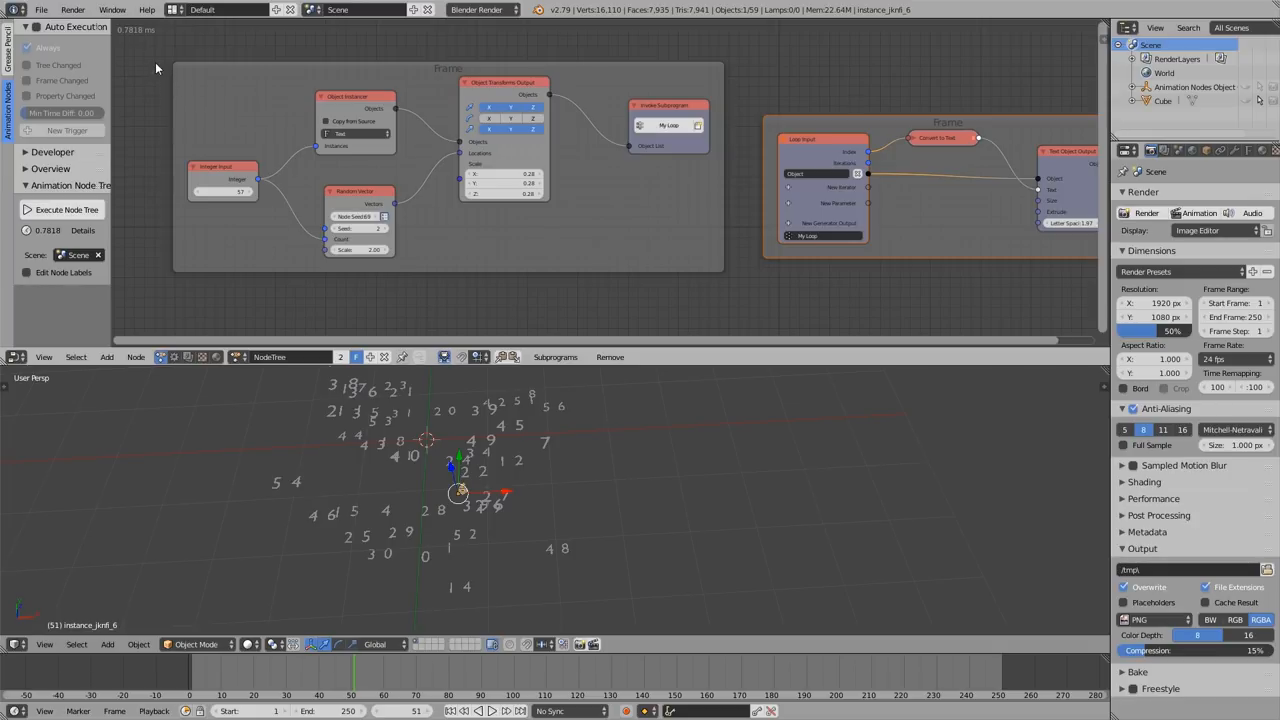
pyautogui.moveTo(438, 162)
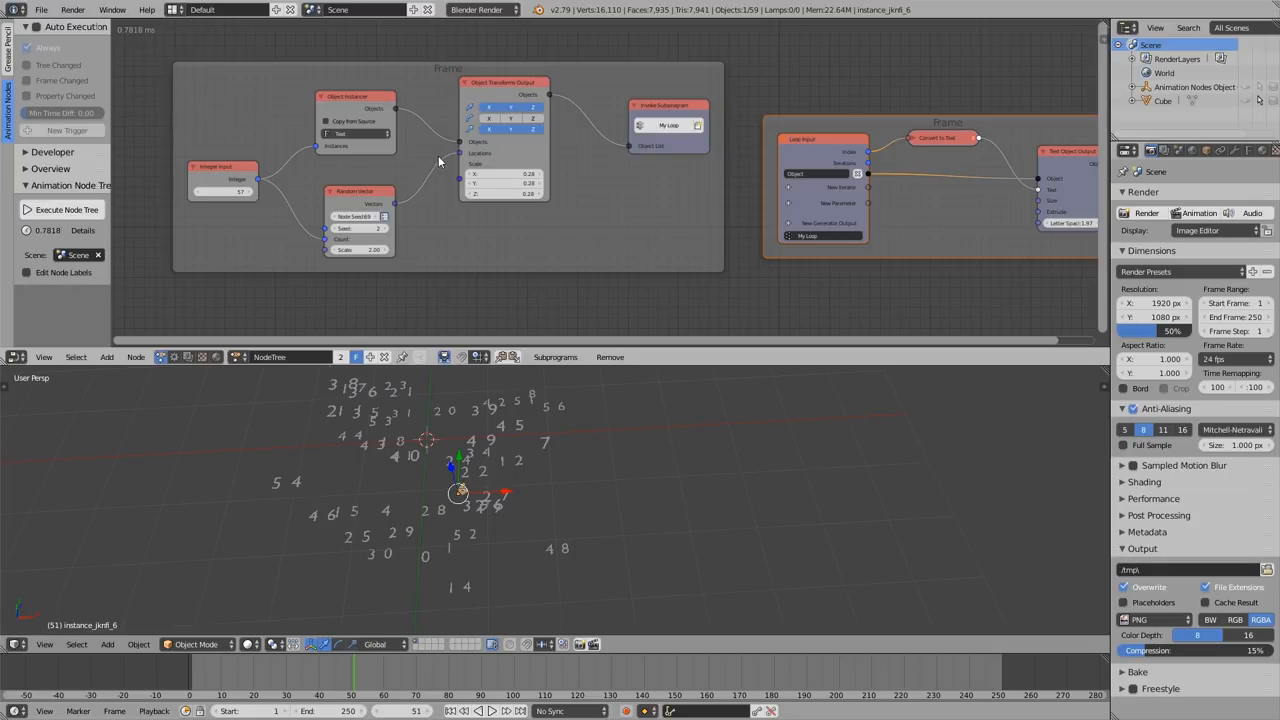
pyautogui.moveTo(438, 145)
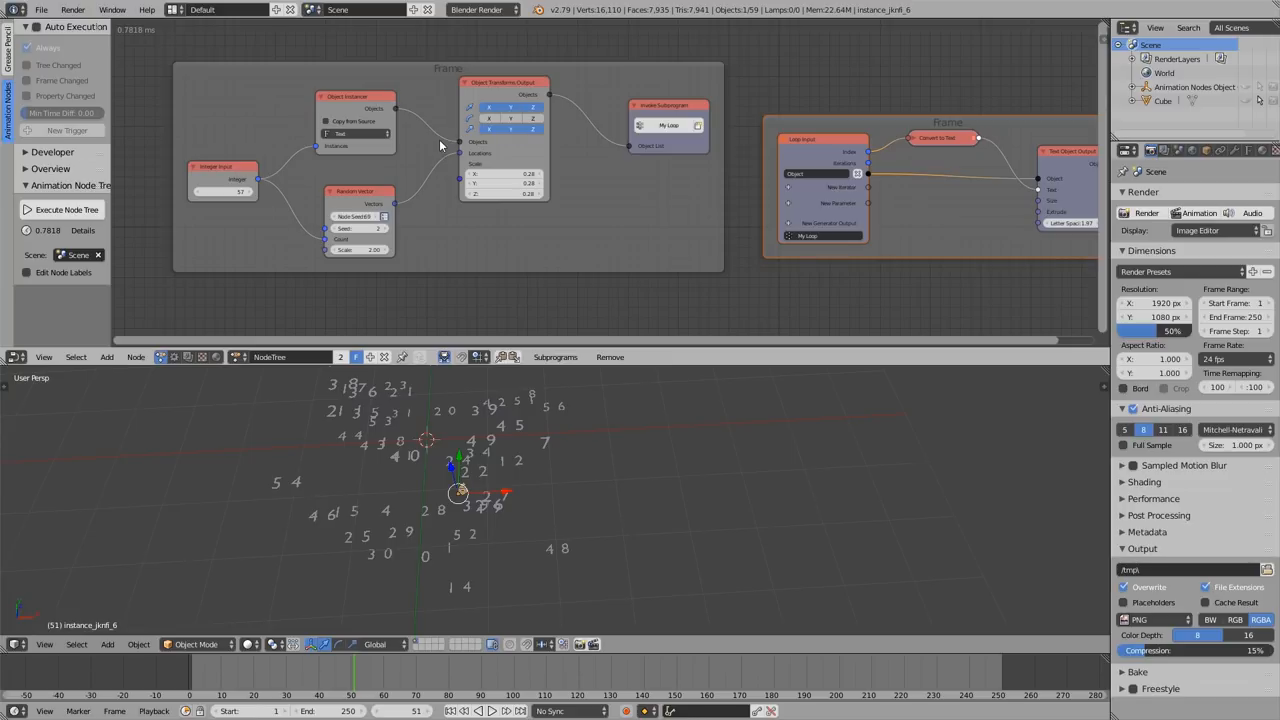
pyautogui.moveTo(451, 118)
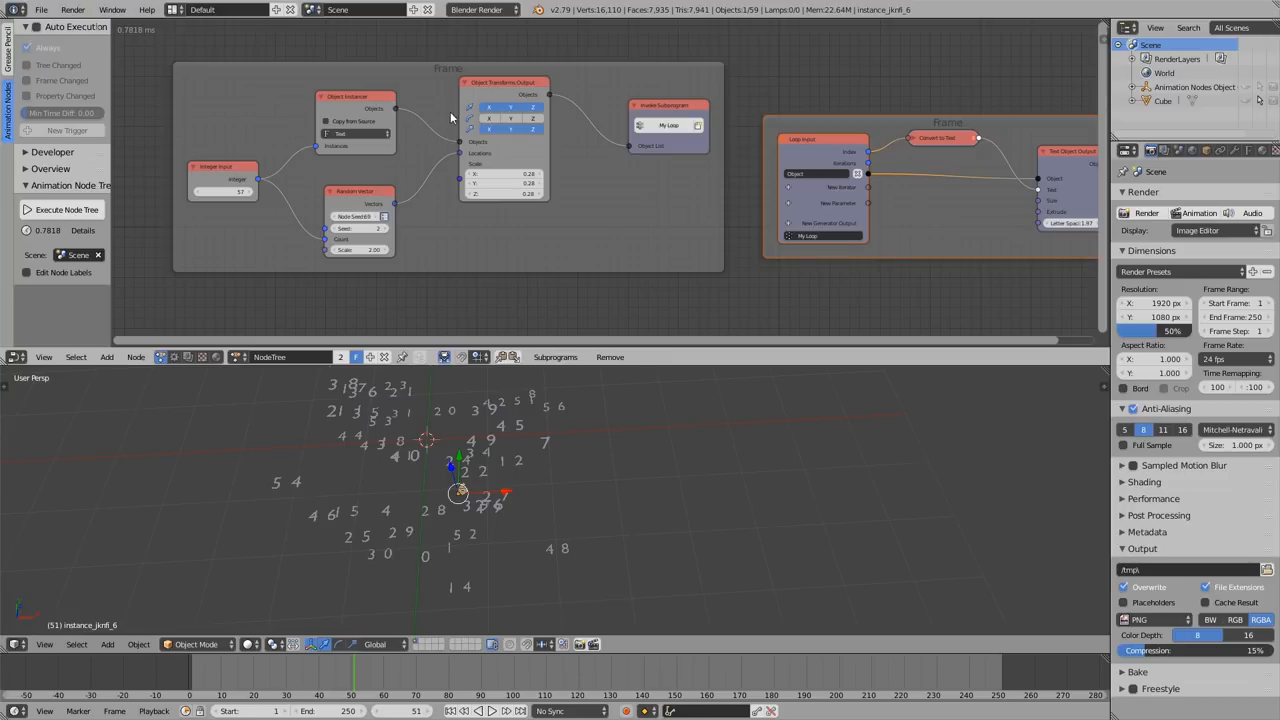
pyautogui.moveTo(154, 81)
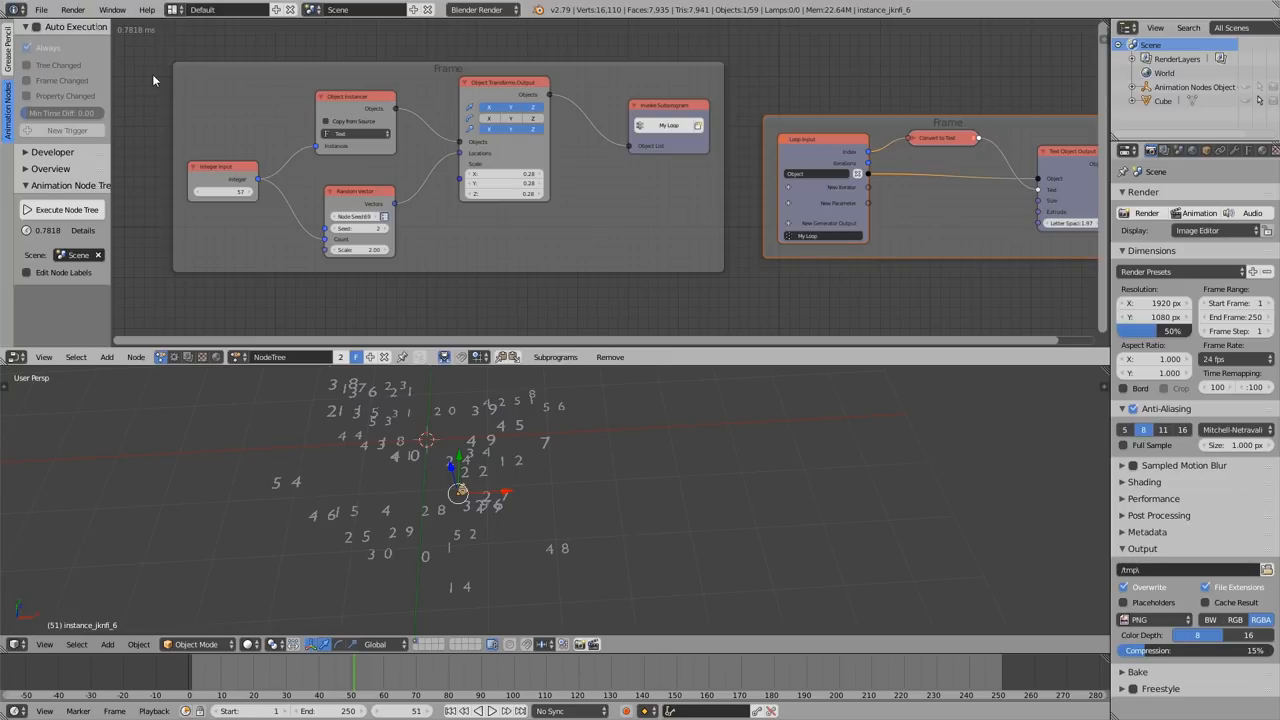